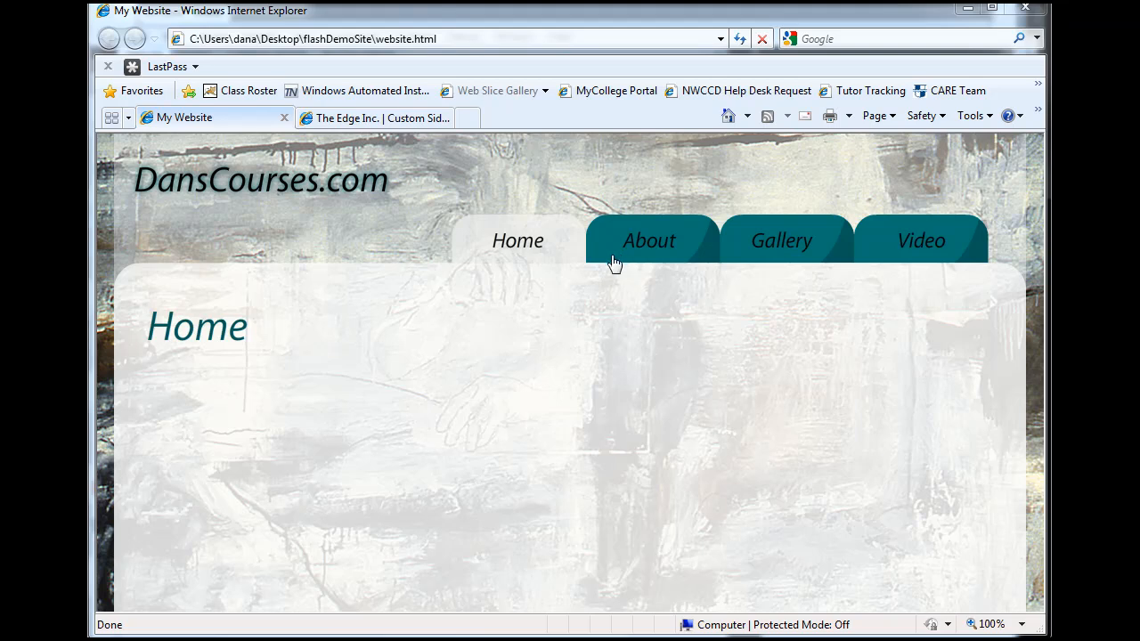
Switch the DansCourses.com site between About, Gallery, Home and back to About and Gallery
{"action": "left_click", "coordinate": [649, 238]}
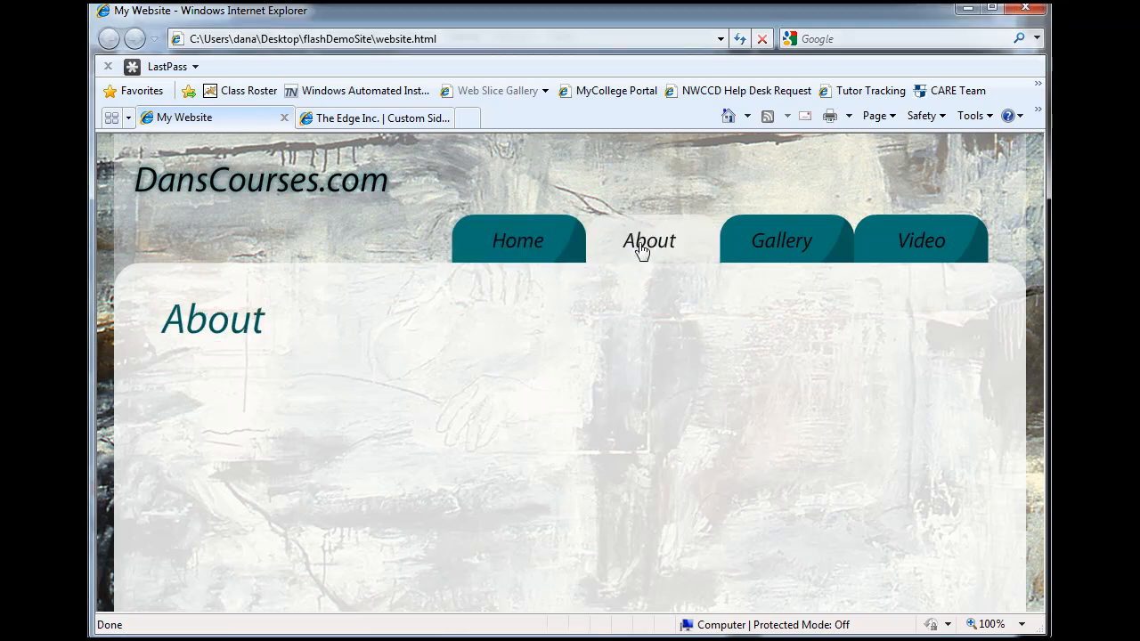
{"action": "left_click", "coordinate": [780, 241]}
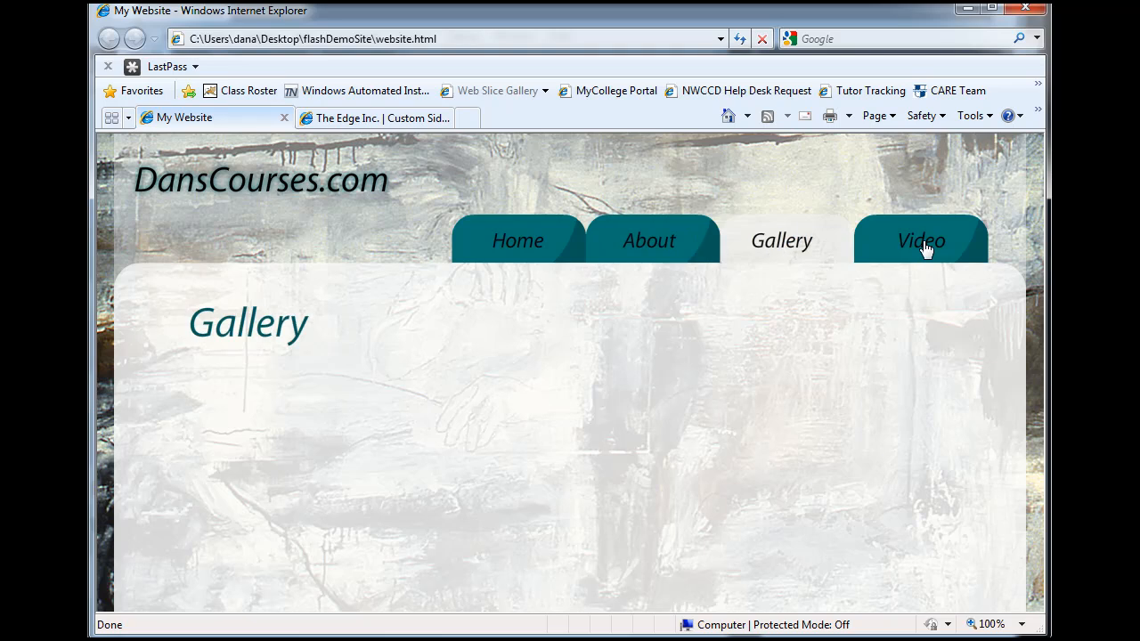
{"action": "left_click", "coordinate": [648, 240]}
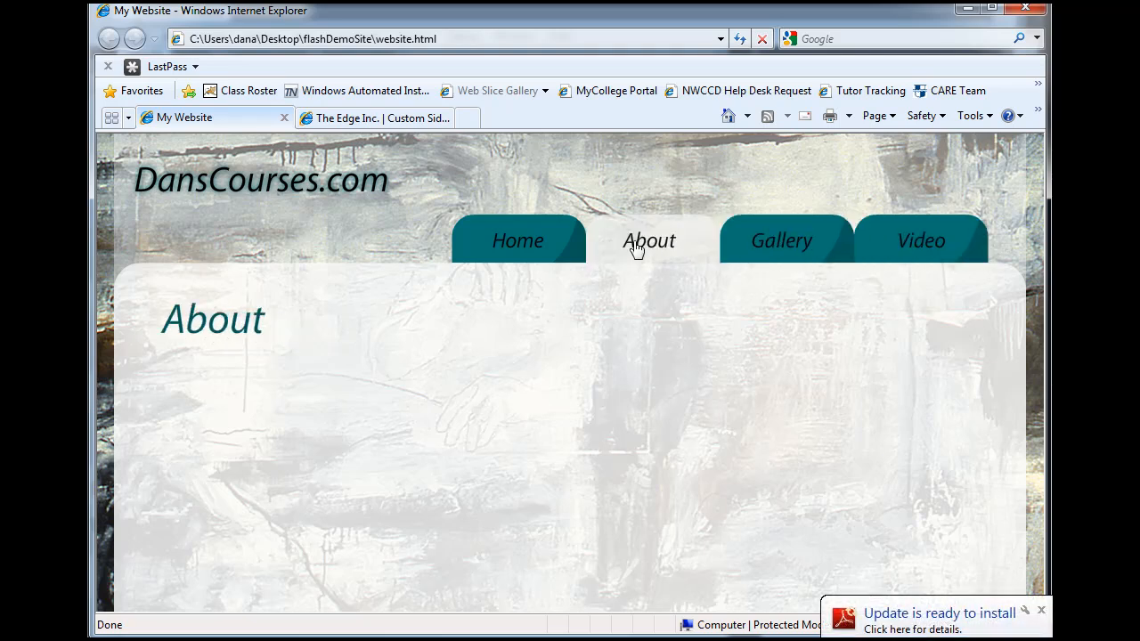
{"action": "left_click", "coordinate": [516, 241]}
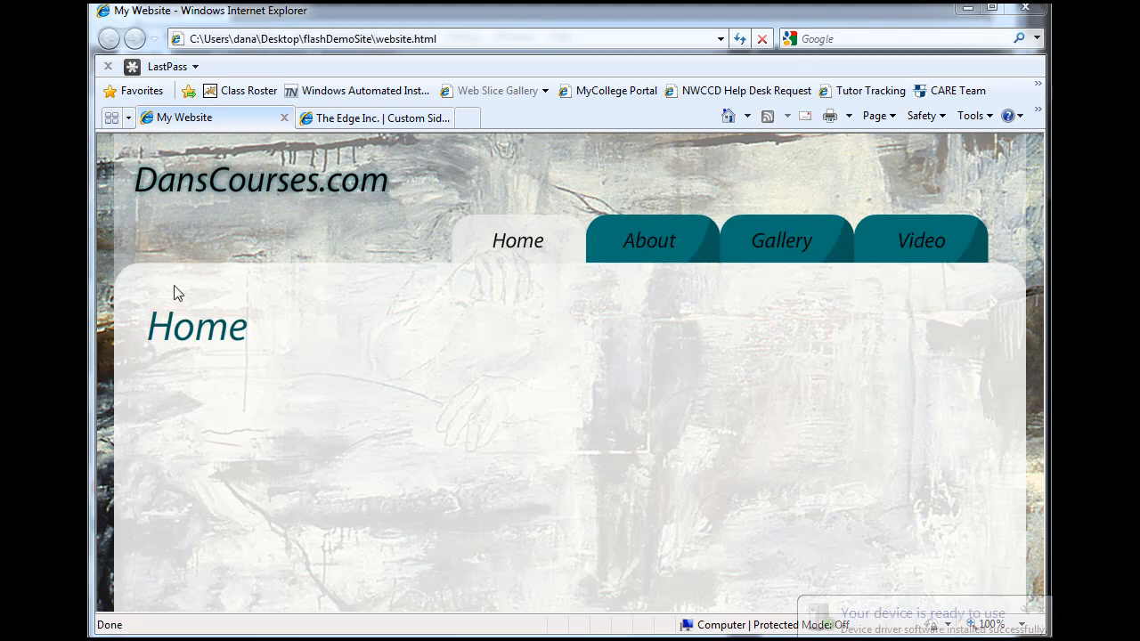
{"action": "left_click", "coordinate": [648, 239]}
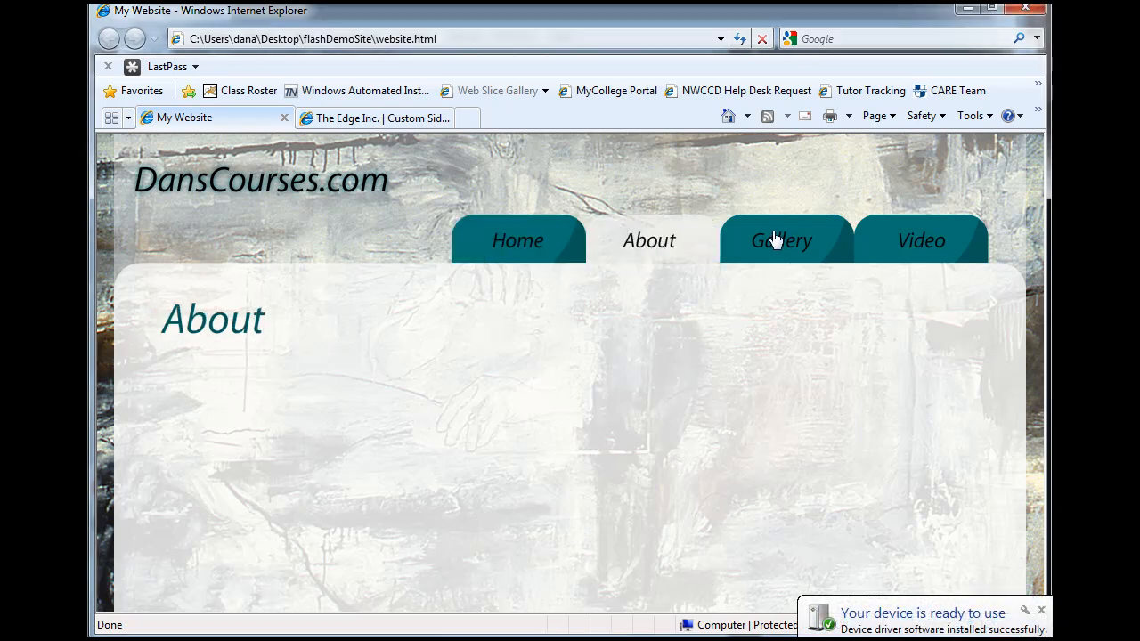
{"action": "left_click", "coordinate": [919, 241]}
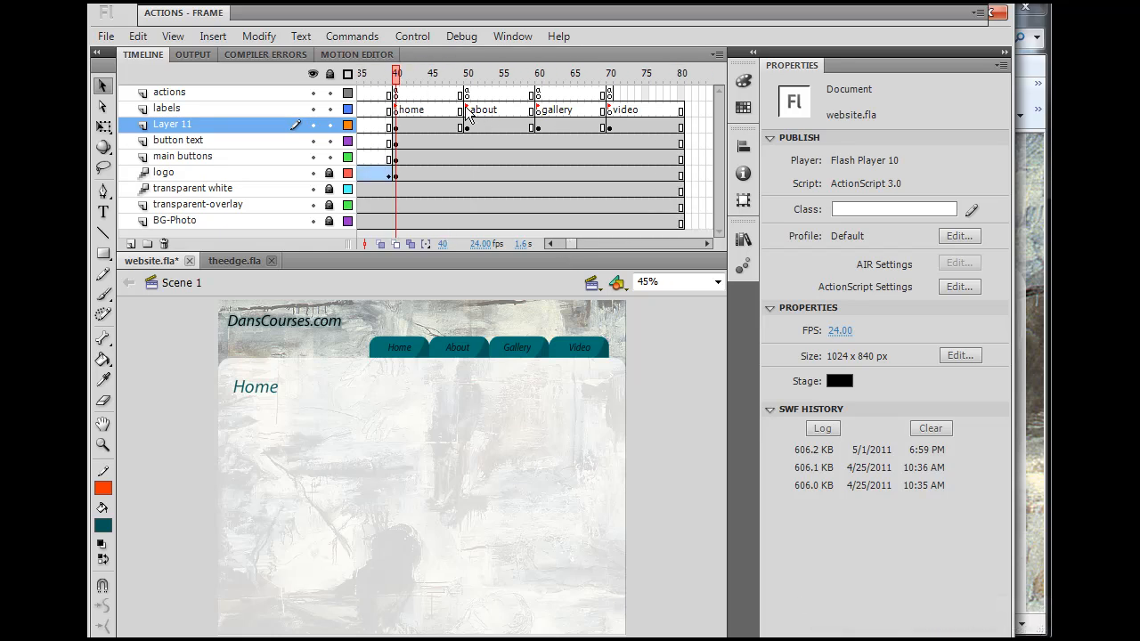
Move the playhead to the about, gallery and video frame labels in website.fla
{"action": "left_click", "coordinate": [466, 73]}
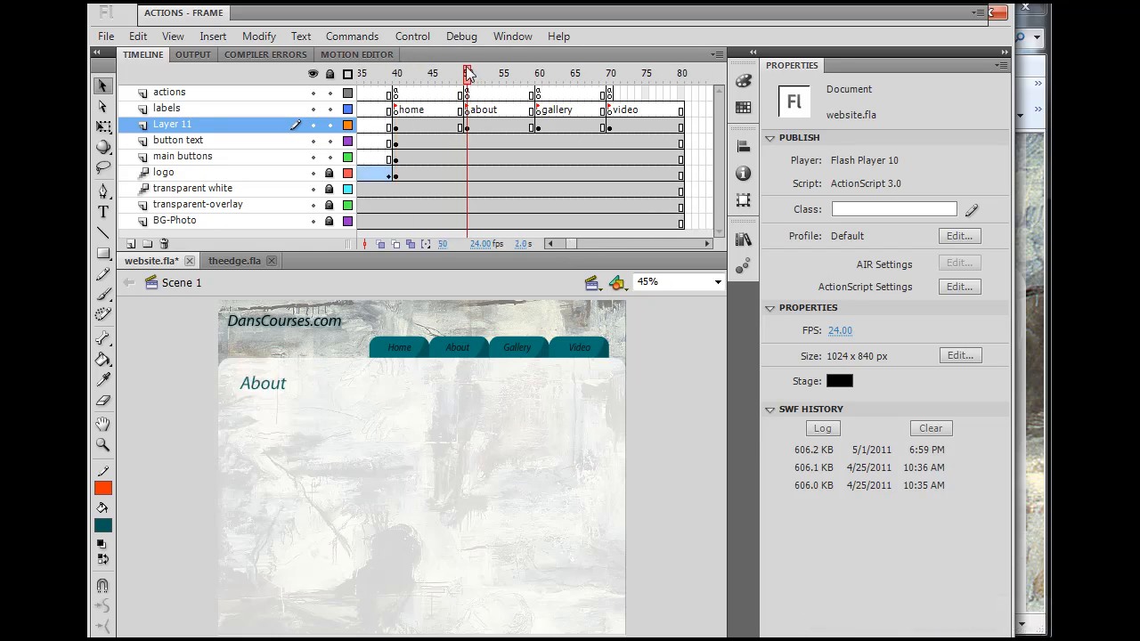
{"action": "left_click", "coordinate": [556, 73]}
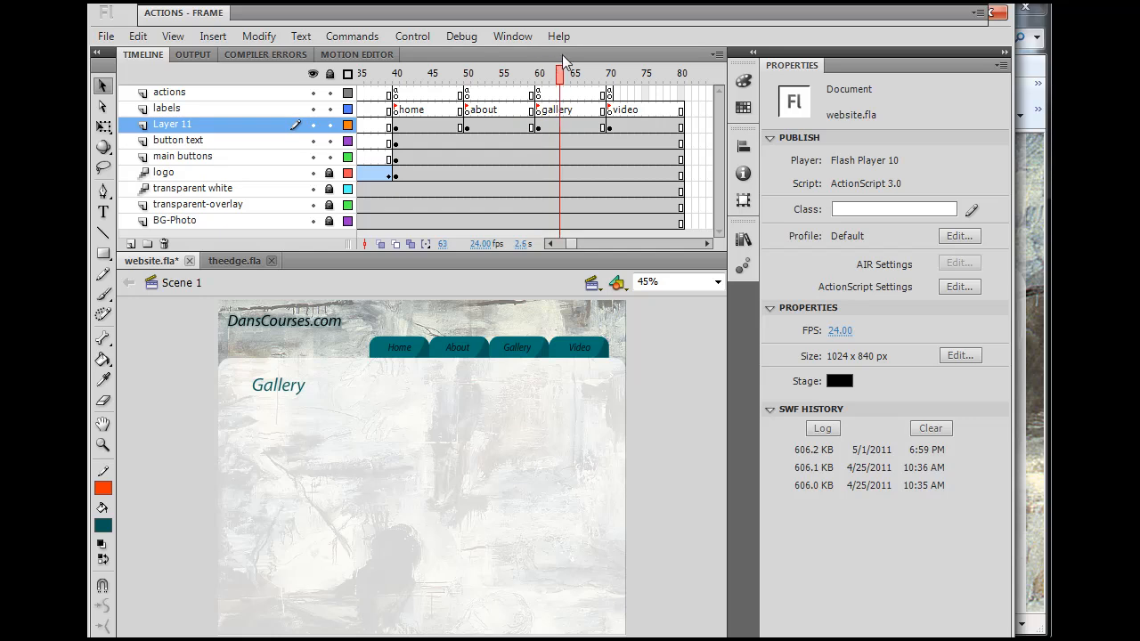
{"action": "left_click", "coordinate": [609, 73]}
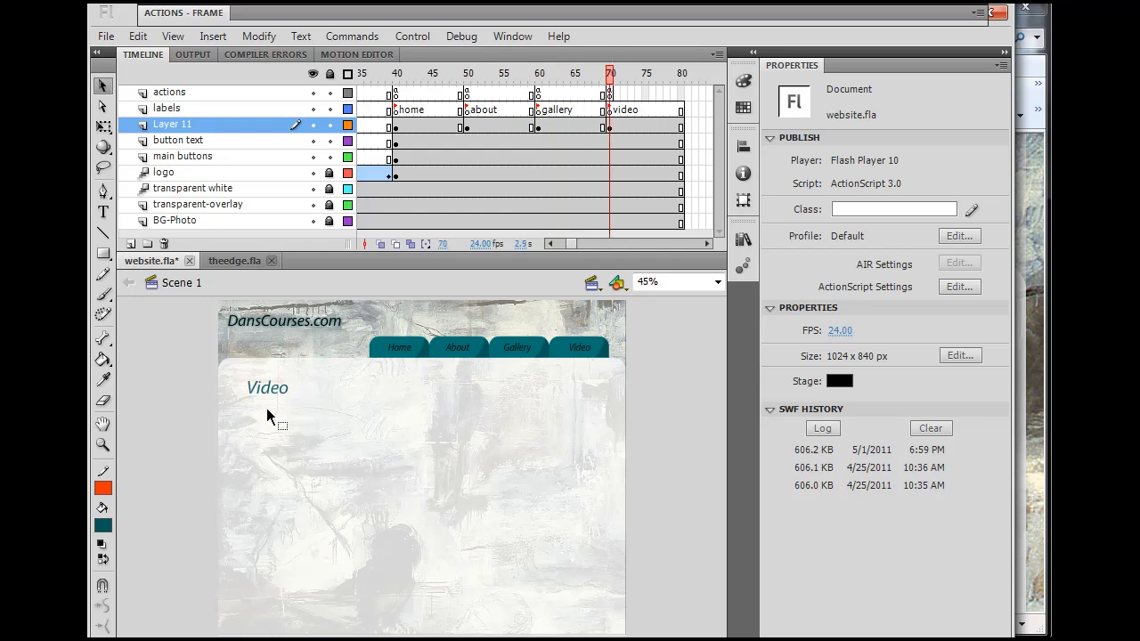
{"action": "mouse_move", "coordinate": [288, 349]}
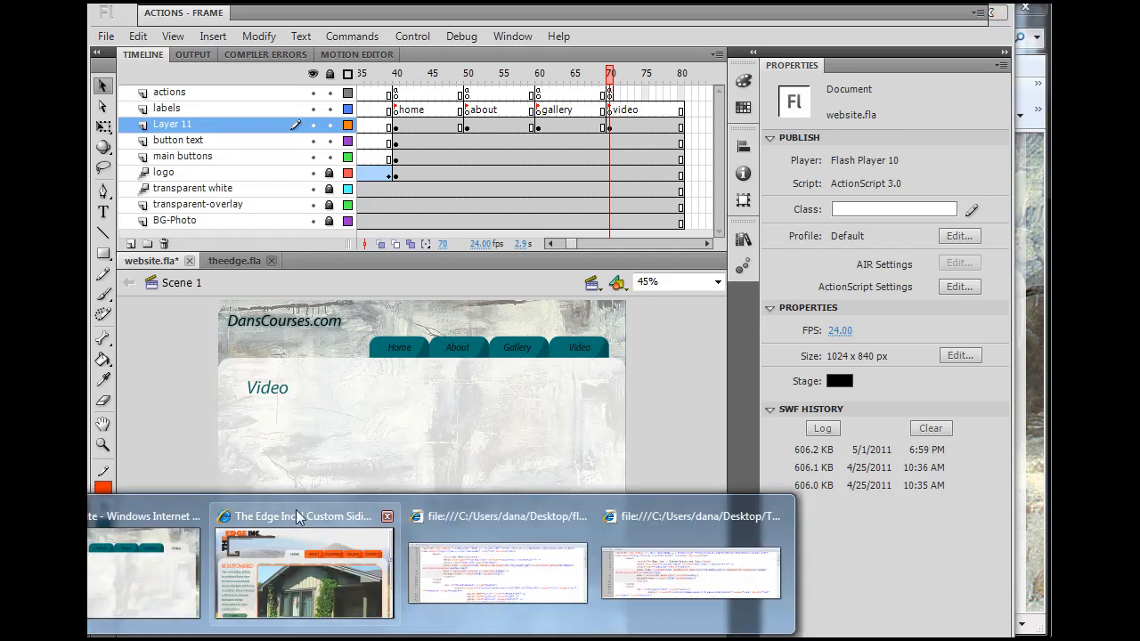
Bring The Edge Inc. site to the front and scroll down to its house-photo slideshow
{"action": "left_click", "coordinate": [302, 570]}
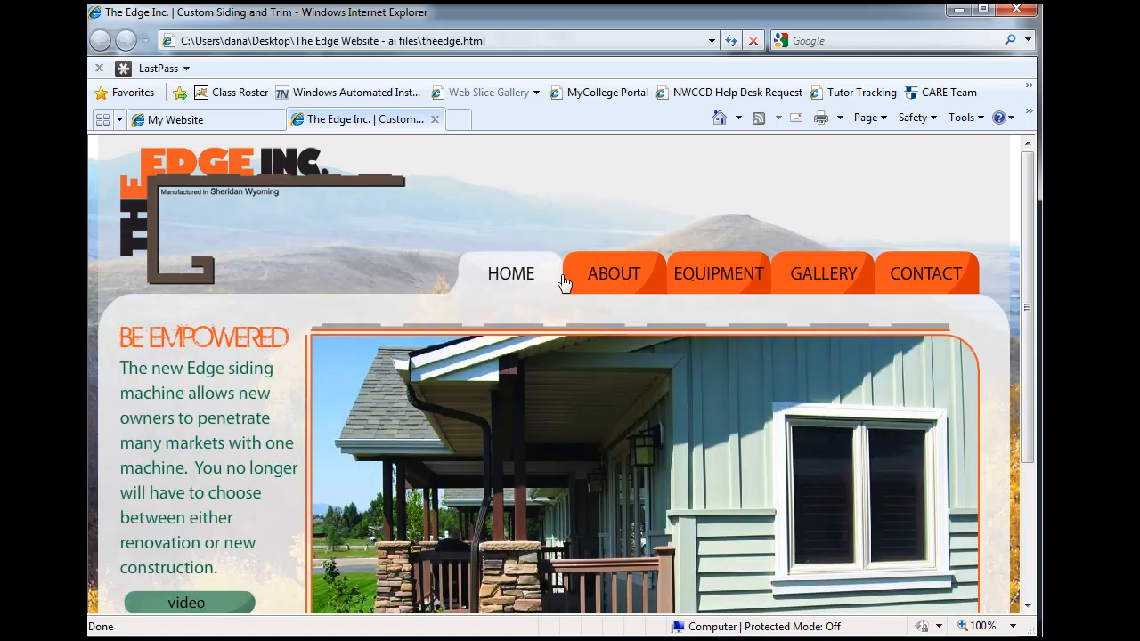
{"action": "scroll", "scroll_direction": "down", "scroll_amount": 3}
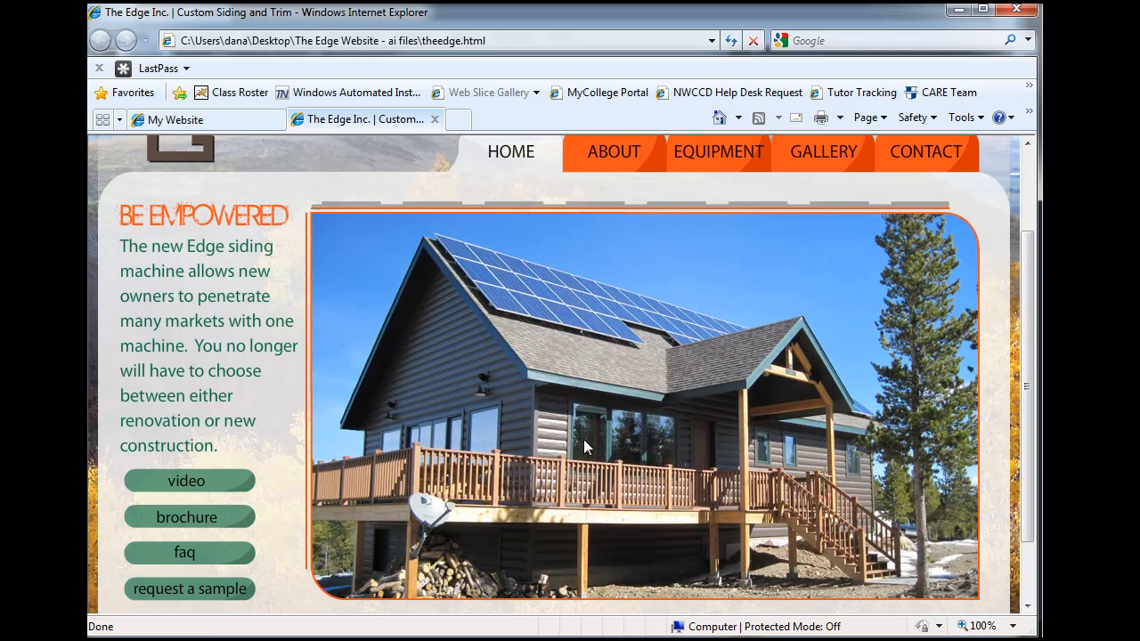
{"action": "mouse_move", "coordinate": [666, 466]}
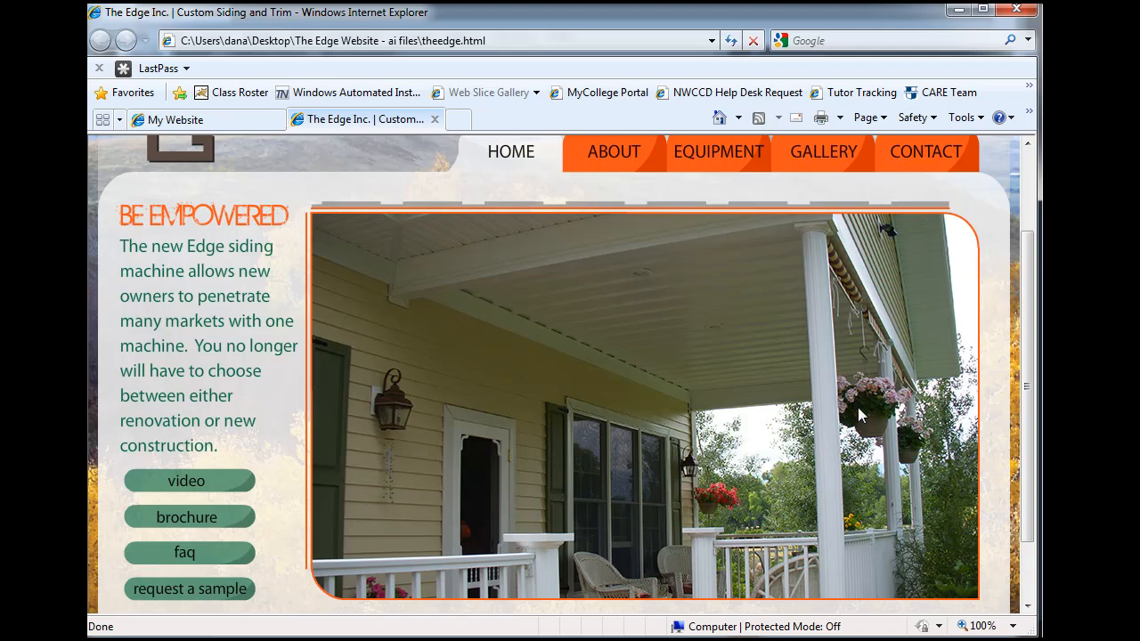
{"action": "mouse_move", "coordinate": [579, 399]}
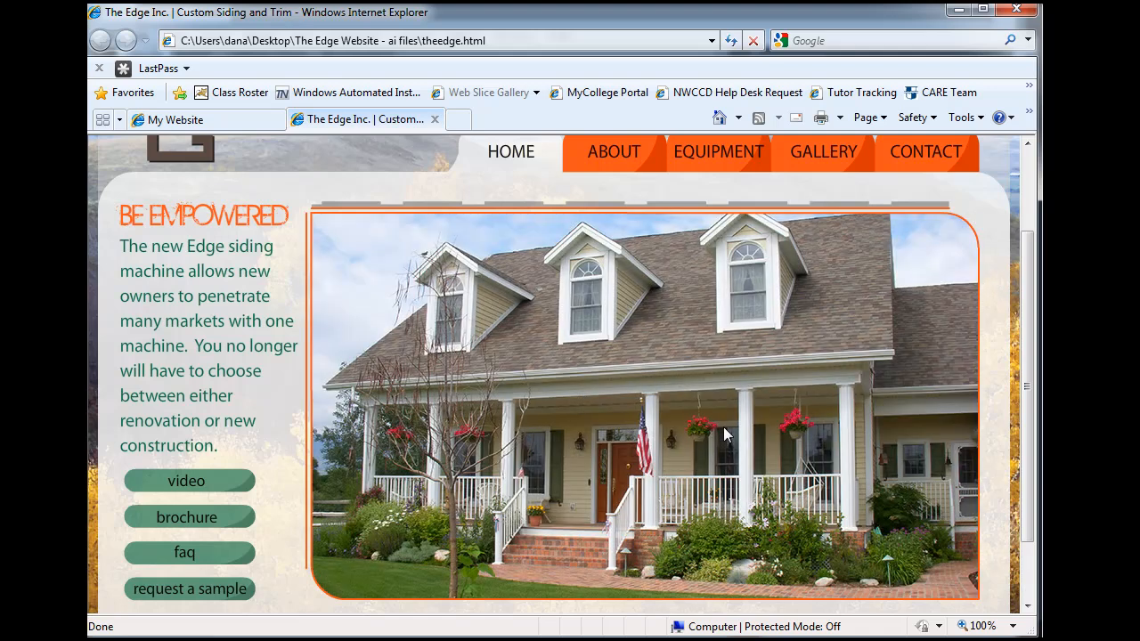
{"action": "mouse_move", "coordinate": [332, 606]}
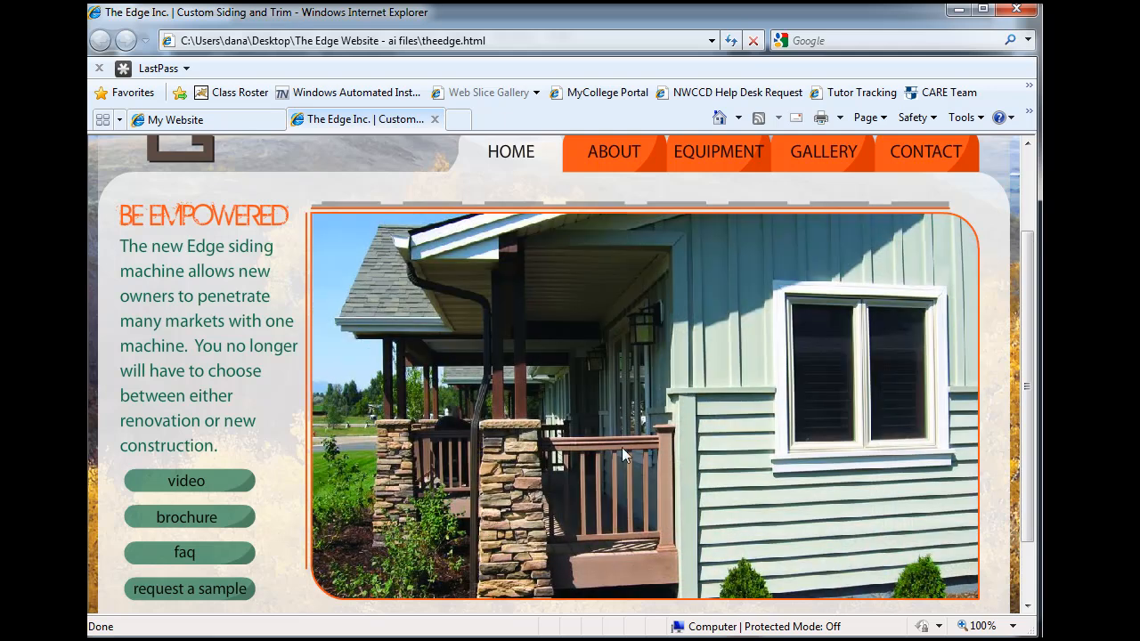
{"action": "mouse_move", "coordinate": [718, 68]}
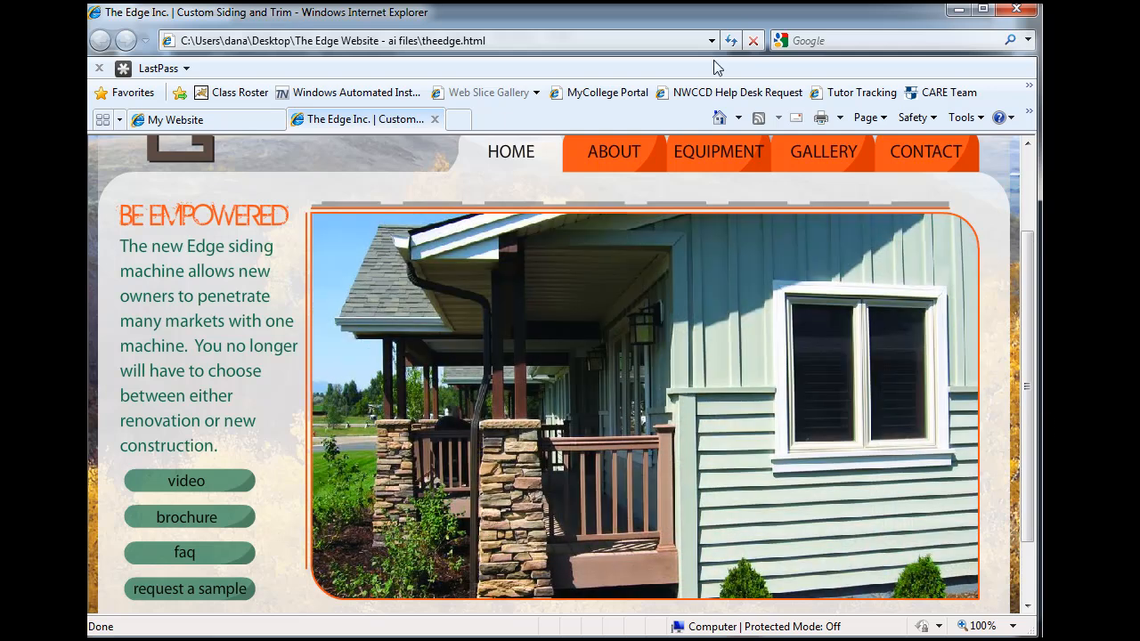
Compare The Edge Inc. slideshow with DansCourses.com and end on the DansCourses.com Video page
{"action": "left_click", "coordinate": [174, 119]}
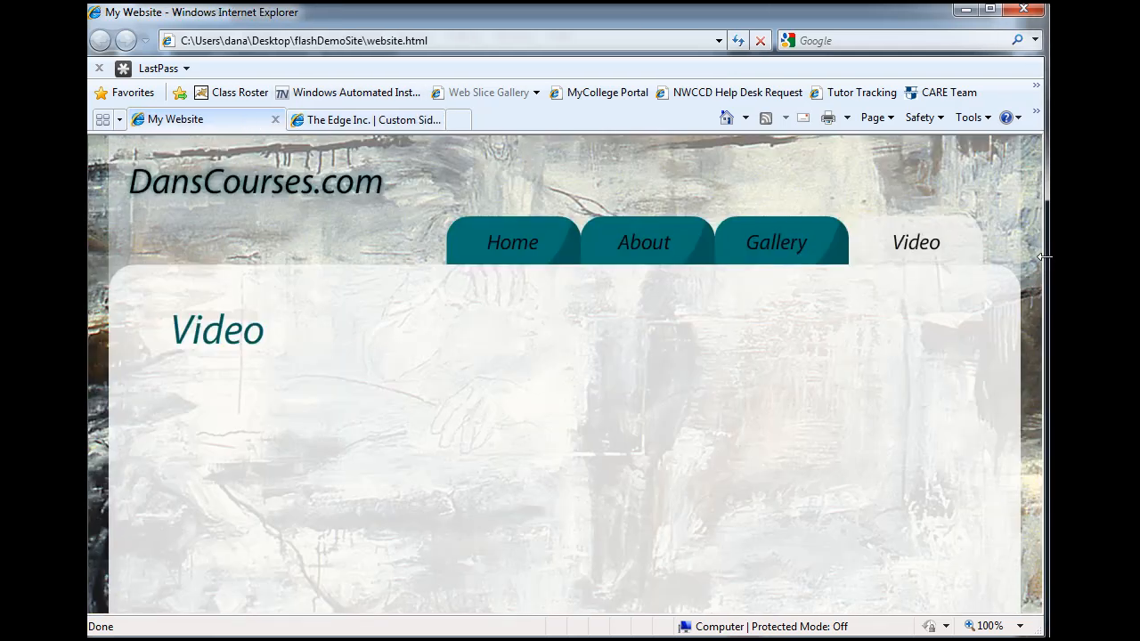
{"action": "mouse_move", "coordinate": [702, 358]}
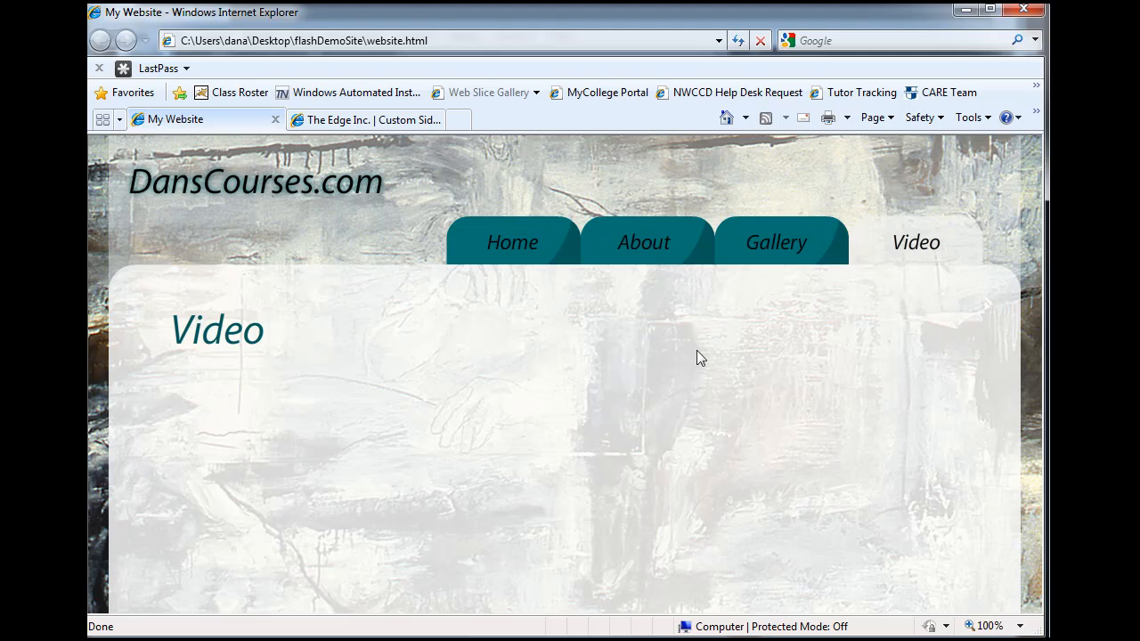
{"action": "mouse_move", "coordinate": [698, 495]}
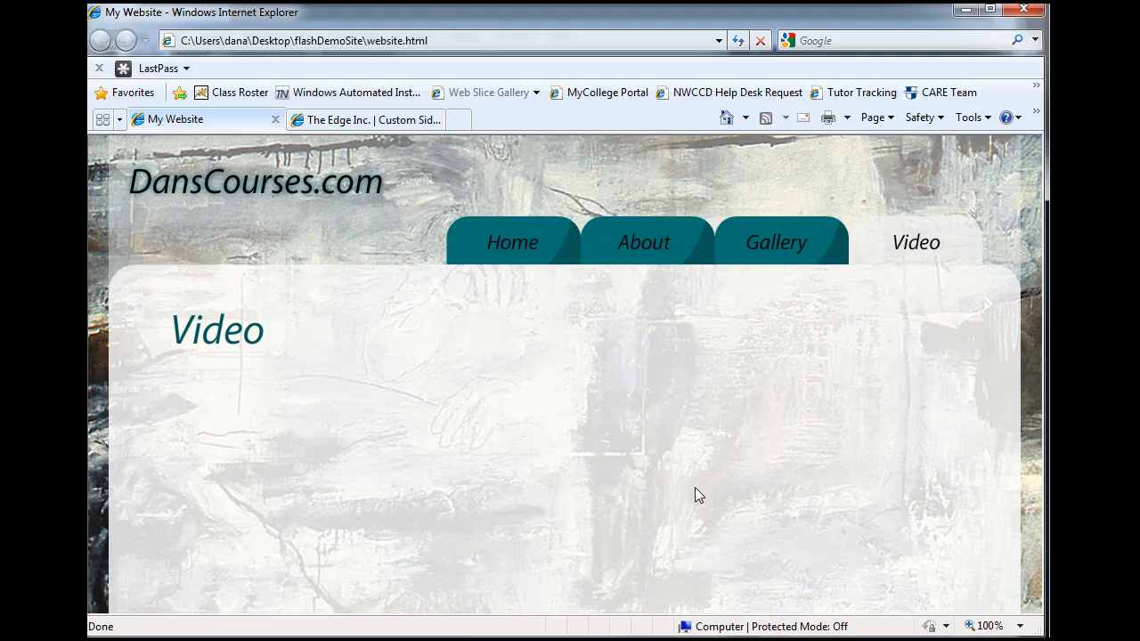
{"action": "mouse_move", "coordinate": [854, 414]}
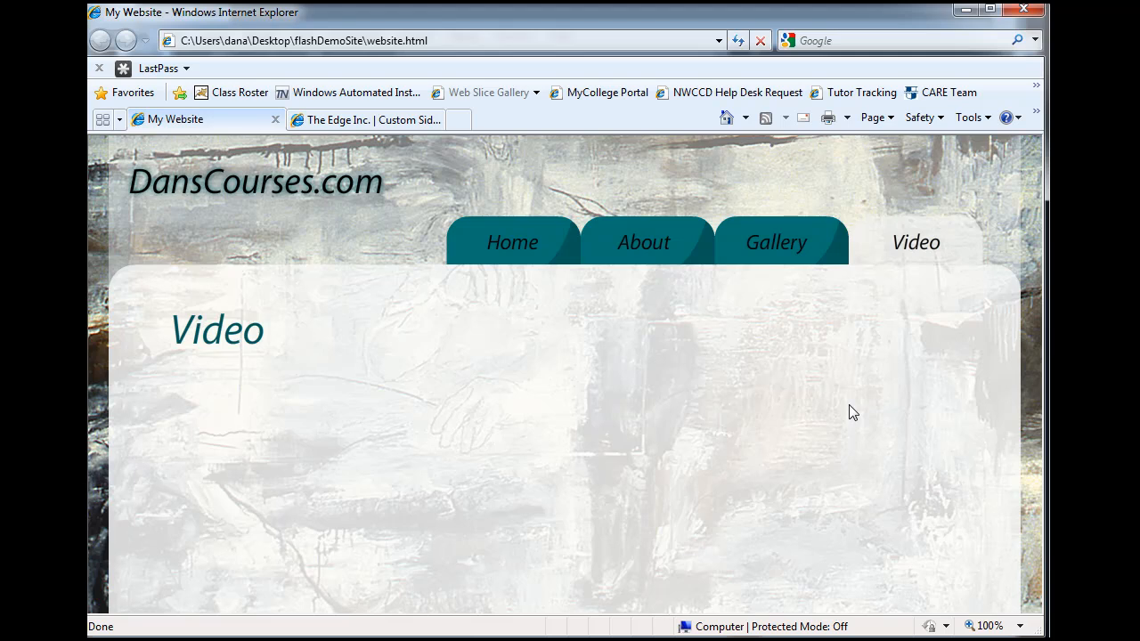
{"action": "mouse_move", "coordinate": [873, 395]}
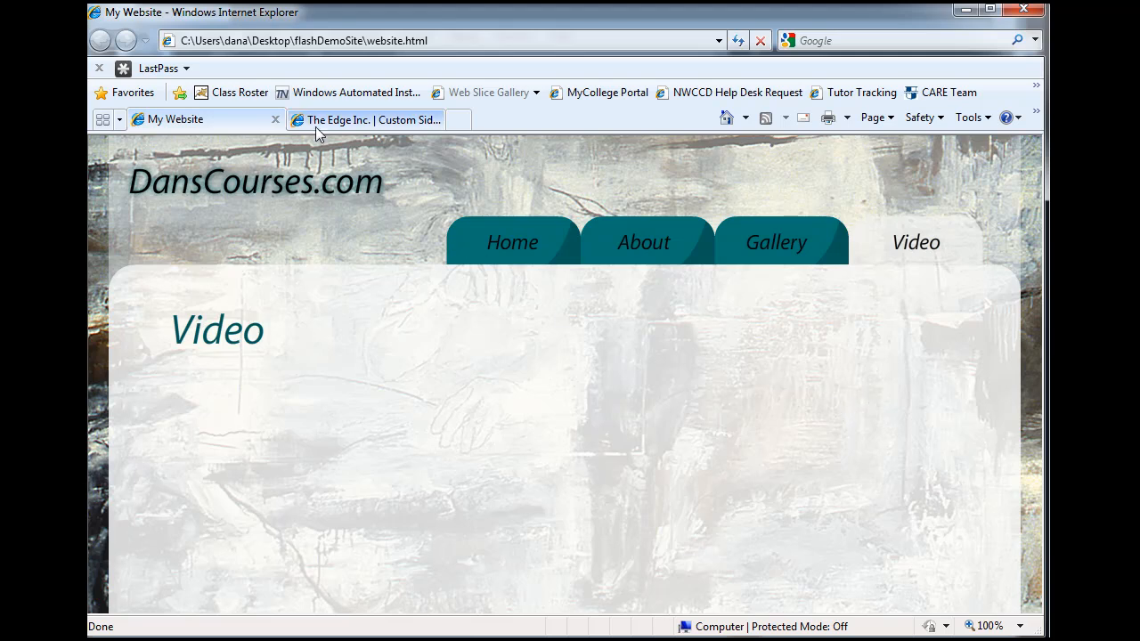
{"action": "left_click", "coordinate": [365, 117]}
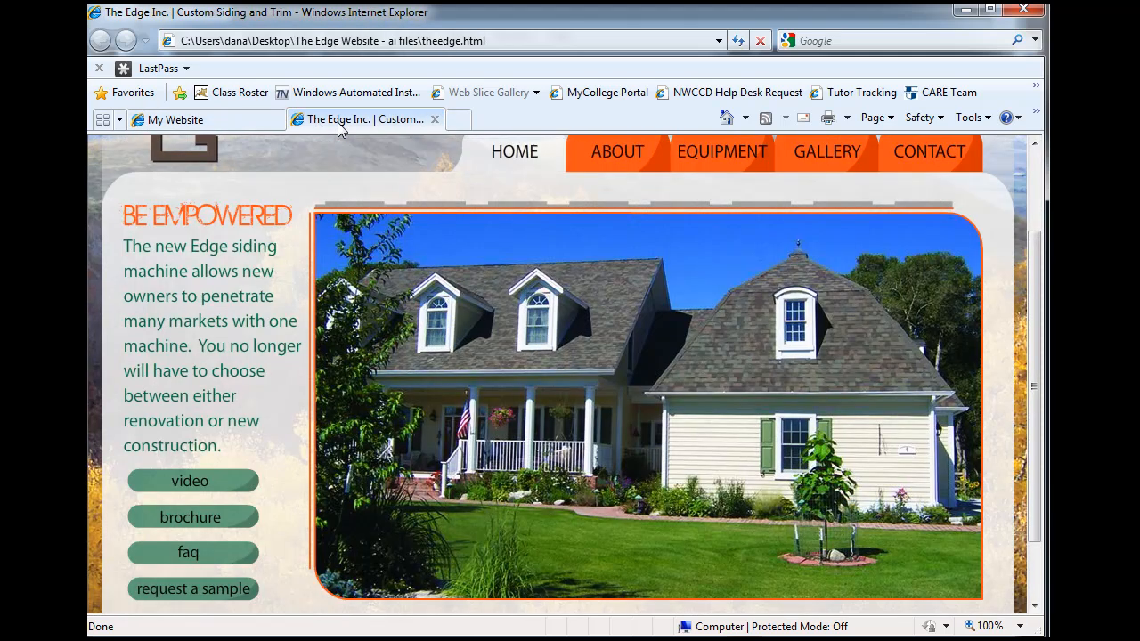
{"action": "scroll", "scroll_direction": "up", "scroll_amount": 3}
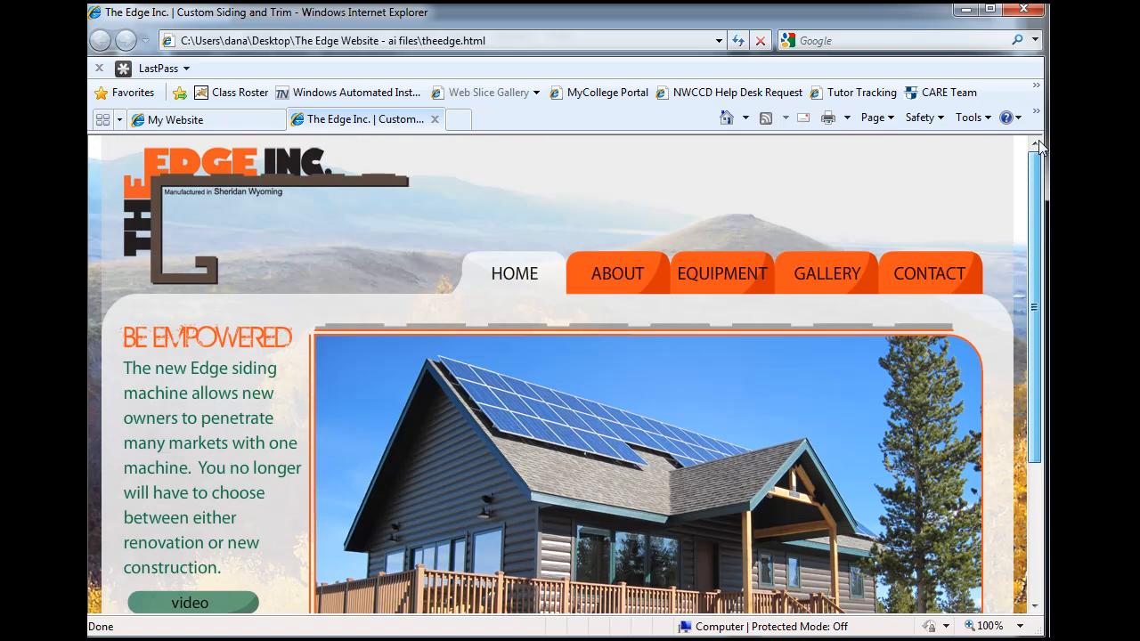
{"action": "scroll", "scroll_direction": "down", "scroll_amount": 3}
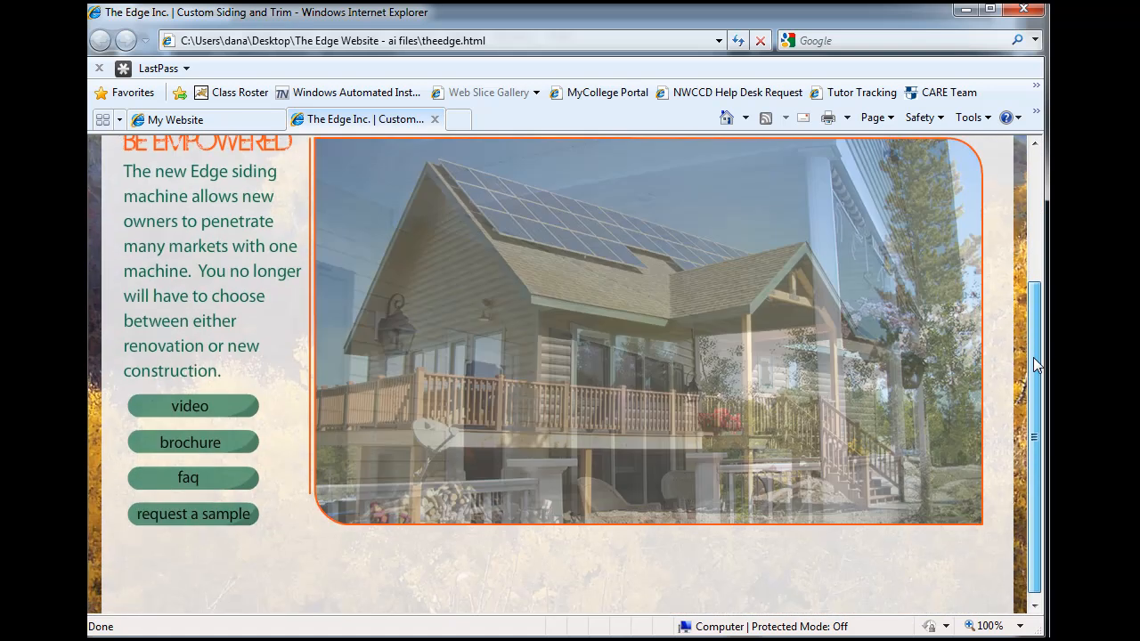
{"action": "scroll", "scroll_direction": "up", "scroll_amount": 3}
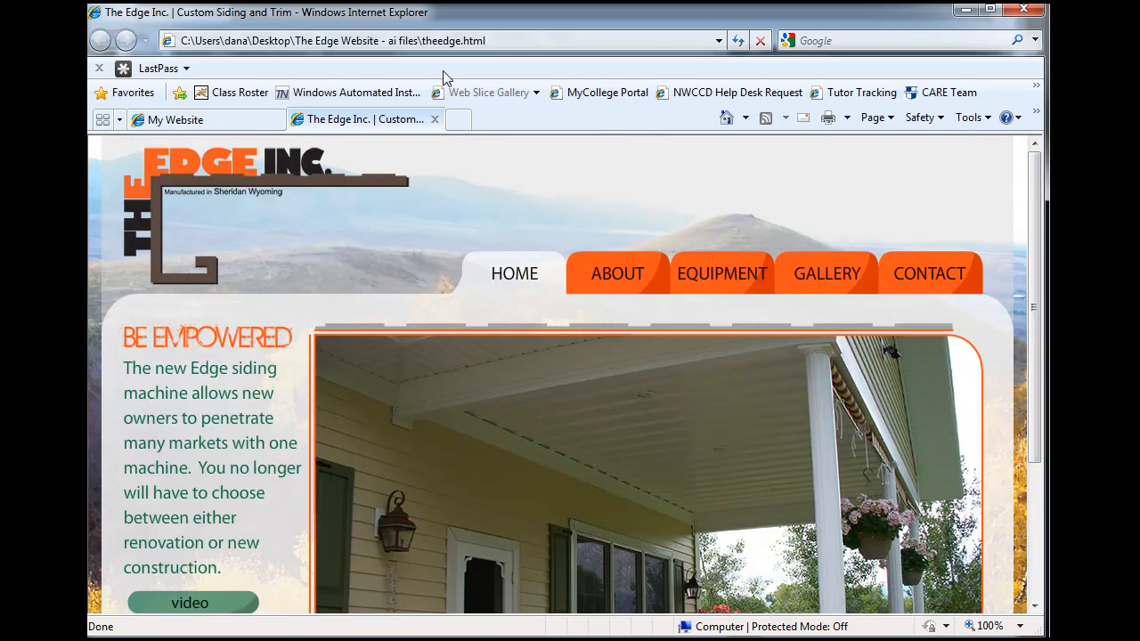
{"action": "left_click", "coordinate": [175, 119]}
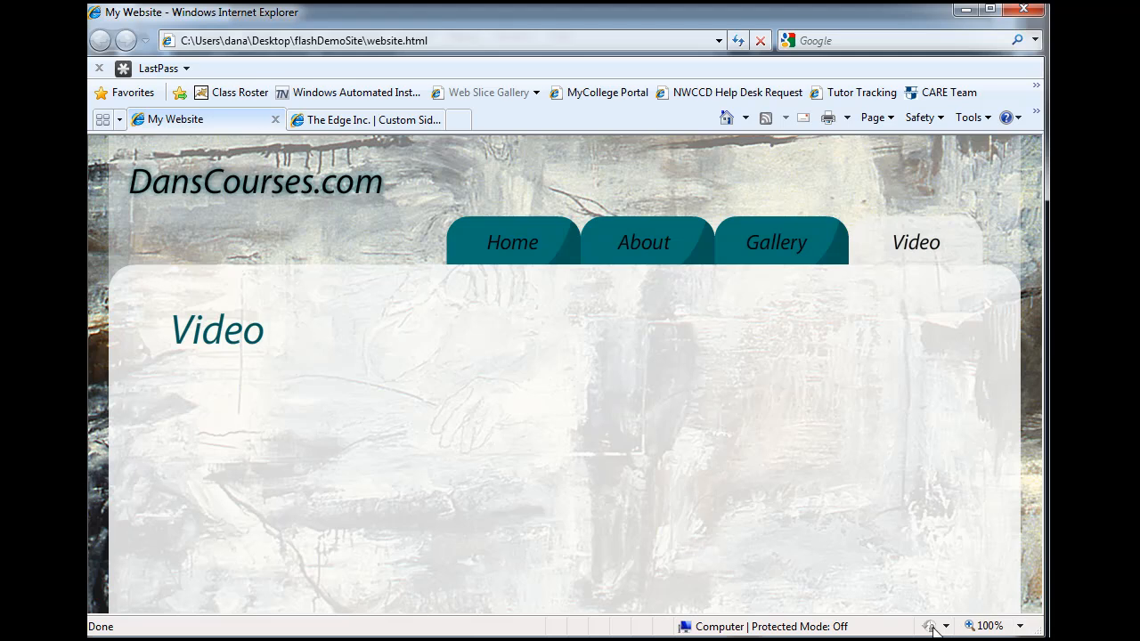
{"action": "mouse_move", "coordinate": [913, 595]}
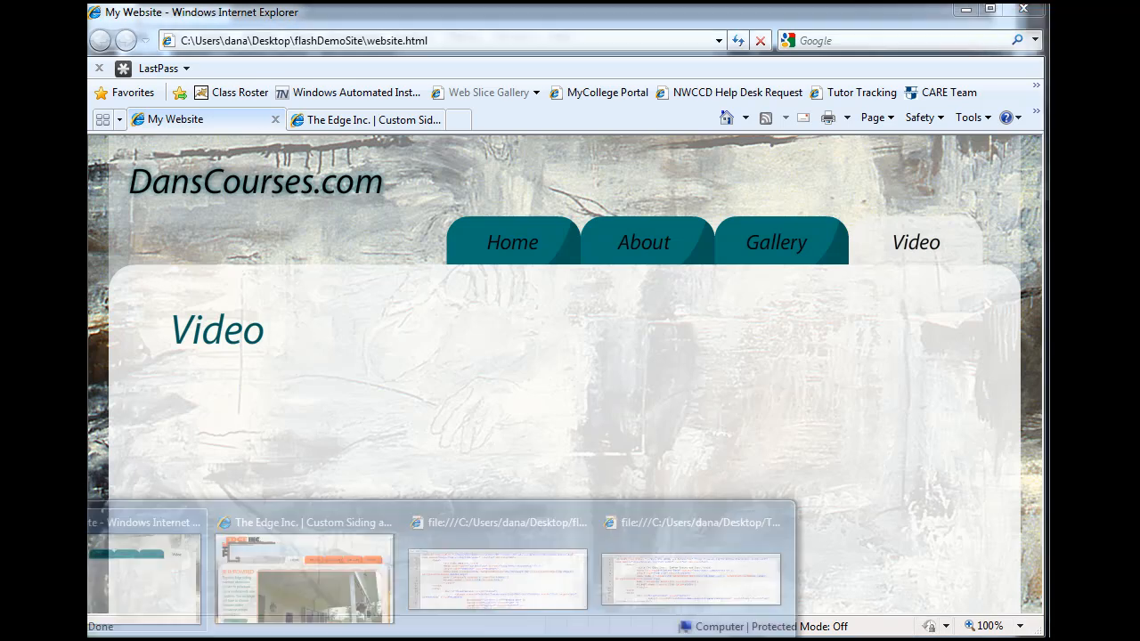
Look at the page source window, then switch to the flashDemoSite folder with the website files
{"action": "left_click", "coordinate": [497, 570]}
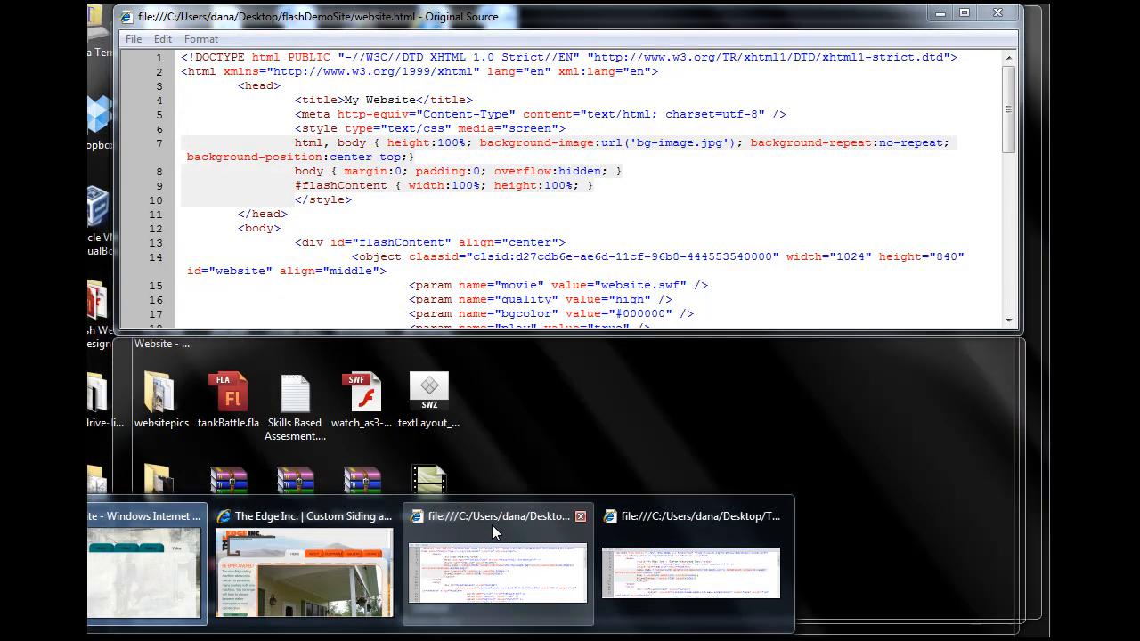
{"action": "left_click", "coordinate": [497, 572]}
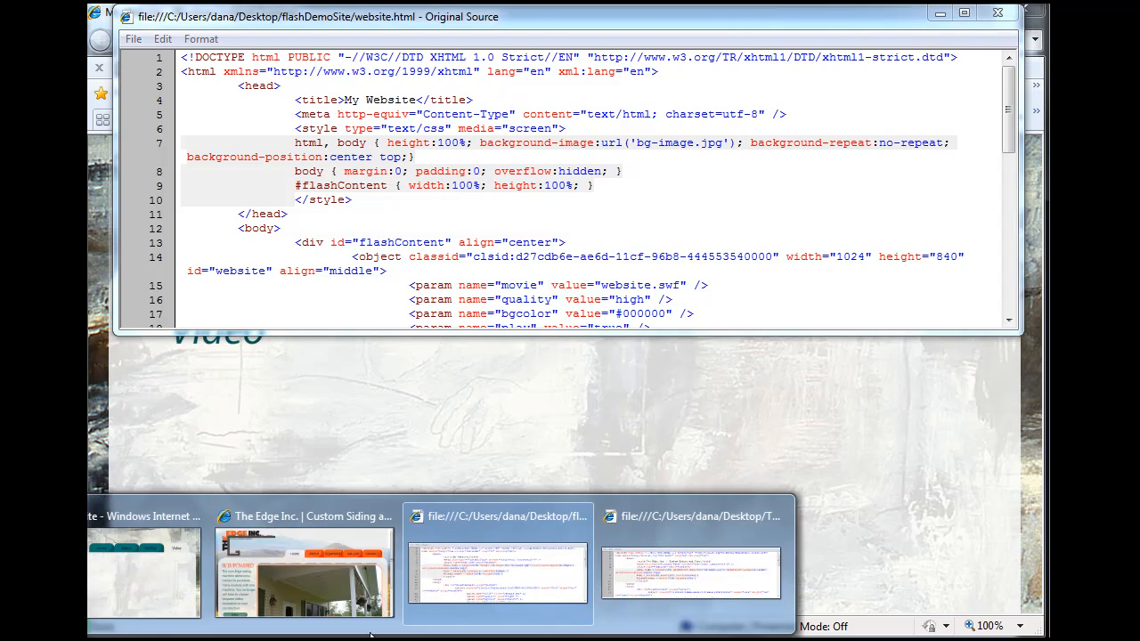
{"action": "left_click", "coordinate": [693, 570]}
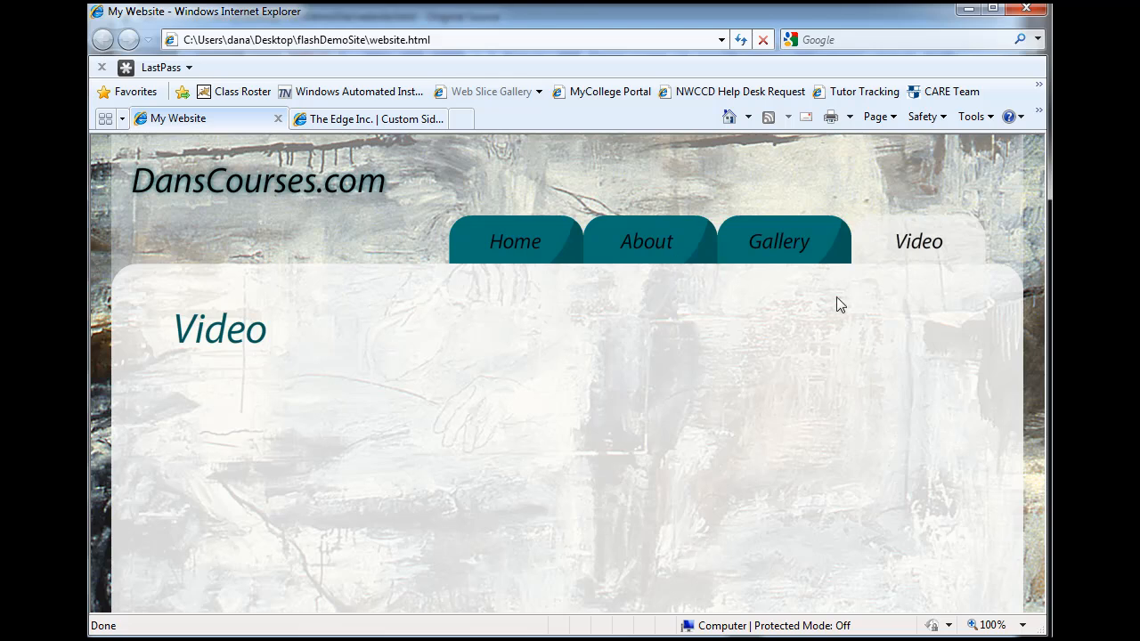
{"action": "mouse_move", "coordinate": [892, 105]}
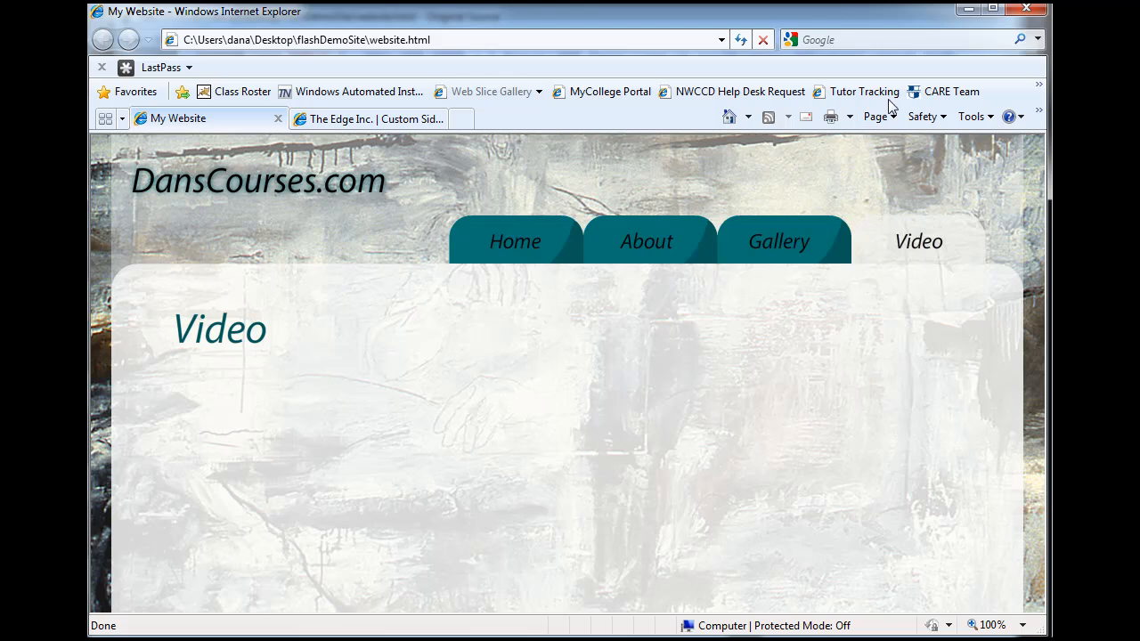
{"action": "left_click", "coordinate": [877, 116]}
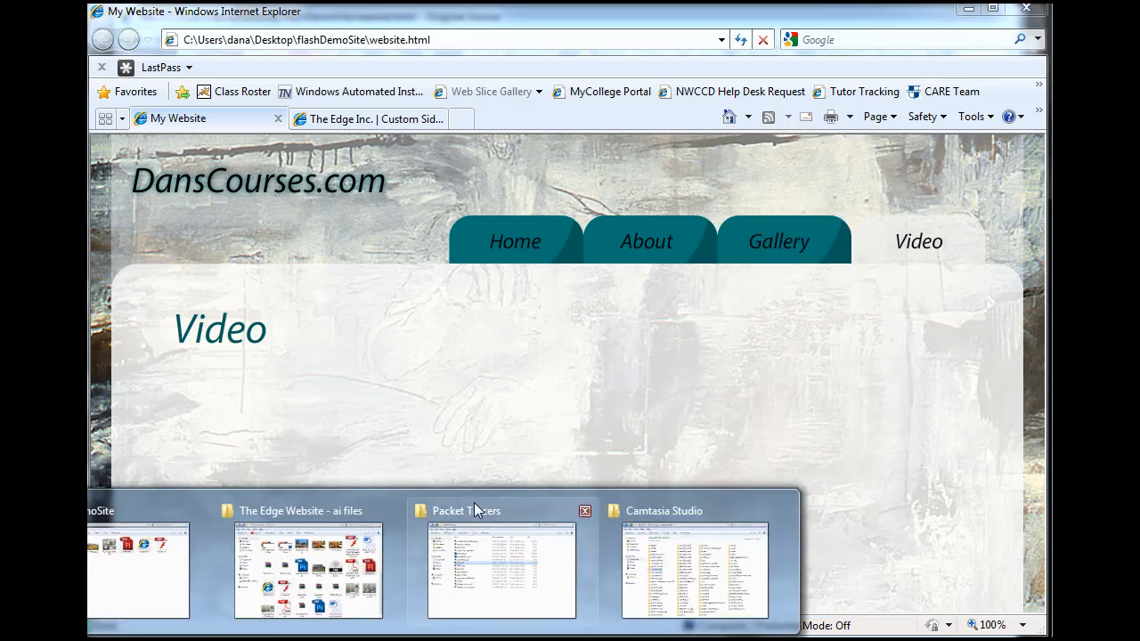
{"action": "left_click", "coordinate": [139, 570]}
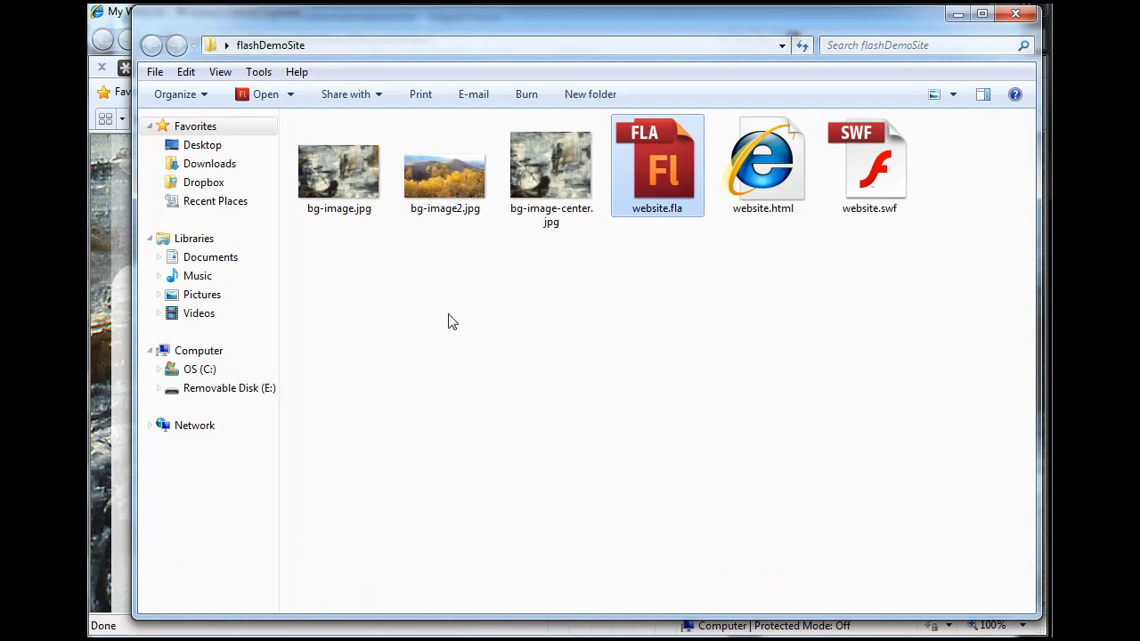
{"action": "mouse_move", "coordinate": [762, 164]}
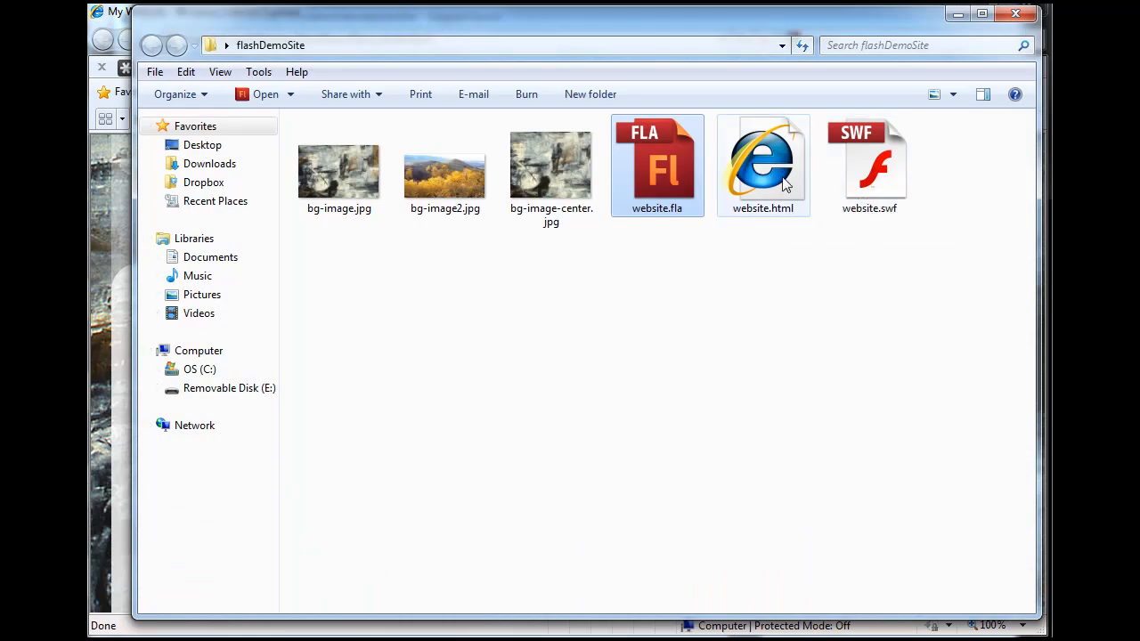
{"action": "left_click", "coordinate": [762, 164]}
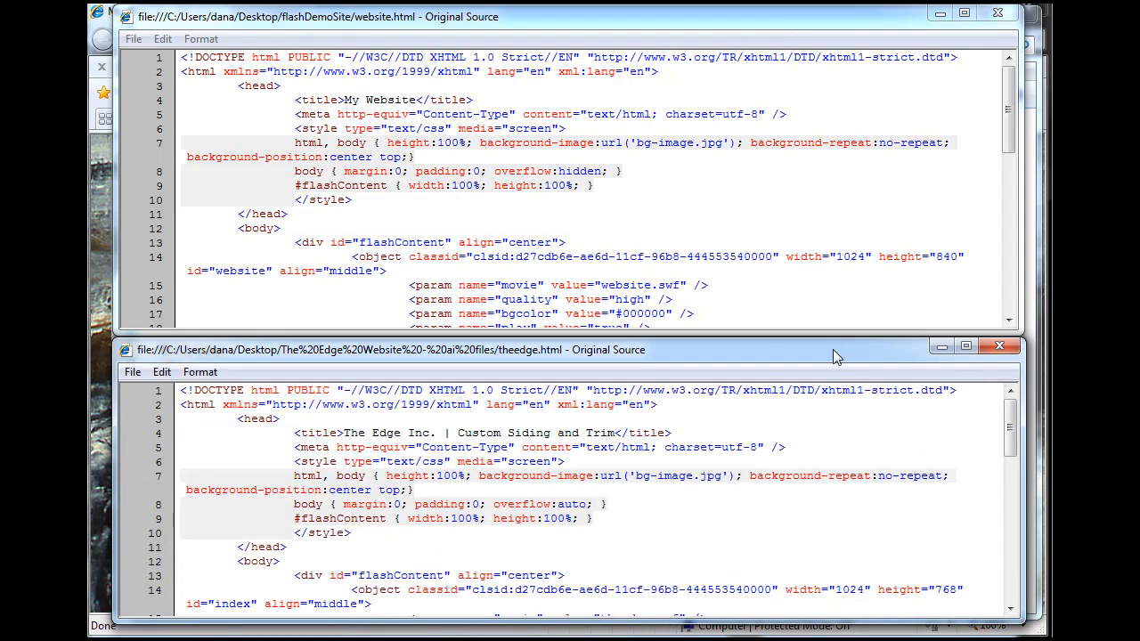
{"action": "mouse_move", "coordinate": [627, 499]}
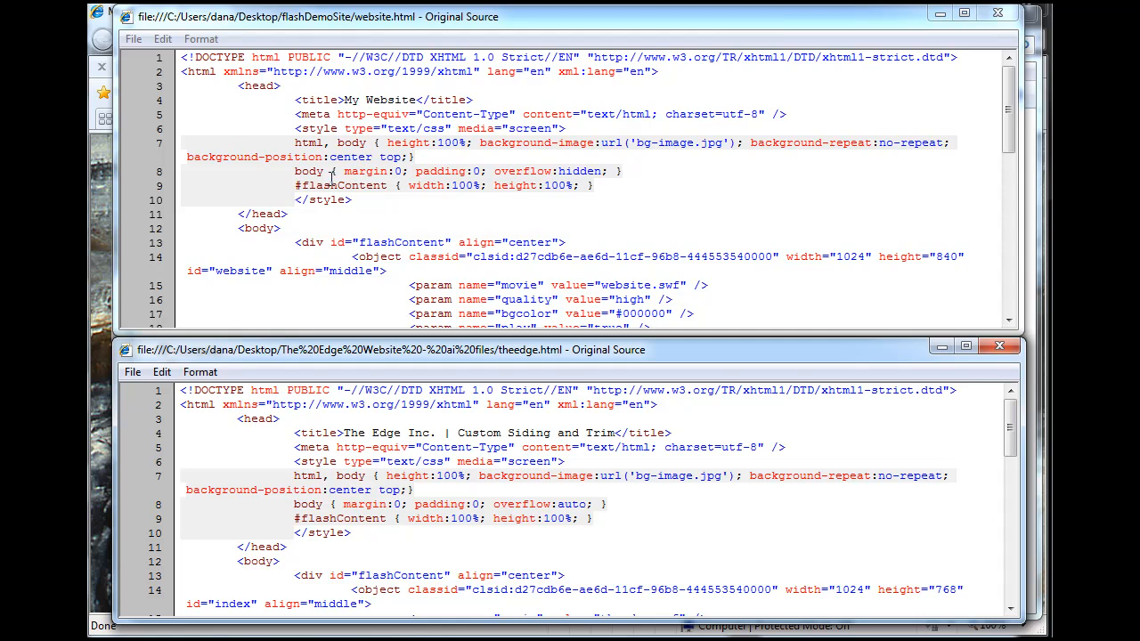
{"action": "mouse_move", "coordinate": [383, 175]}
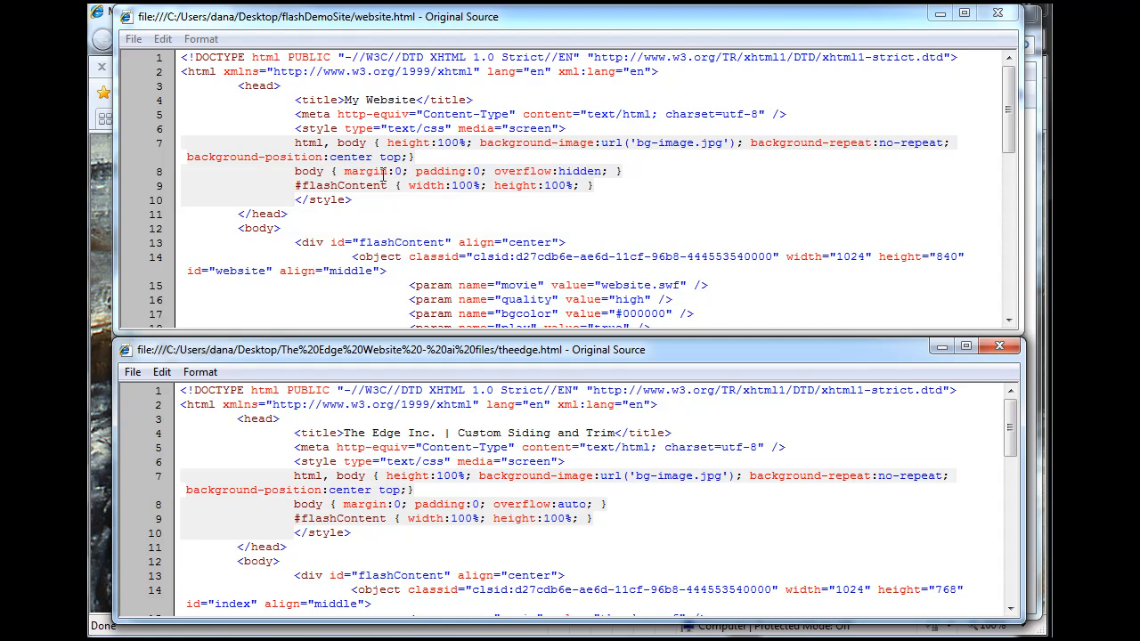
{"action": "mouse_move", "coordinate": [492, 175]}
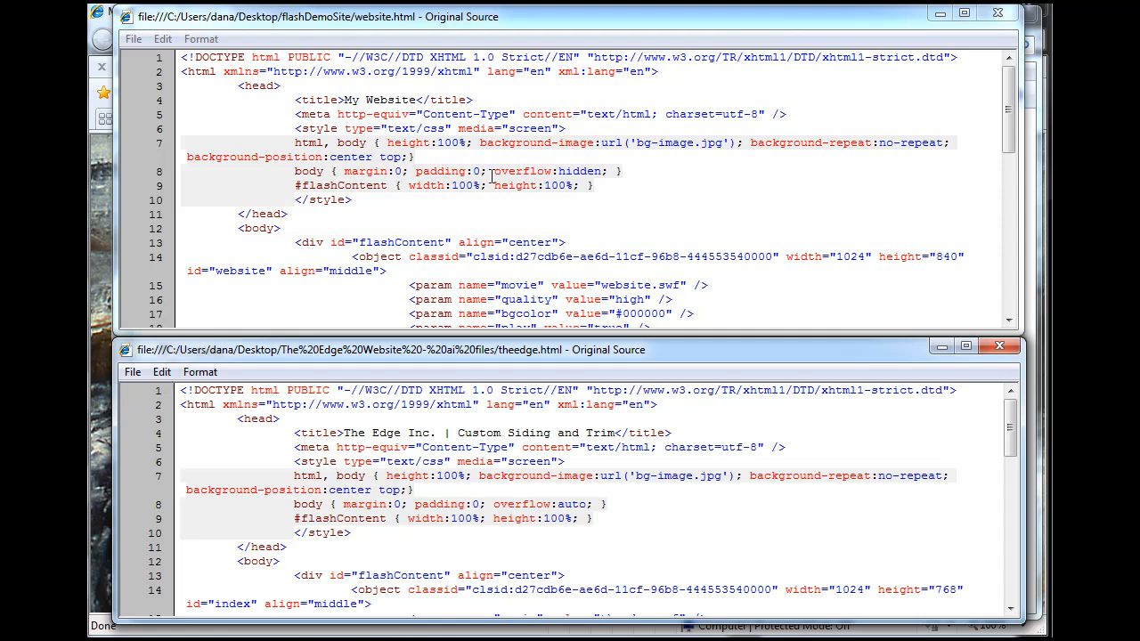
{"action": "mouse_move", "coordinate": [588, 171]}
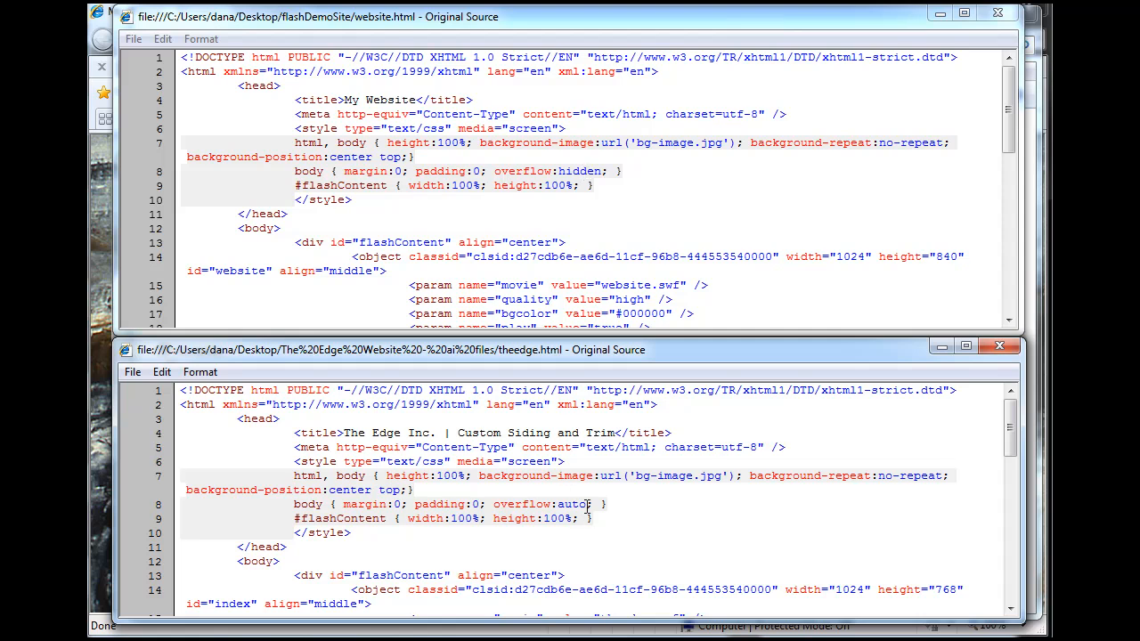
{"action": "double_click", "coordinate": [572, 504]}
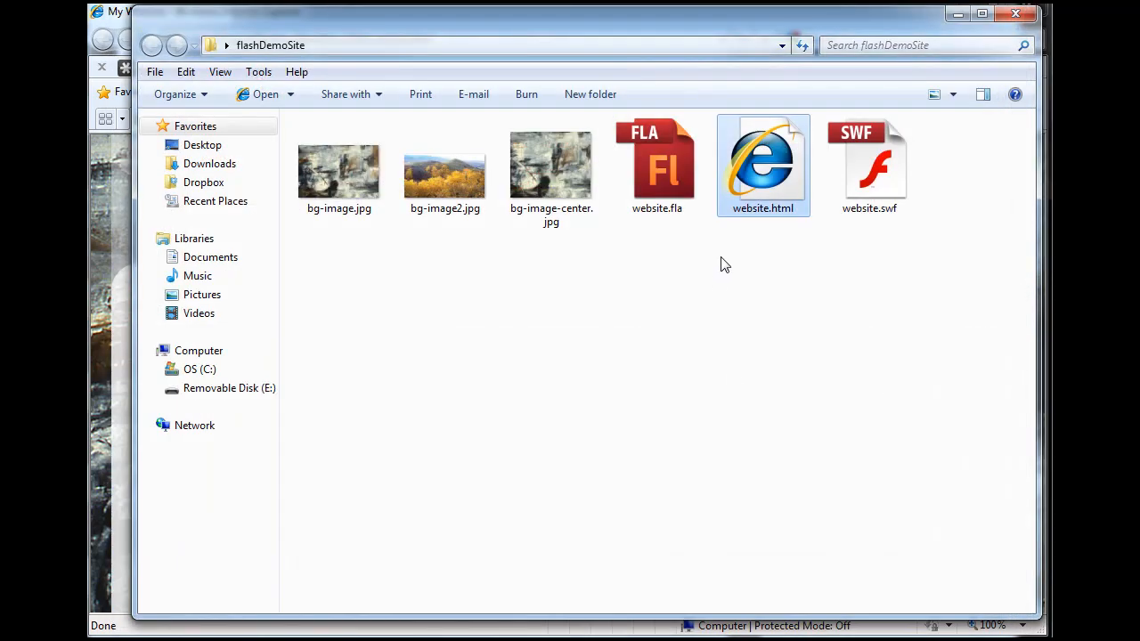
{"action": "mouse_move", "coordinate": [766, 178]}
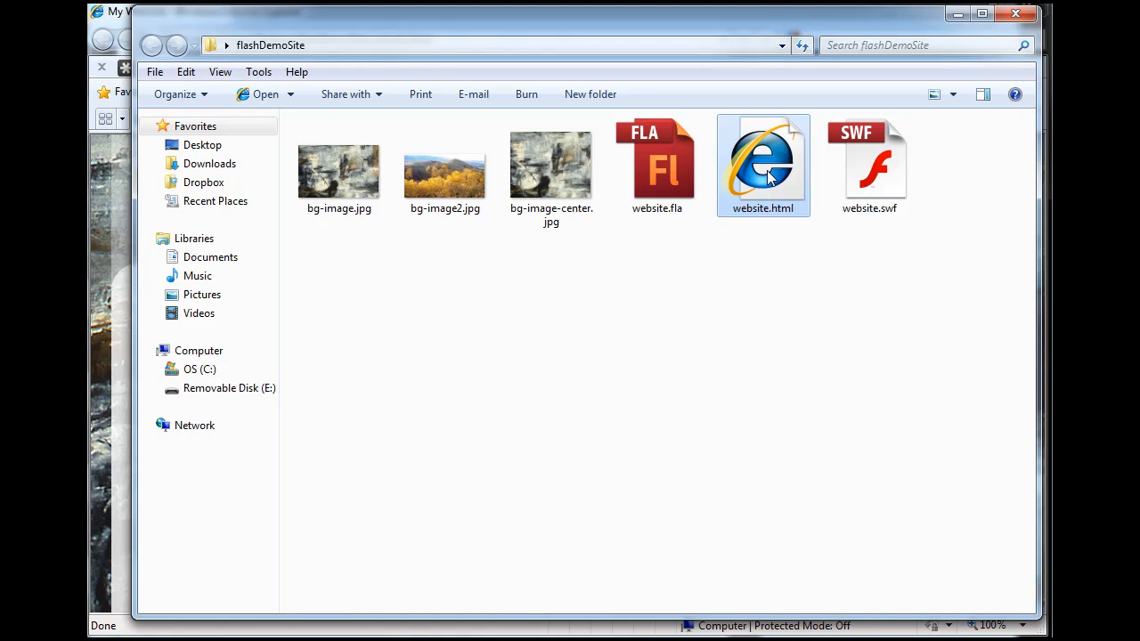
Edit website.html in Notepad and select the body's overflow value hidden
{"action": "right_click", "coordinate": [763, 164]}
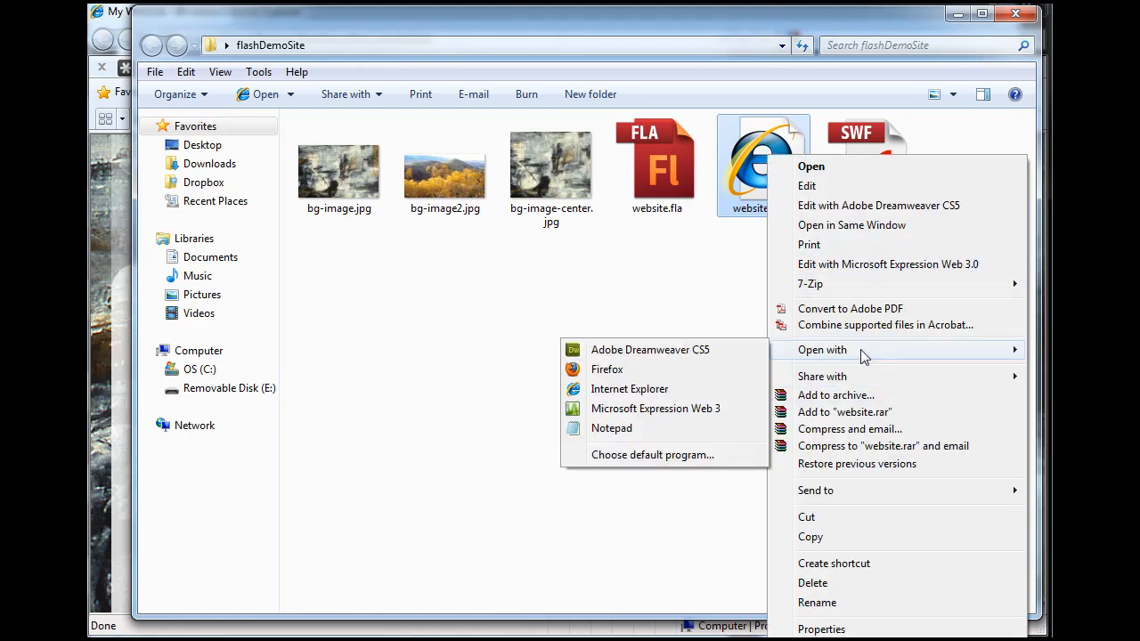
{"action": "left_click", "coordinate": [611, 428]}
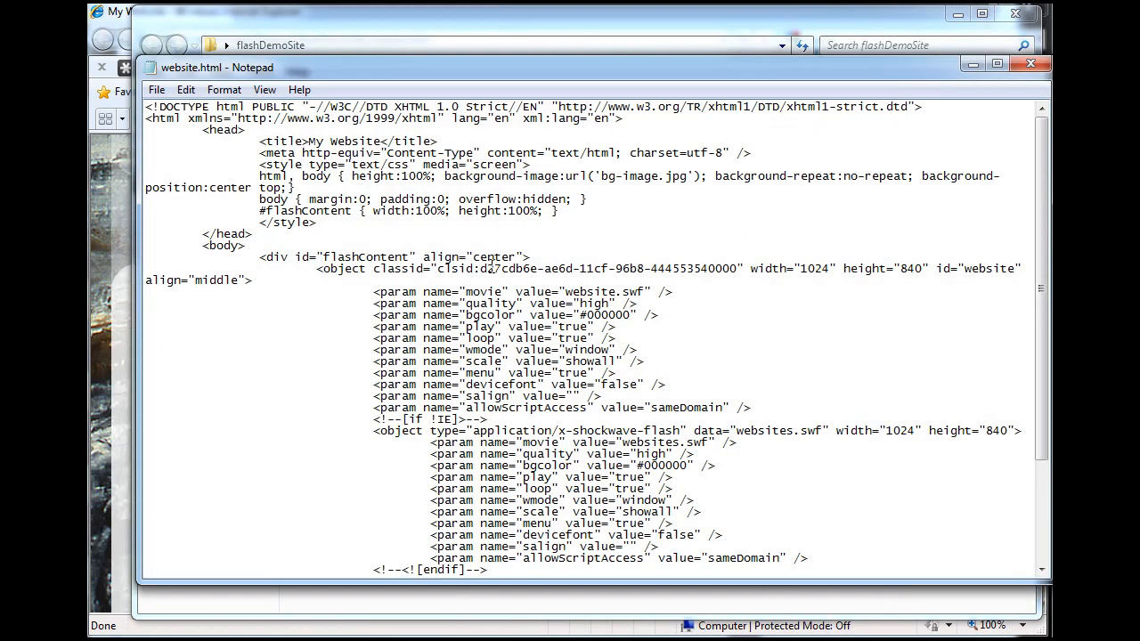
{"action": "double_click", "coordinate": [538, 199]}
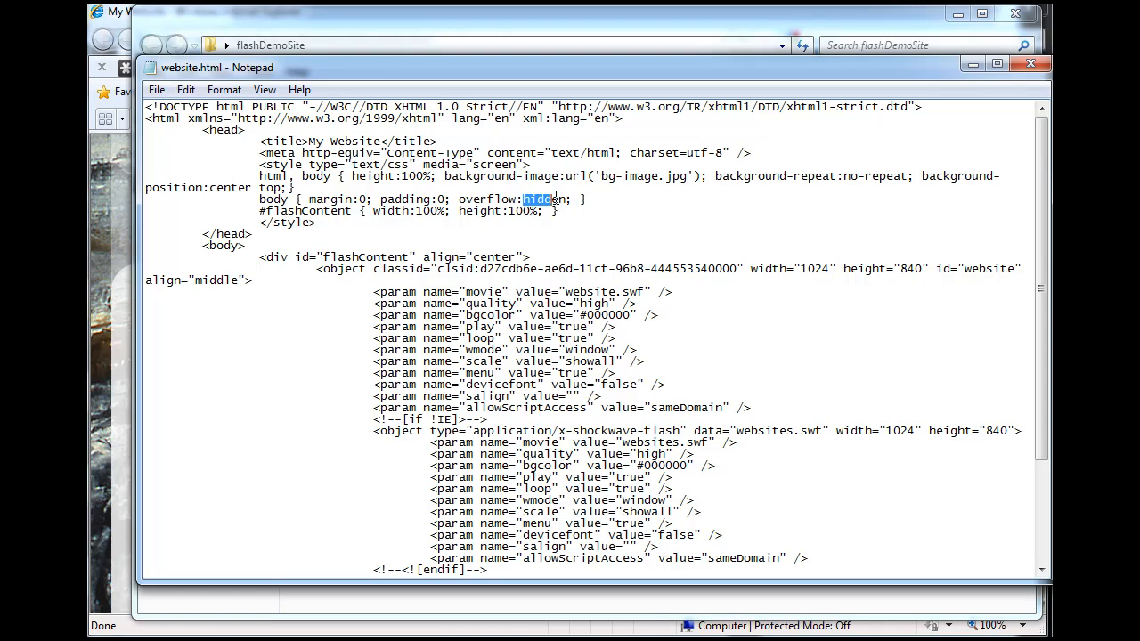
{"action": "double_click", "coordinate": [545, 200]}
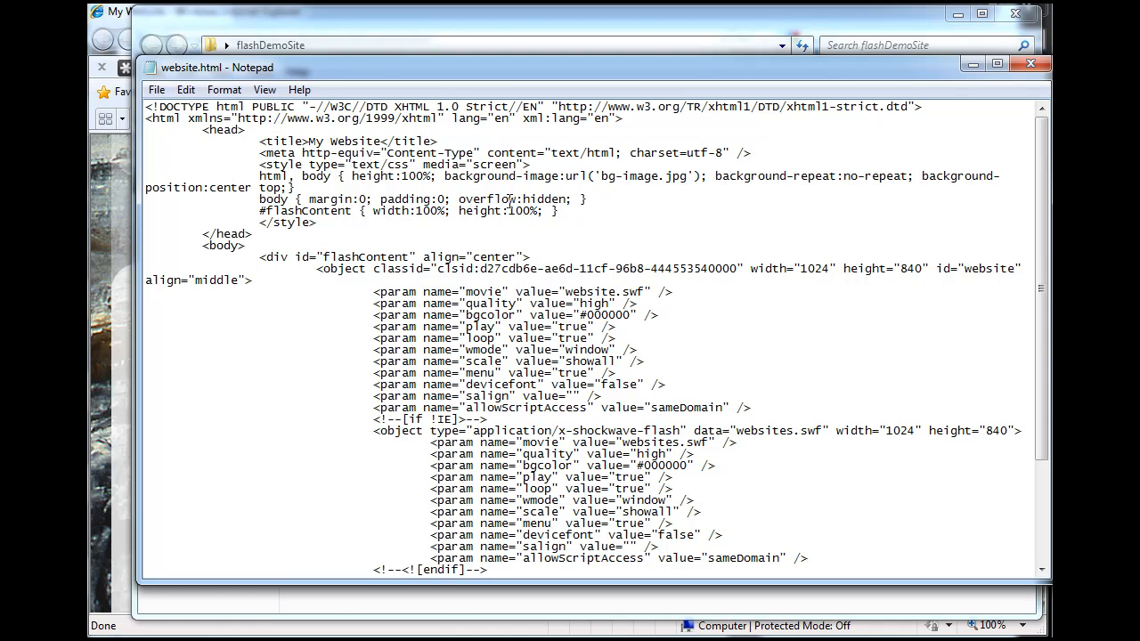
Replace hidden with auto for the body overflow, save website.html and close Notepad
{"action": "double_click", "coordinate": [545, 200]}
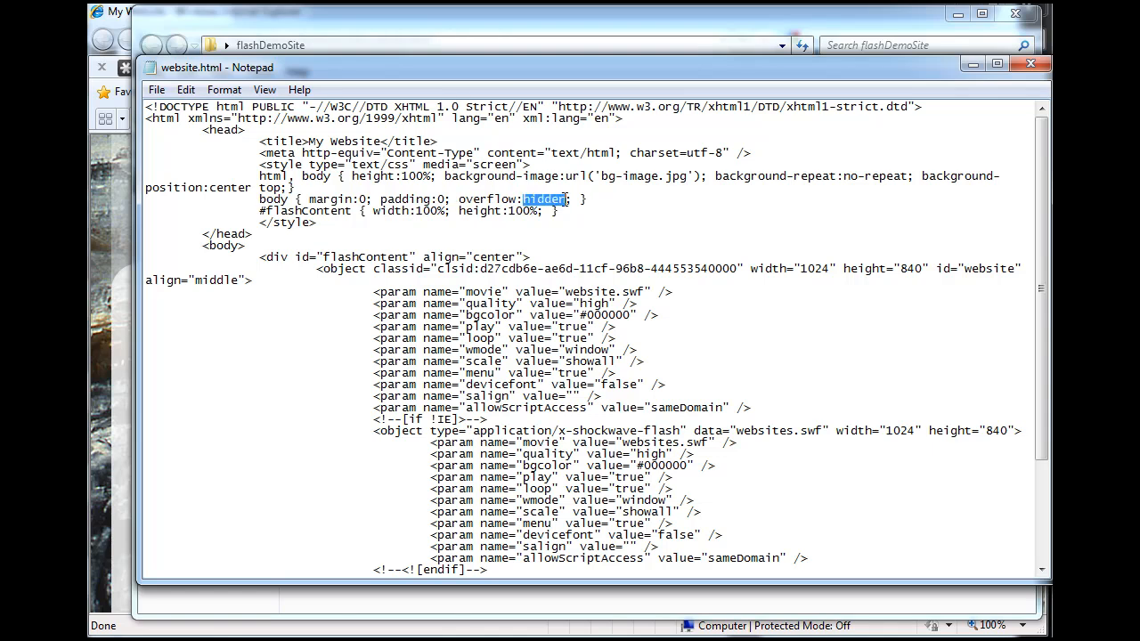
{"action": "type", "text": "auto"}
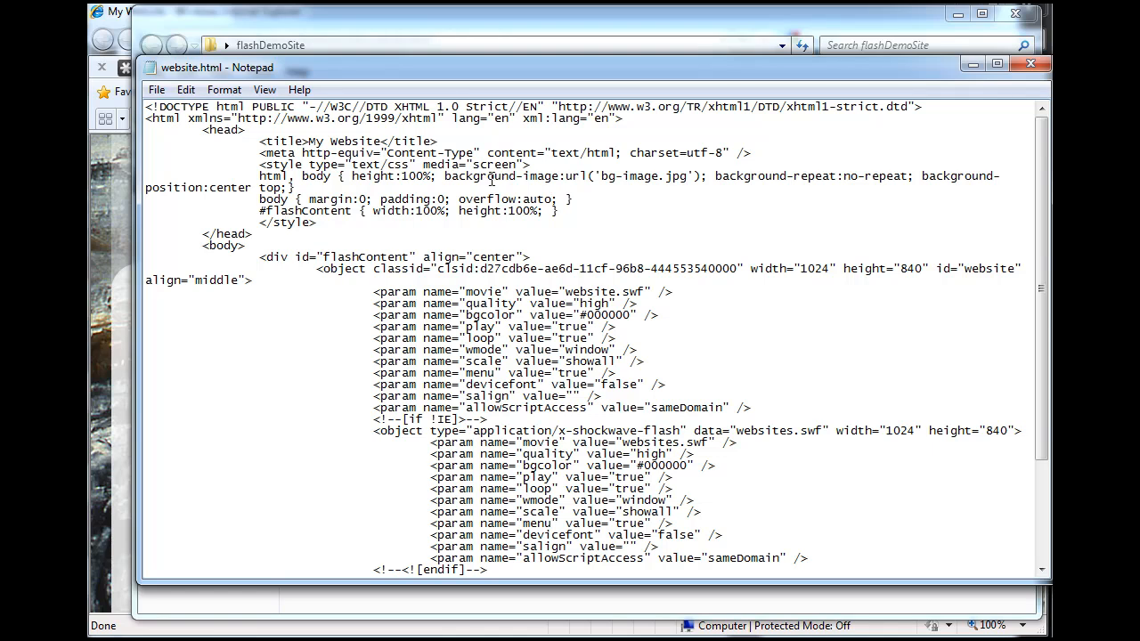
{"action": "left_click", "coordinate": [157, 89]}
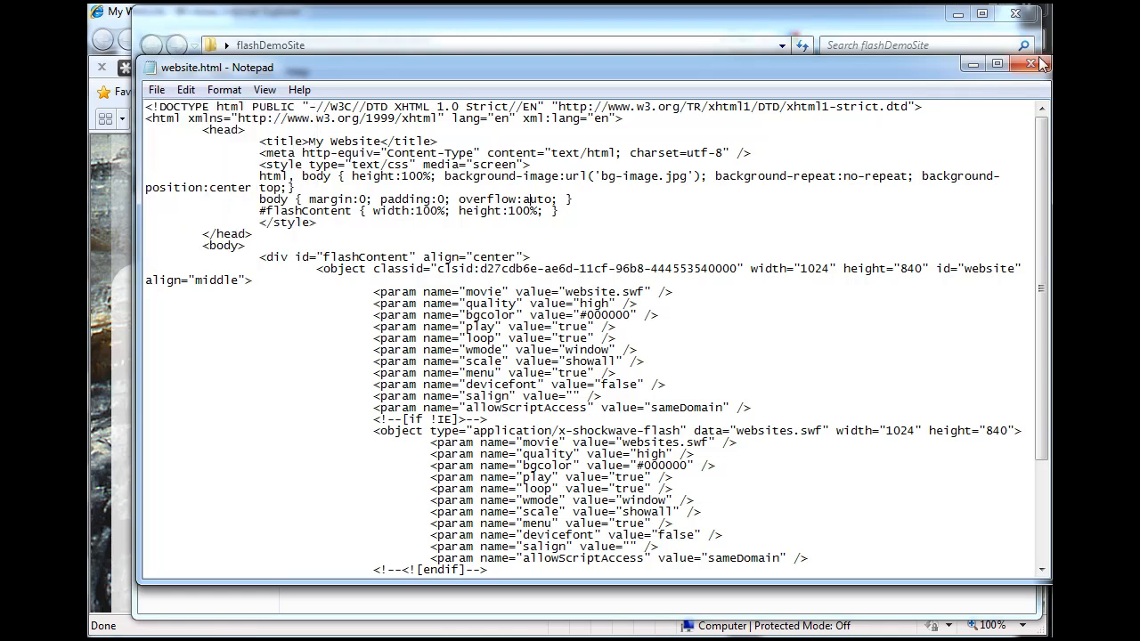
{"action": "left_click", "coordinate": [1029, 65]}
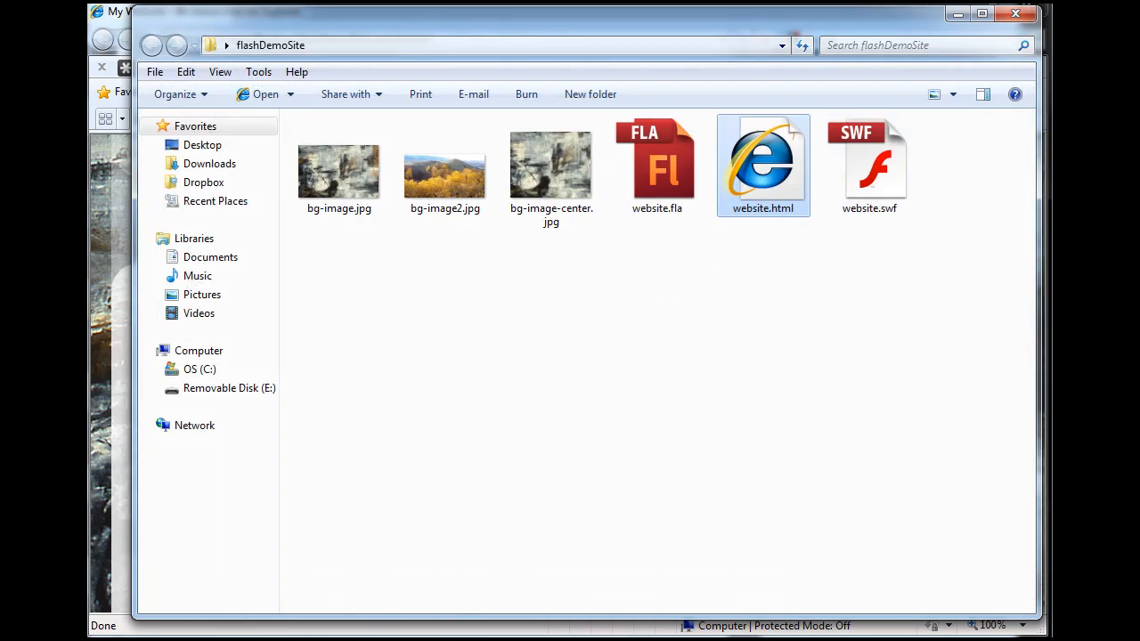
Reload website.html in the browser and scroll the Home page down to the hello text and back
{"action": "double_click", "coordinate": [763, 164]}
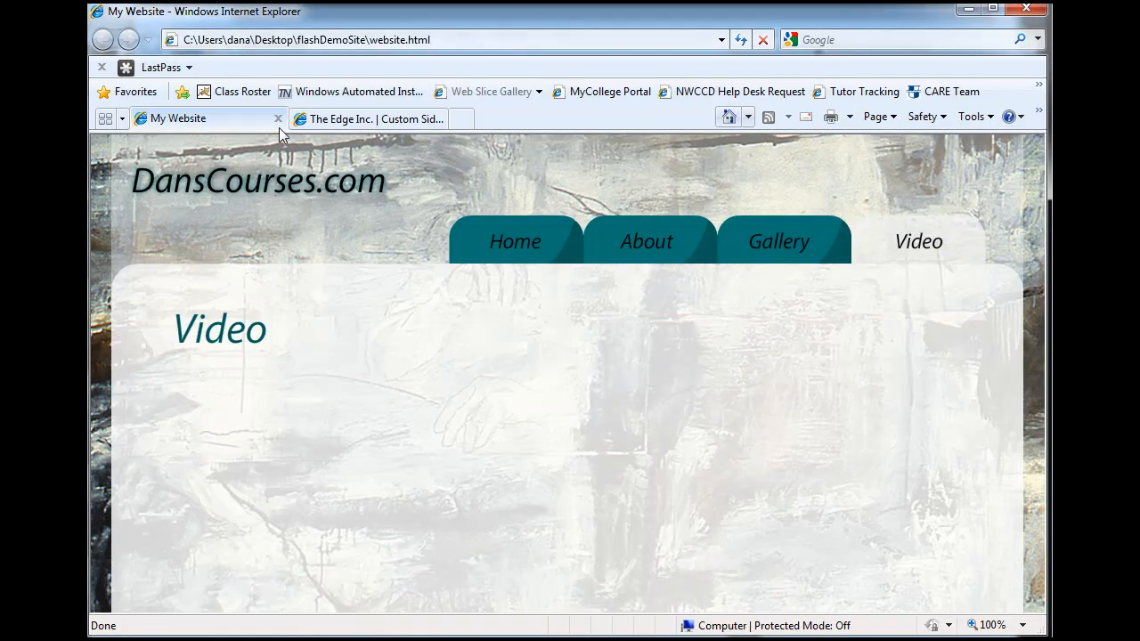
{"action": "left_click", "coordinate": [741, 39]}
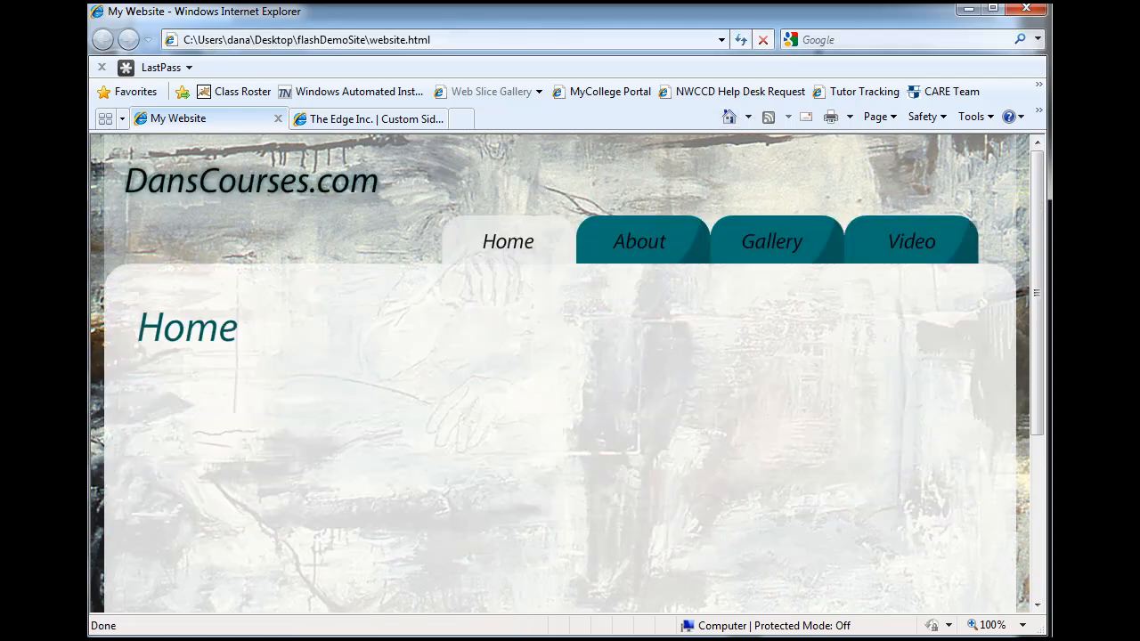
{"action": "scroll", "scroll_direction": "down", "scroll_amount": 3}
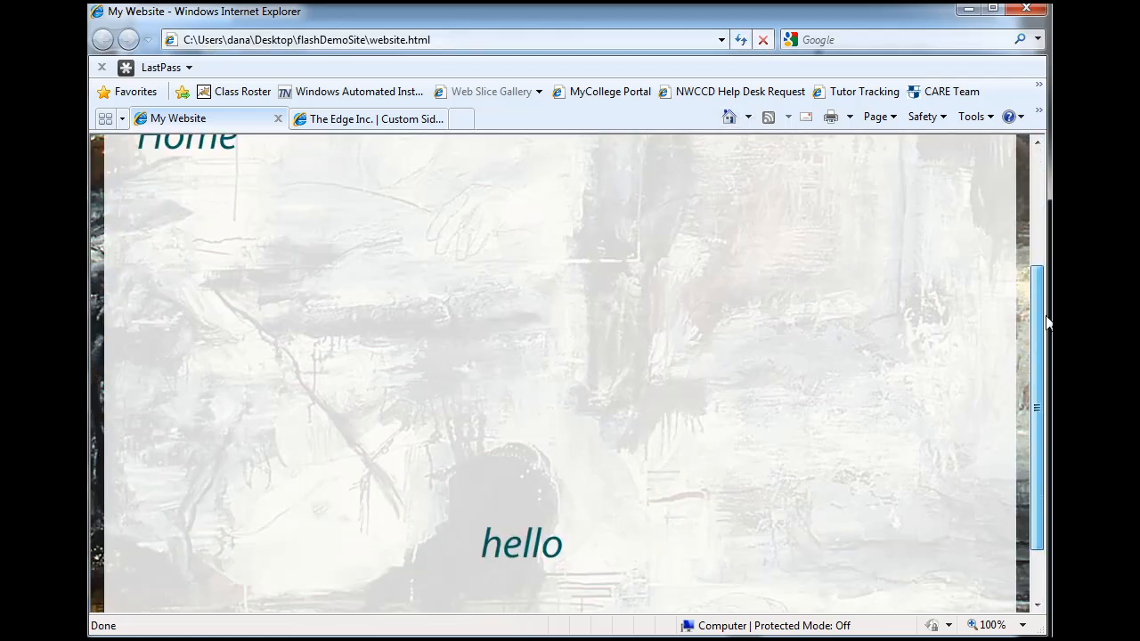
{"action": "scroll", "scroll_direction": "down", "scroll_amount": 3}
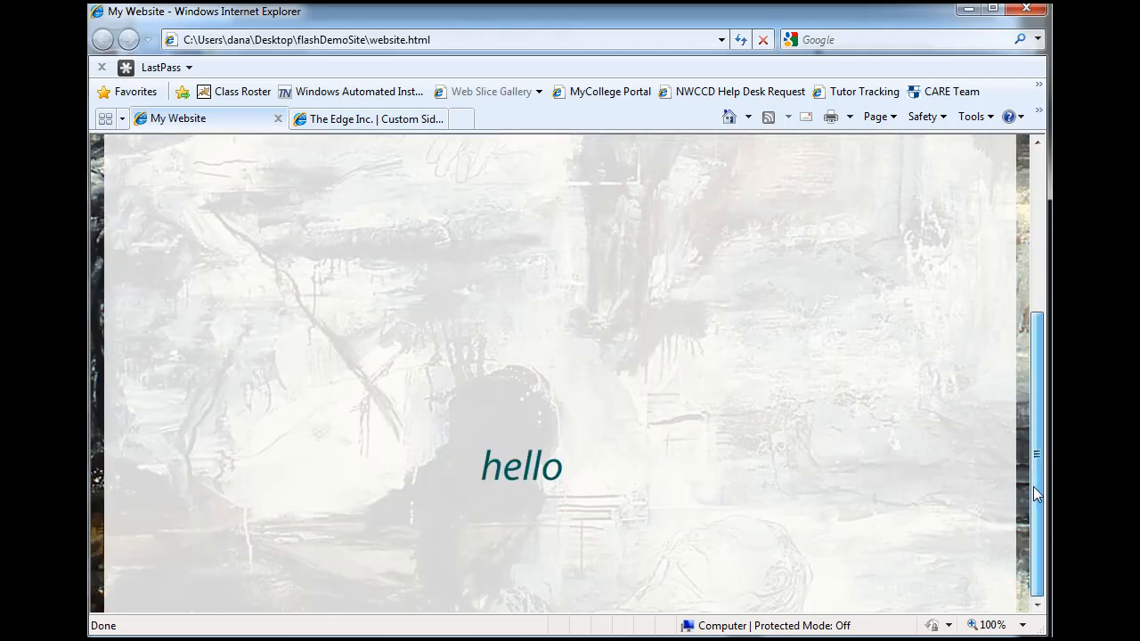
{"action": "scroll", "scroll_direction": "up", "scroll_amount": 3}
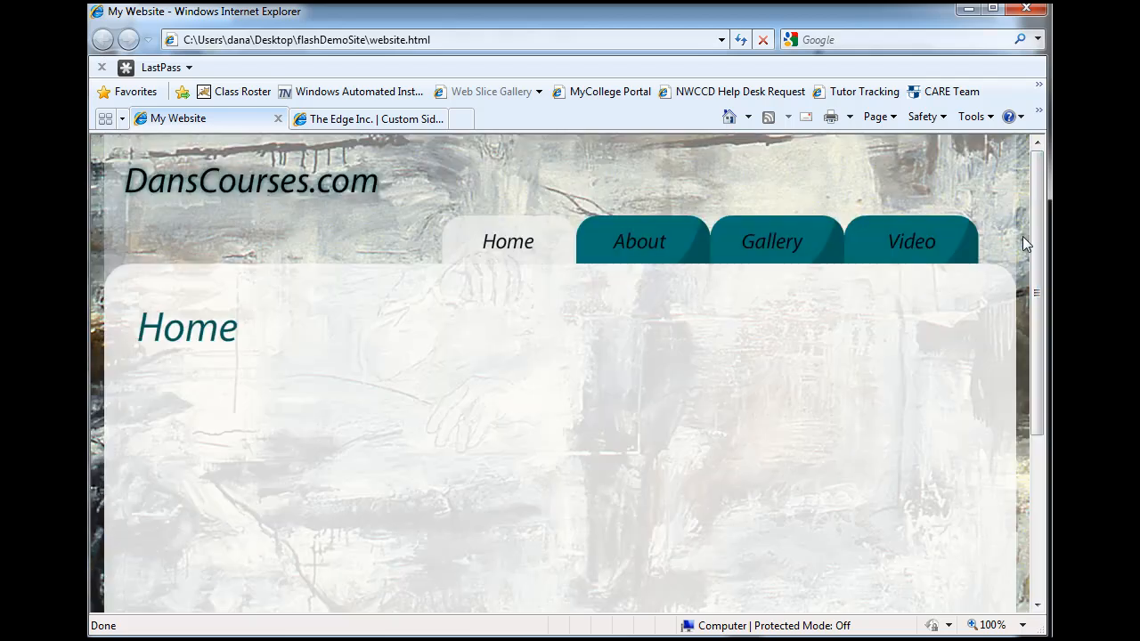
{"action": "scroll", "scroll_direction": "down", "scroll_amount": 3}
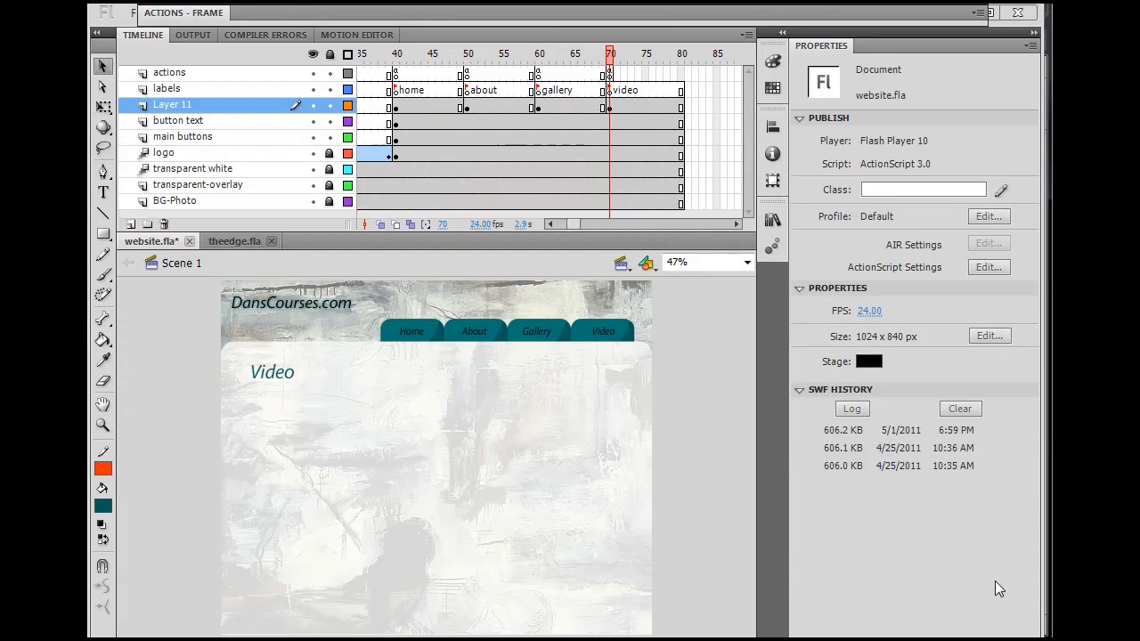
{"action": "mouse_move", "coordinate": [412, 294]}
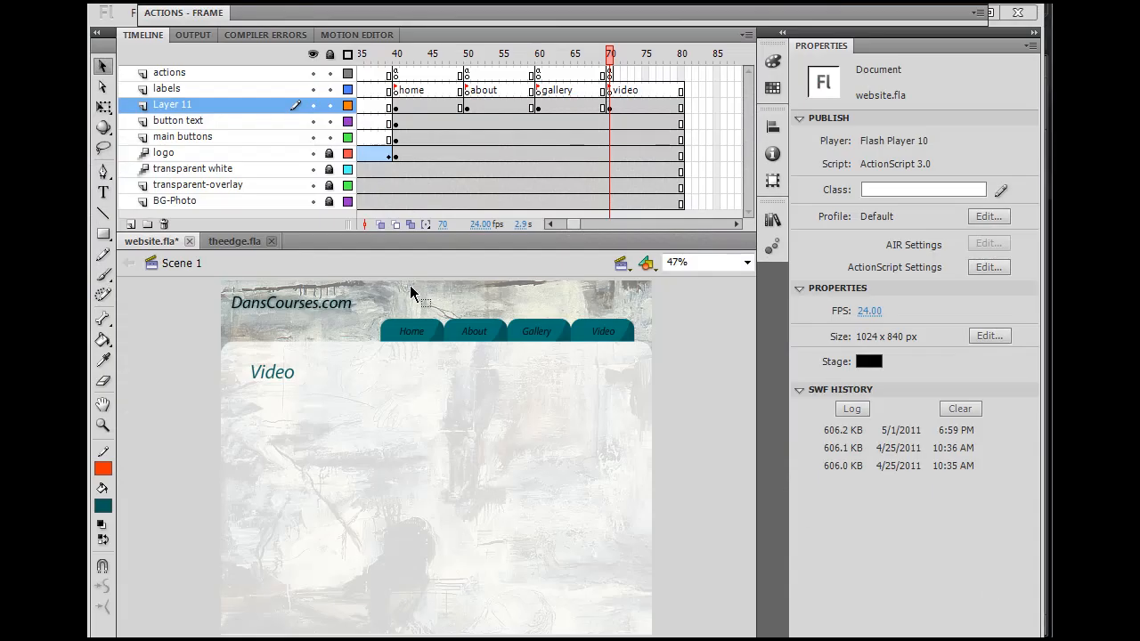
{"action": "mouse_move", "coordinate": [631, 68]}
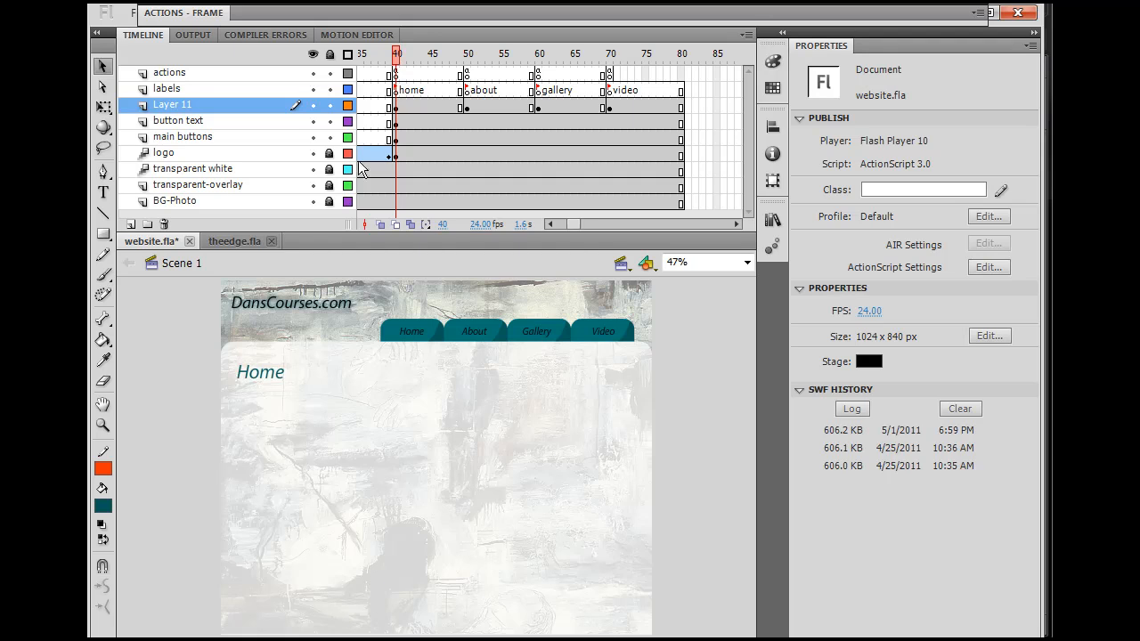
Rename Layer 11 to 'Titles and Text' and name the new layer above it 'content'
{"action": "left_click", "coordinate": [260, 373]}
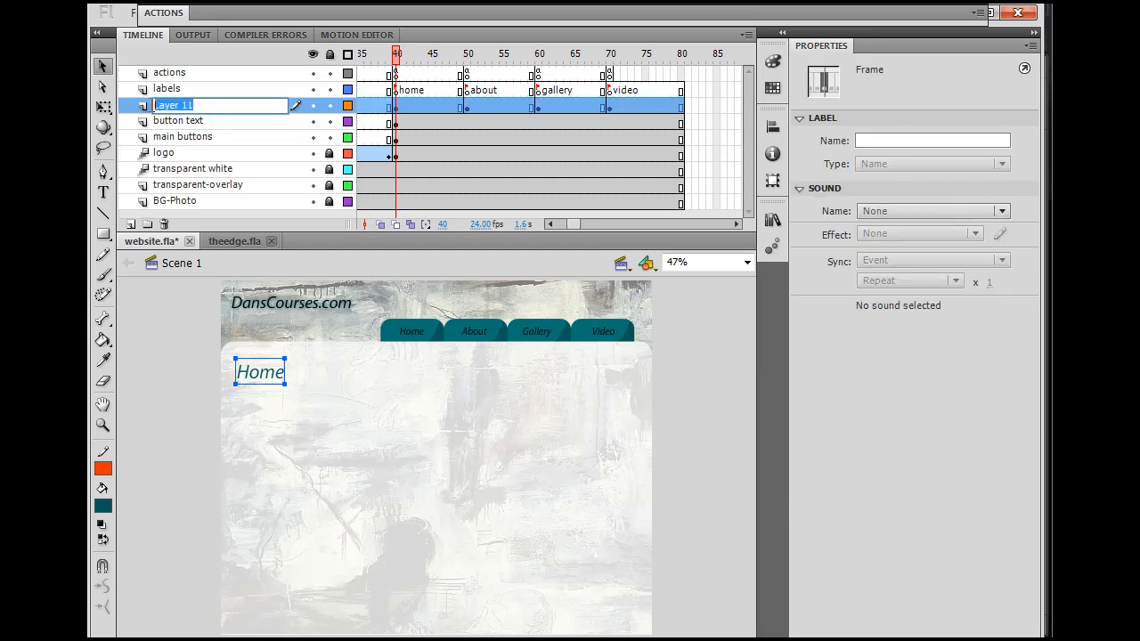
{"action": "type", "text": "TItl"}
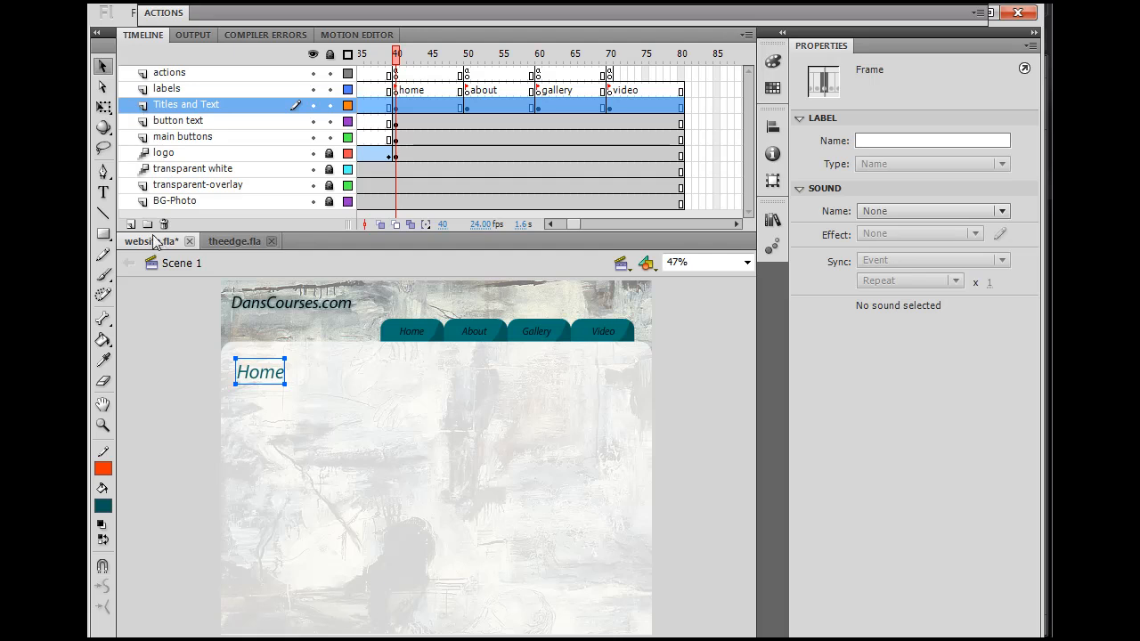
{"action": "left_click", "coordinate": [130, 224]}
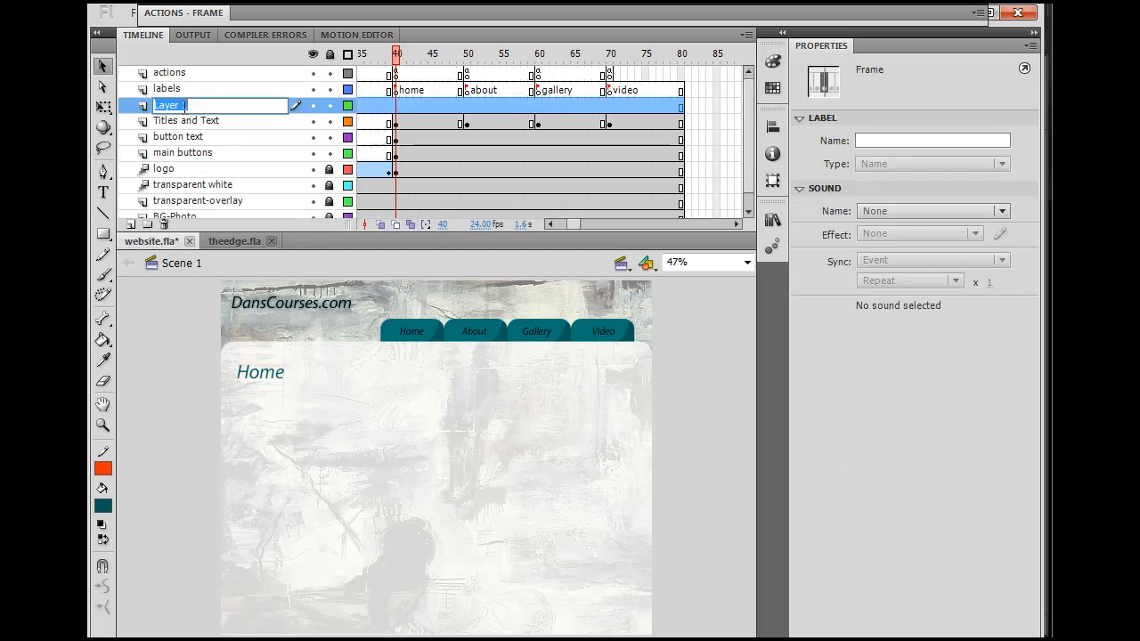
{"action": "type", "text": "content"}
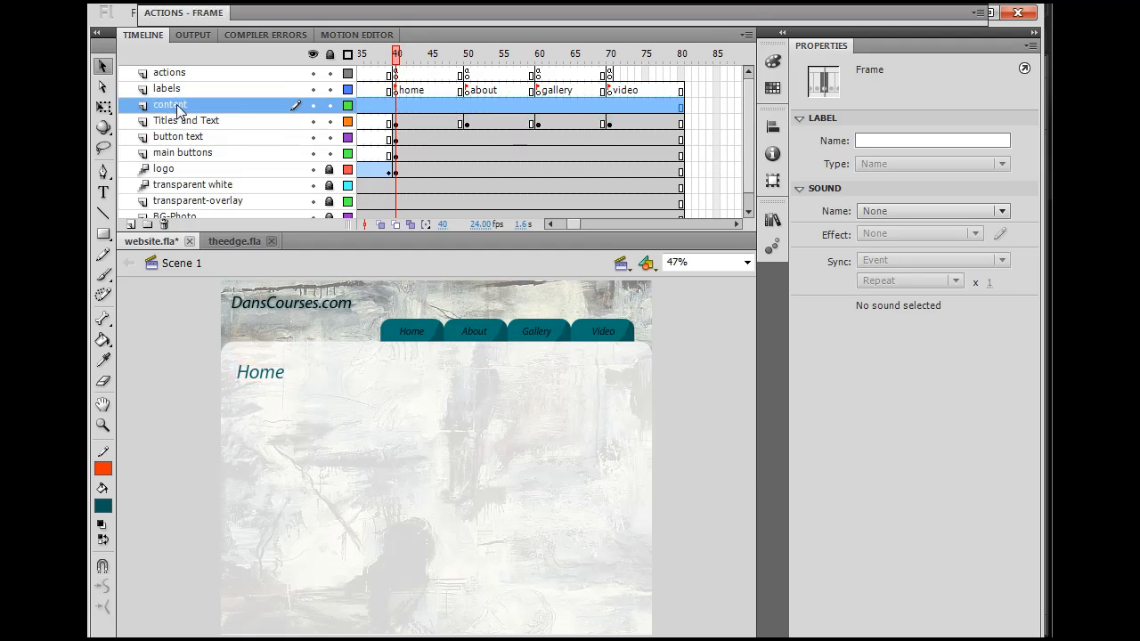
{"action": "left_click", "coordinate": [395, 103]}
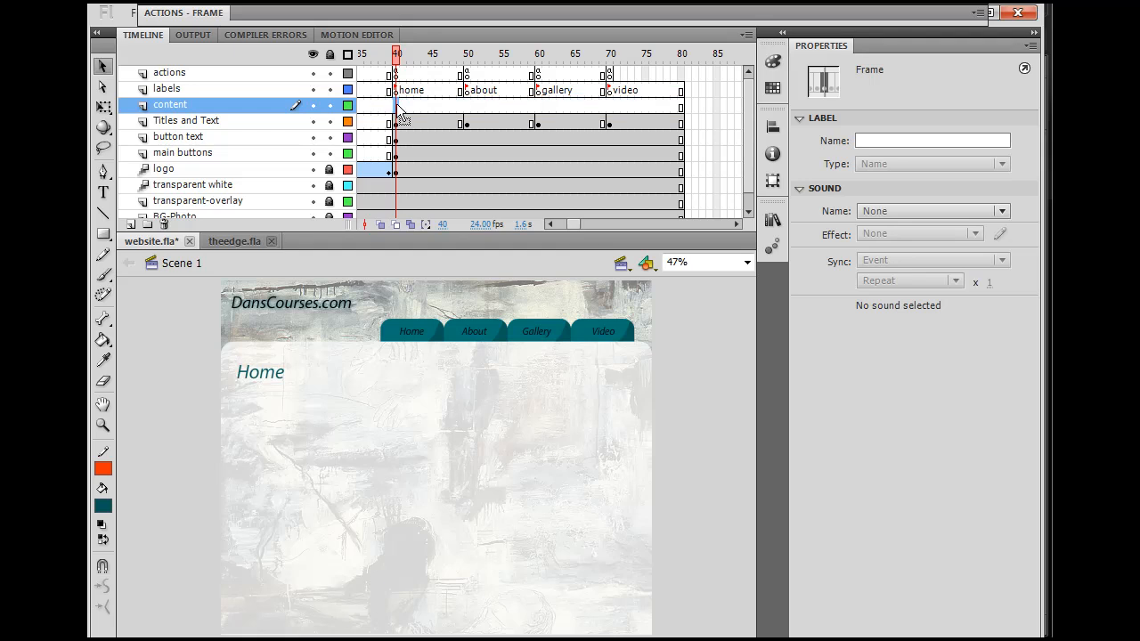
Insert blank keyframes on the content layer at frames 40, 50, 60 and 70 and return to home
{"action": "right_click", "coordinate": [395, 105]}
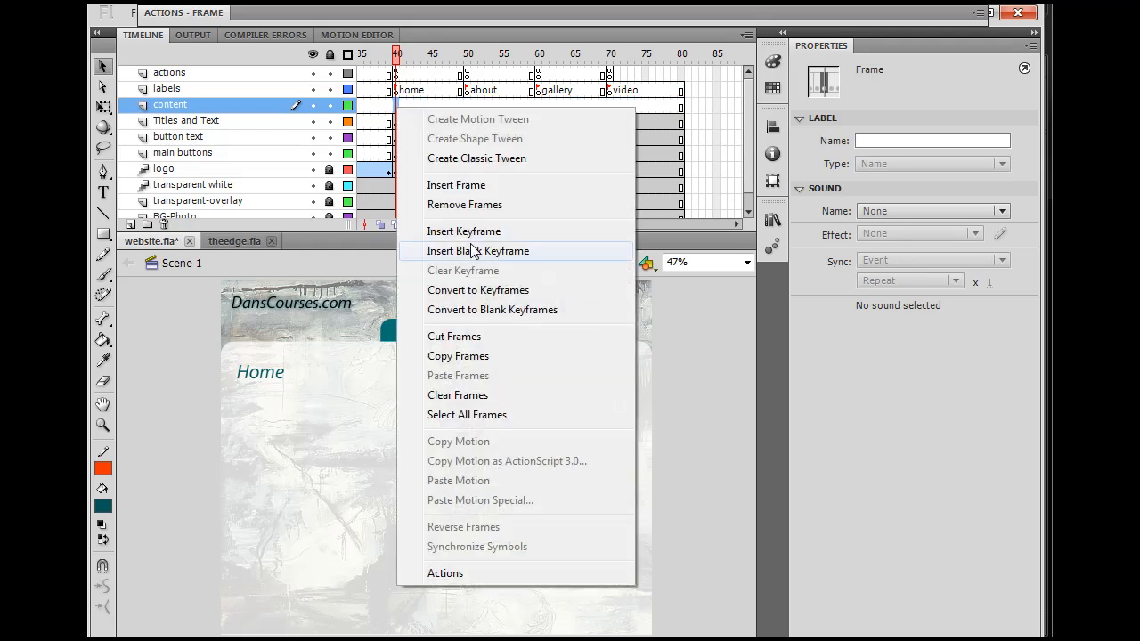
{"action": "left_click", "coordinate": [477, 249]}
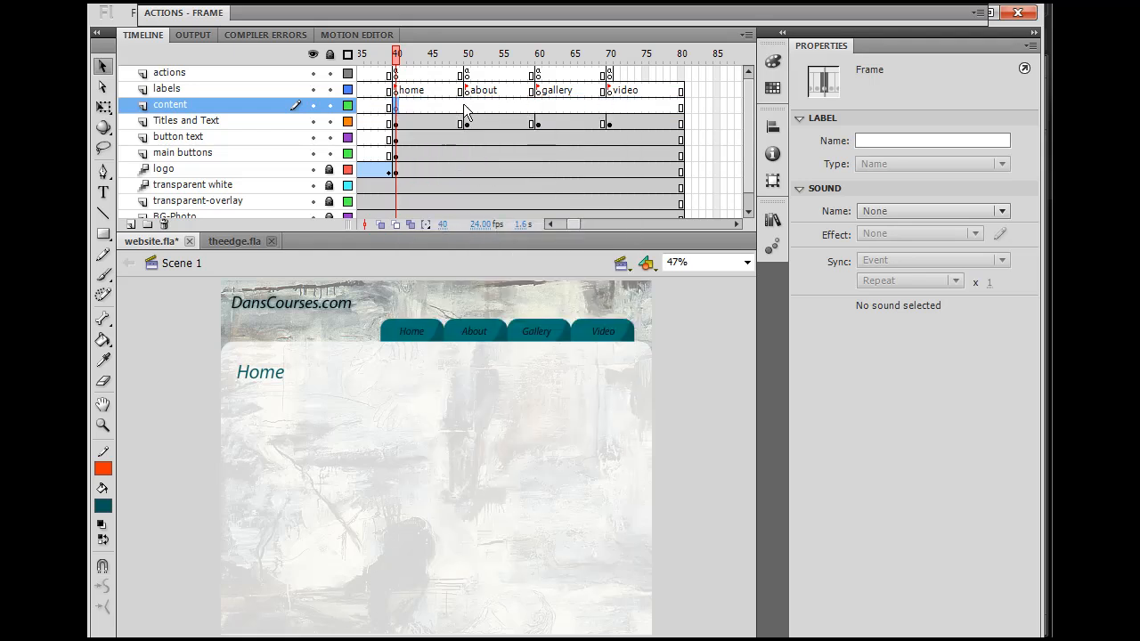
{"action": "right_click", "coordinate": [466, 107]}
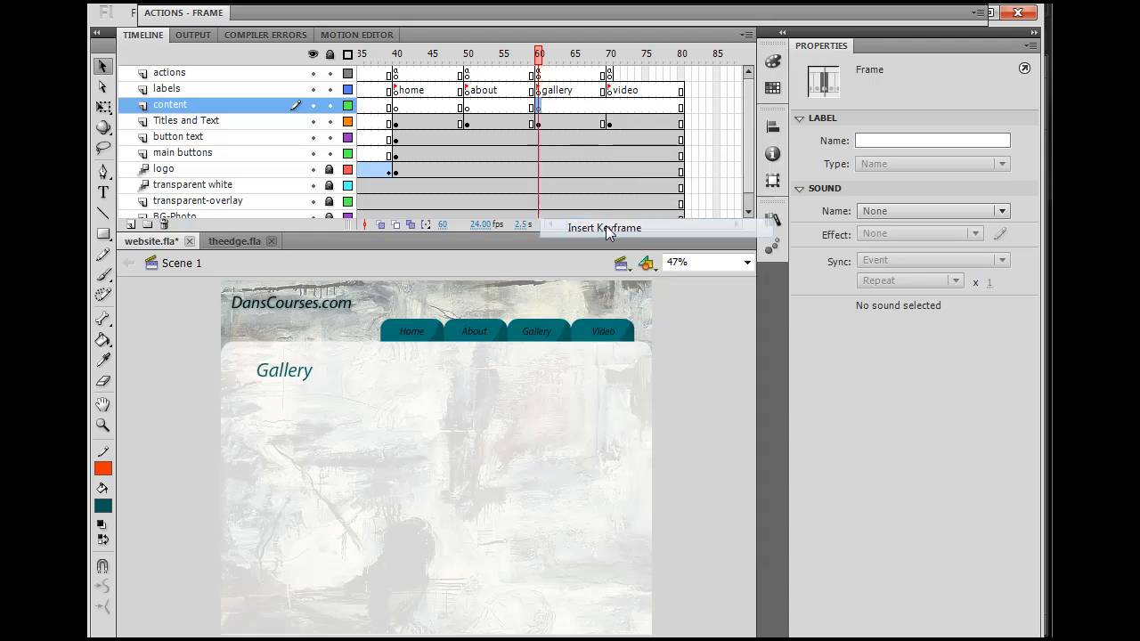
{"action": "right_click", "coordinate": [609, 105]}
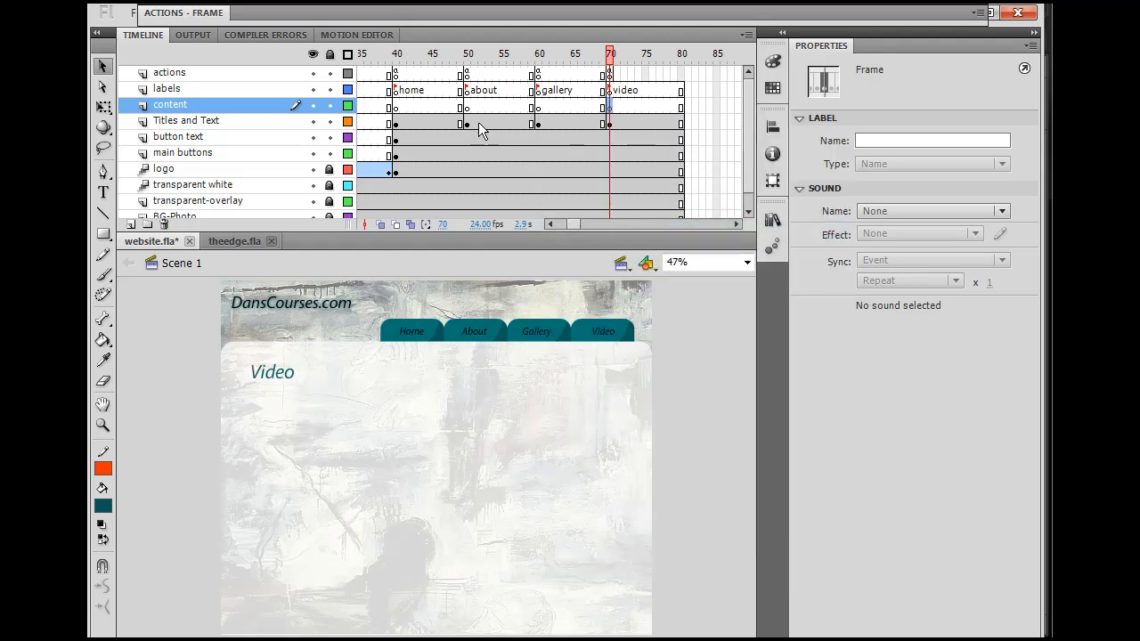
{"action": "left_click", "coordinate": [397, 54]}
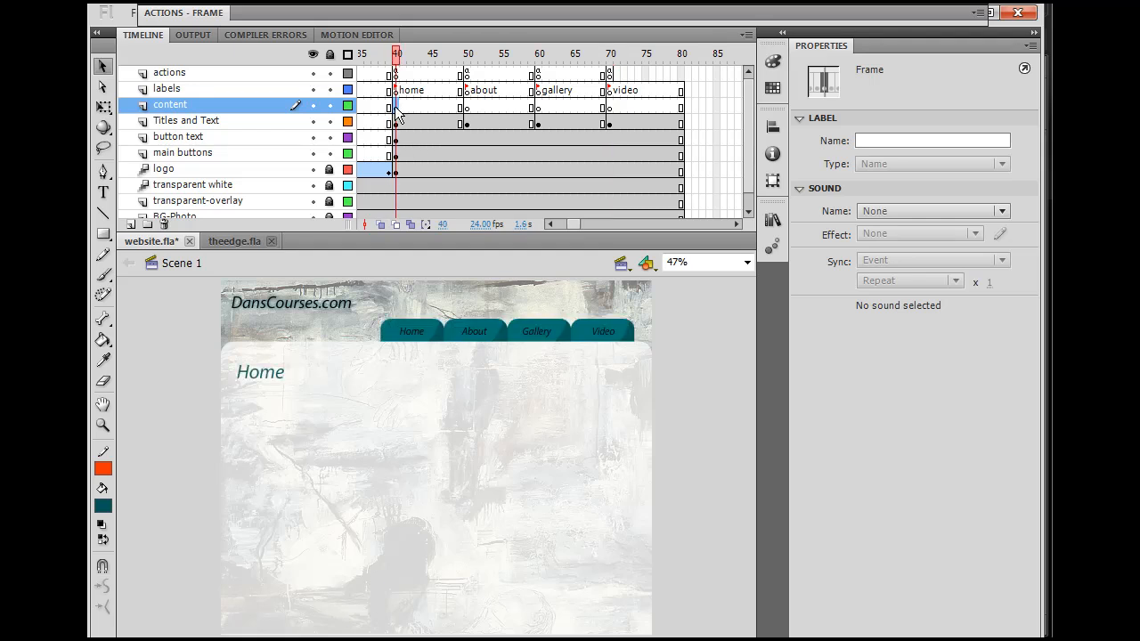
{"action": "mouse_move", "coordinate": [535, 330]}
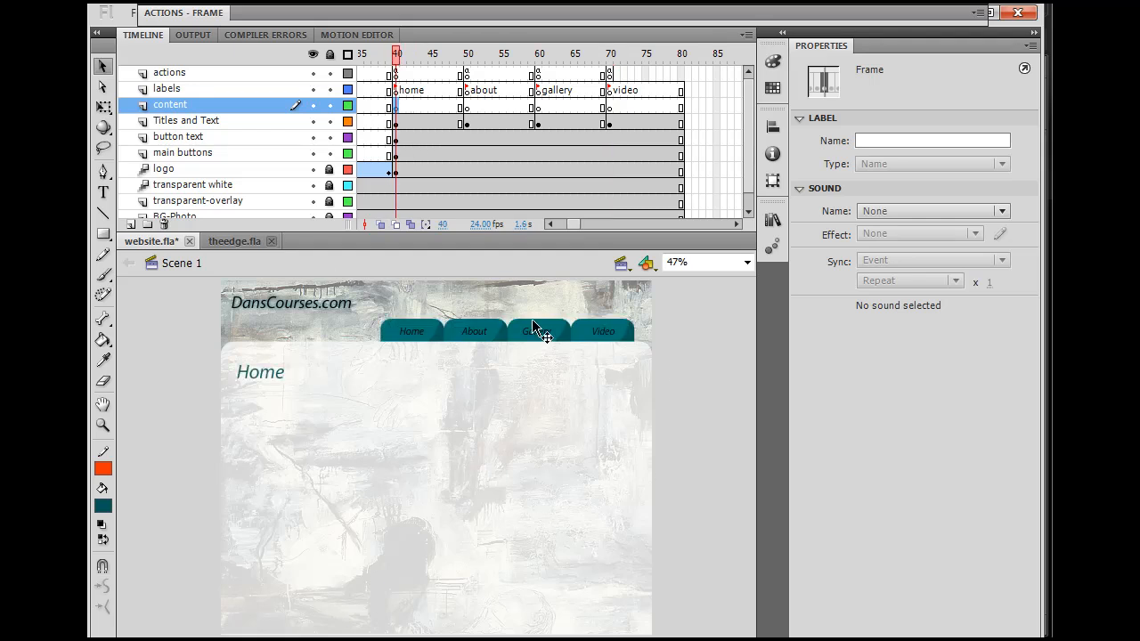
{"action": "mouse_move", "coordinate": [484, 470]}
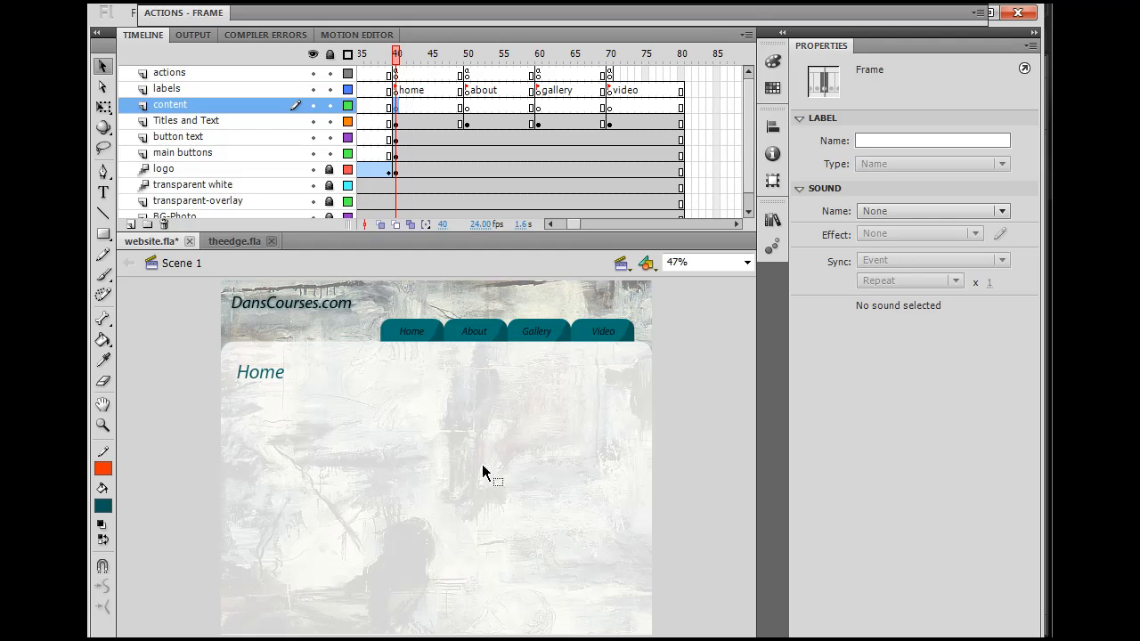
{"action": "mouse_move", "coordinate": [283, 481]}
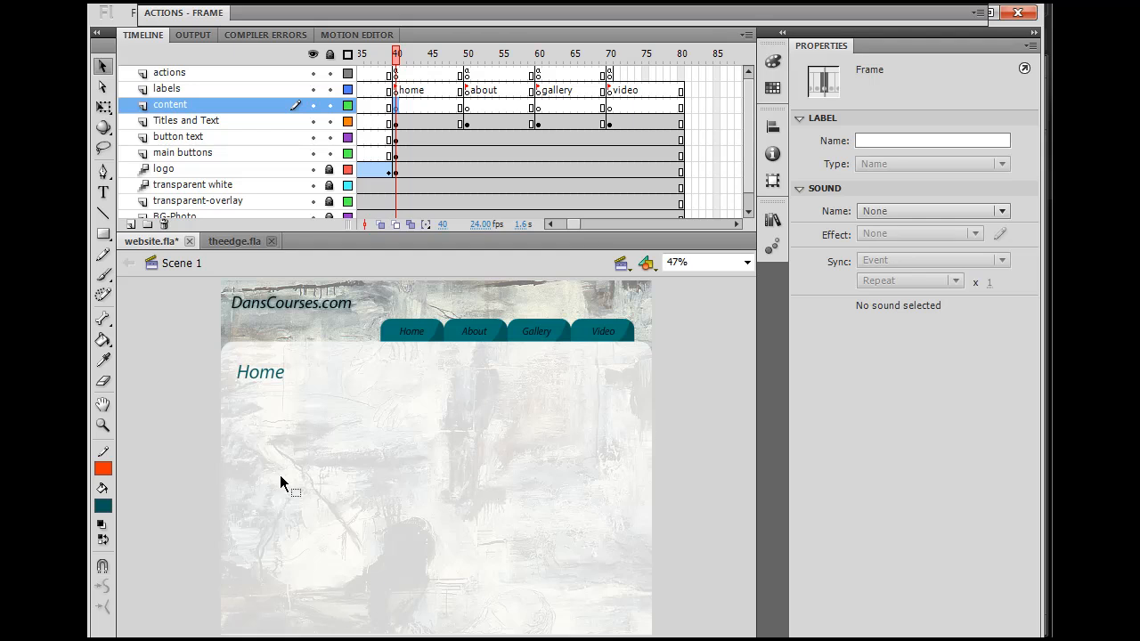
{"action": "left_click", "coordinate": [132, 12]}
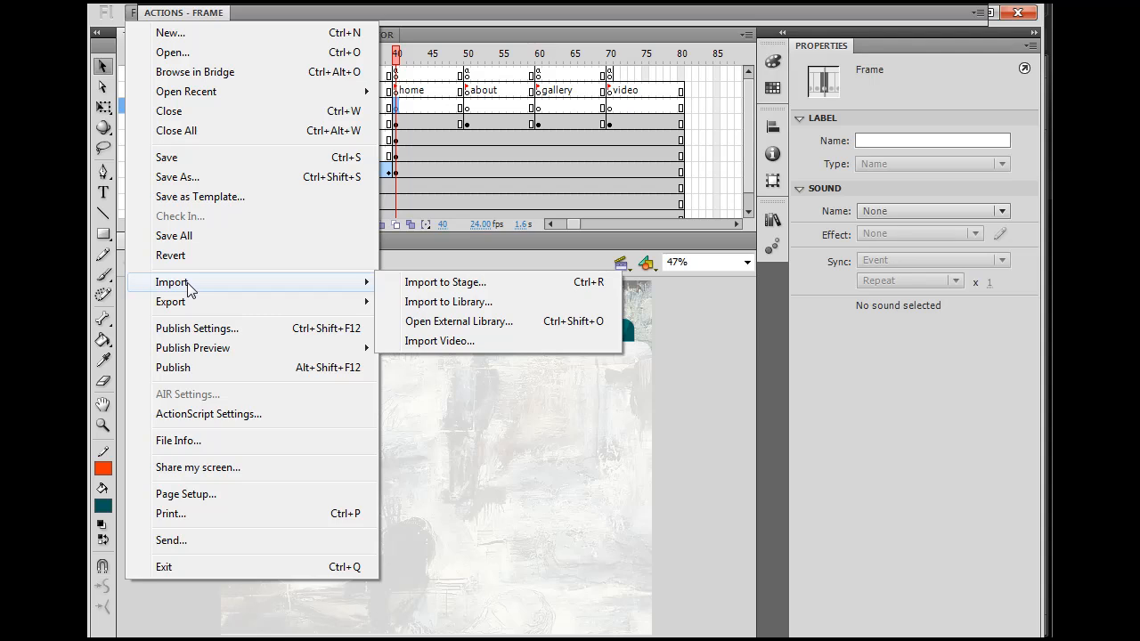
{"action": "mouse_move", "coordinate": [456, 303]}
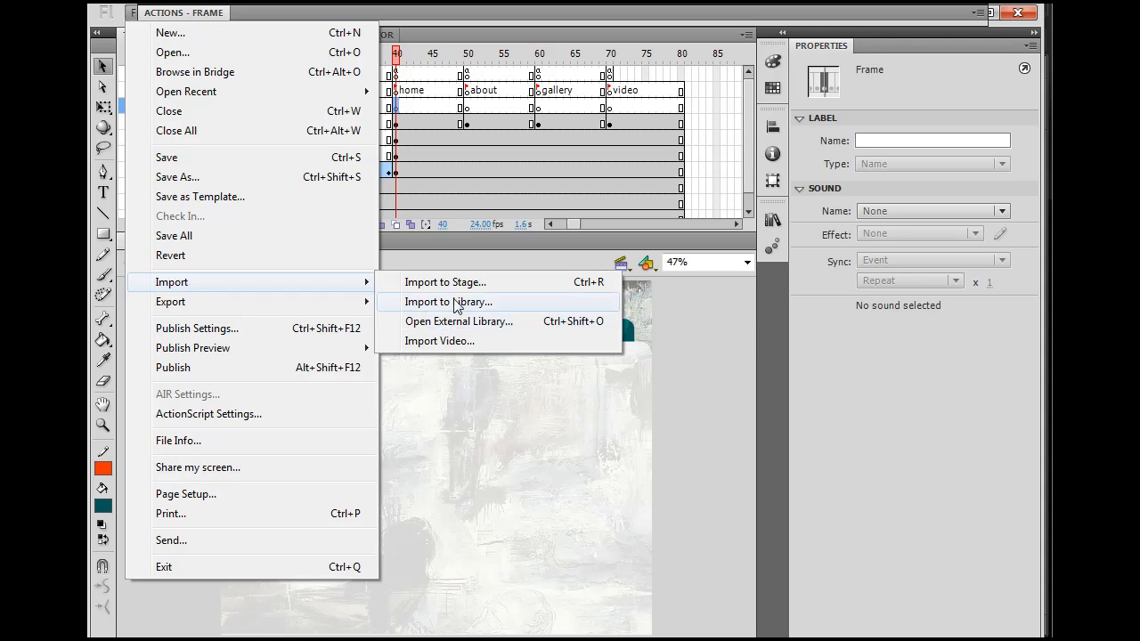
Import med9.jpg from Removable Disk (E:) into the library and show the Library panel
{"action": "left_click", "coordinate": [449, 301]}
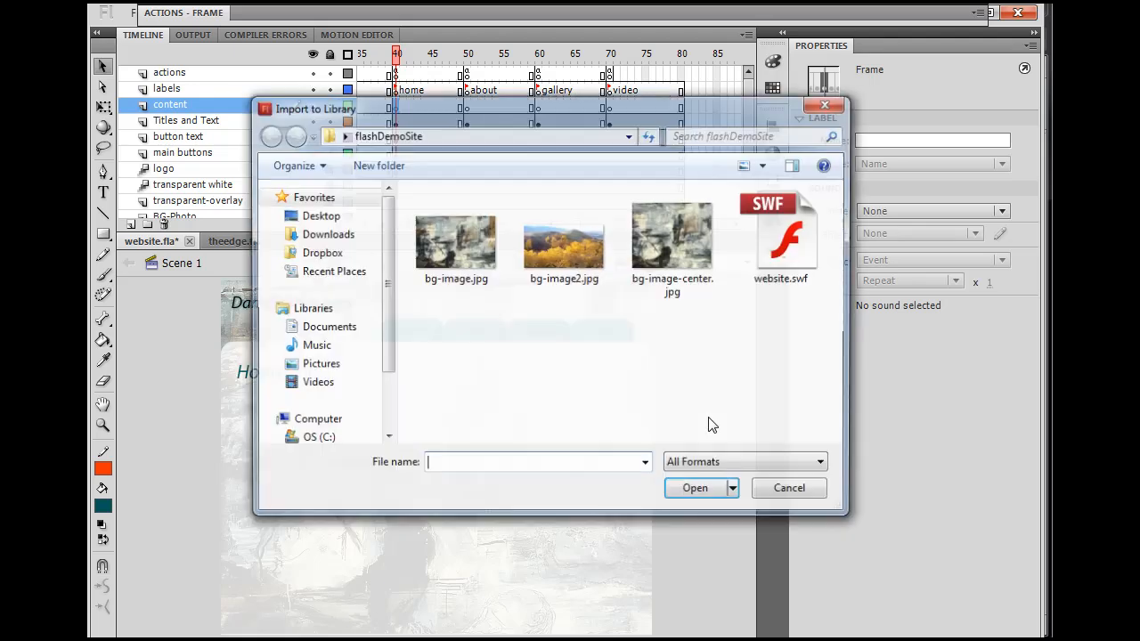
{"action": "left_click_drag", "start_coordinate": [306, 109], "coordinate": [267, 105]}
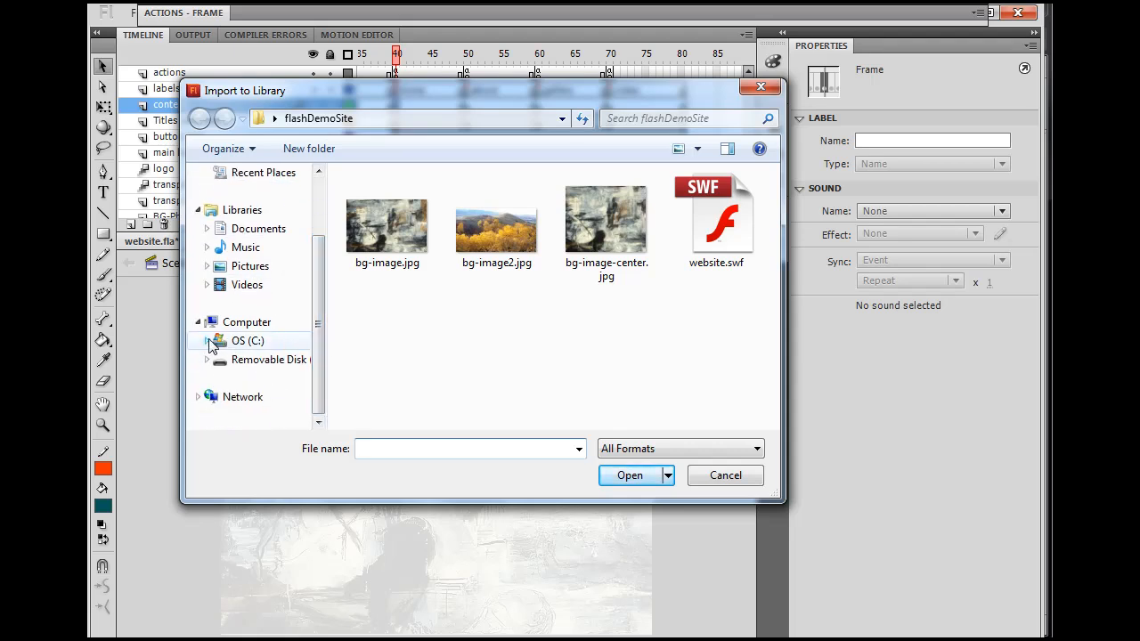
{"action": "left_click", "coordinate": [207, 340]}
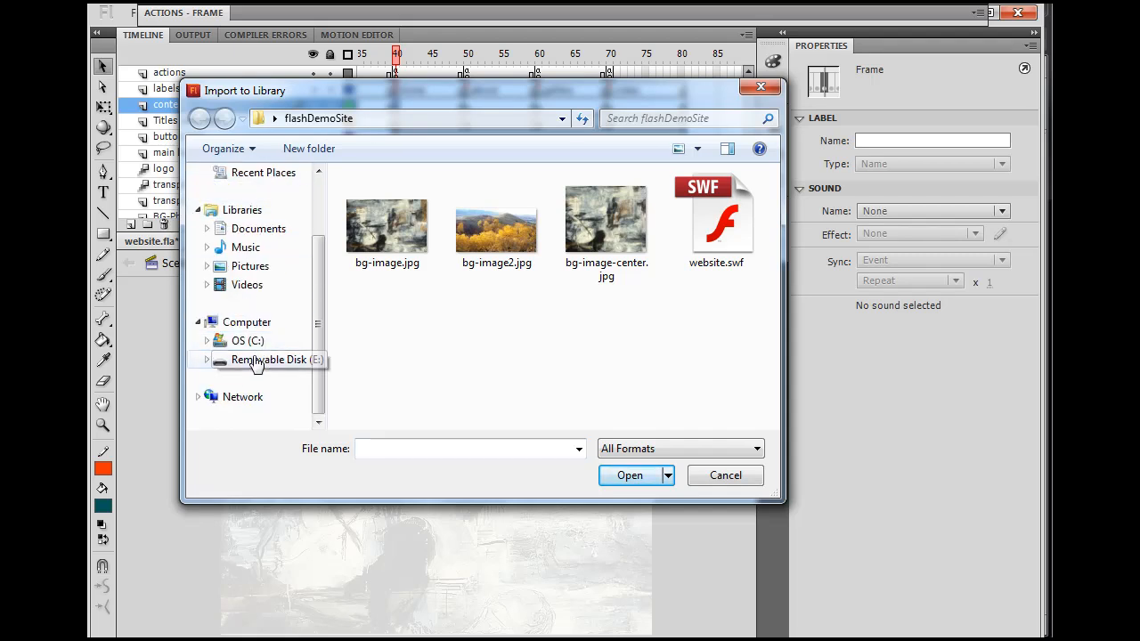
{"action": "left_click", "coordinate": [276, 360]}
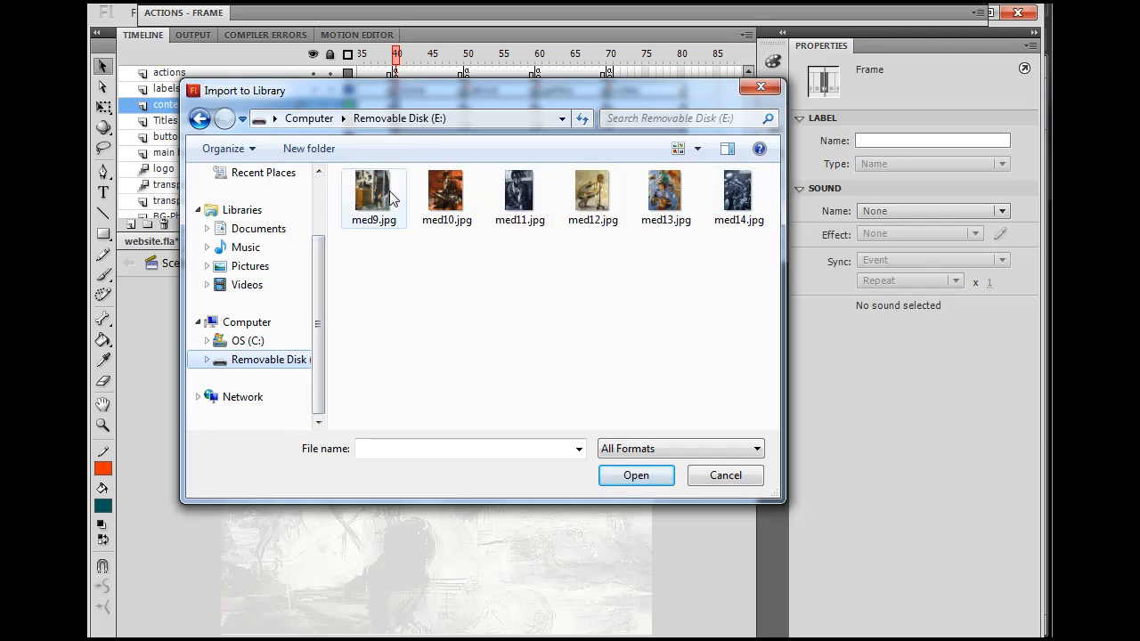
{"action": "left_click", "coordinate": [725, 474]}
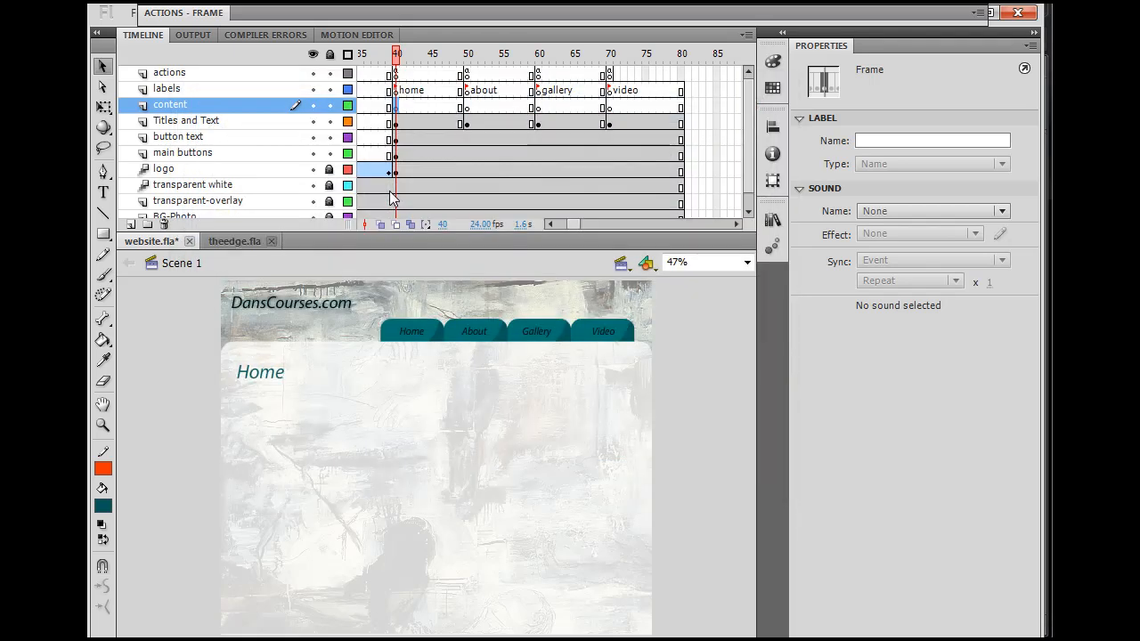
{"action": "left_click", "coordinate": [773, 221]}
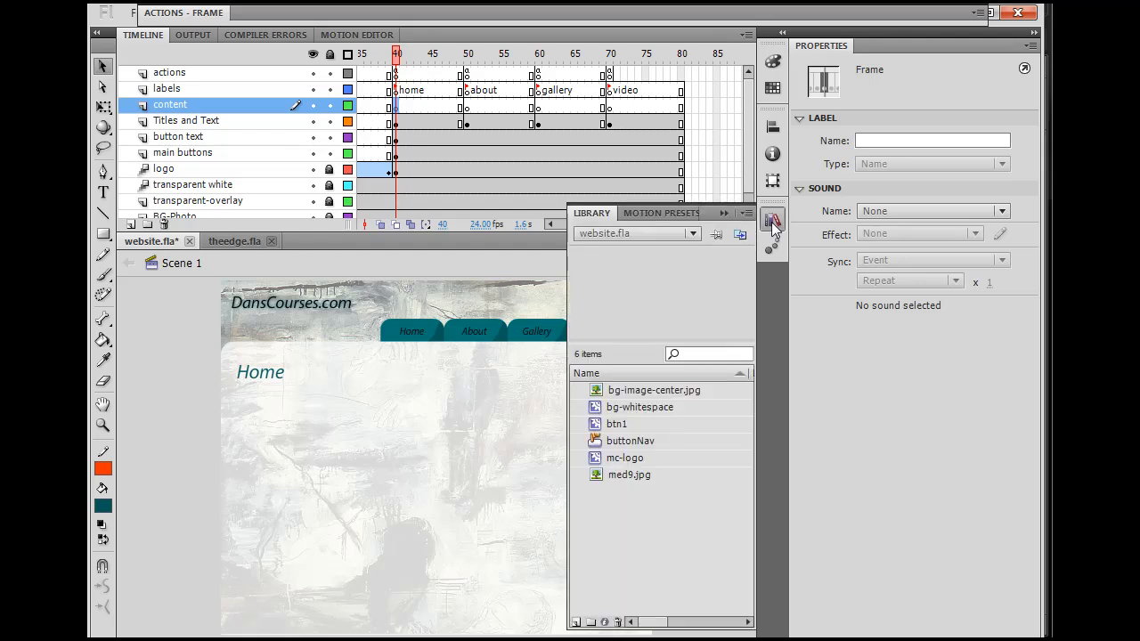
Import additional photos (med10–med12) from the removable disk into the library
{"action": "left_click", "coordinate": [630, 474]}
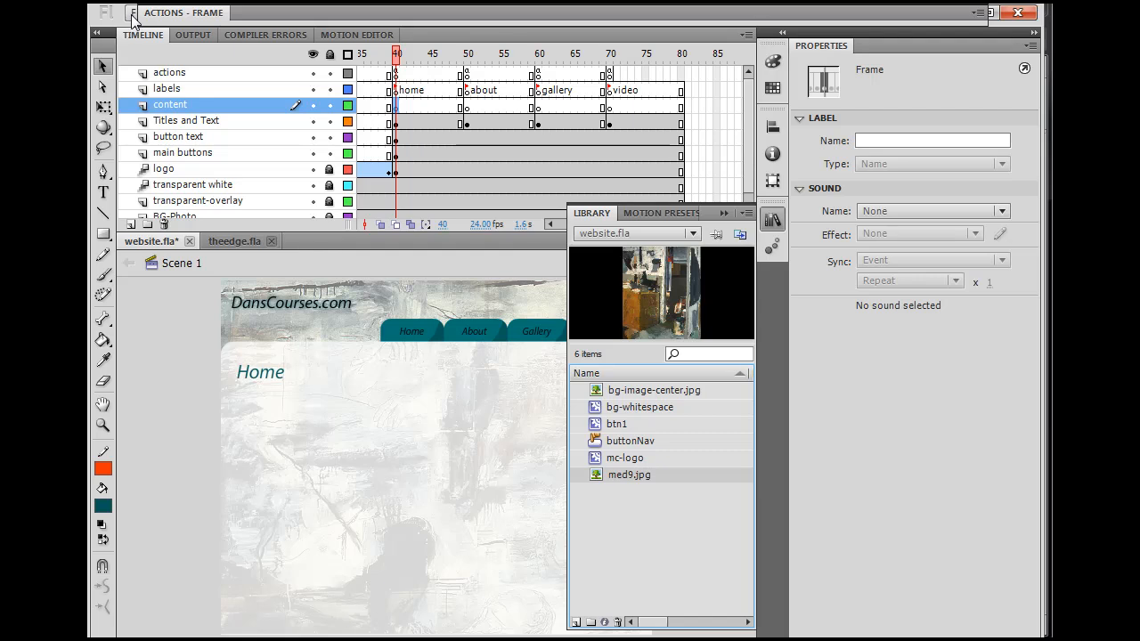
{"action": "left_click", "coordinate": [132, 11]}
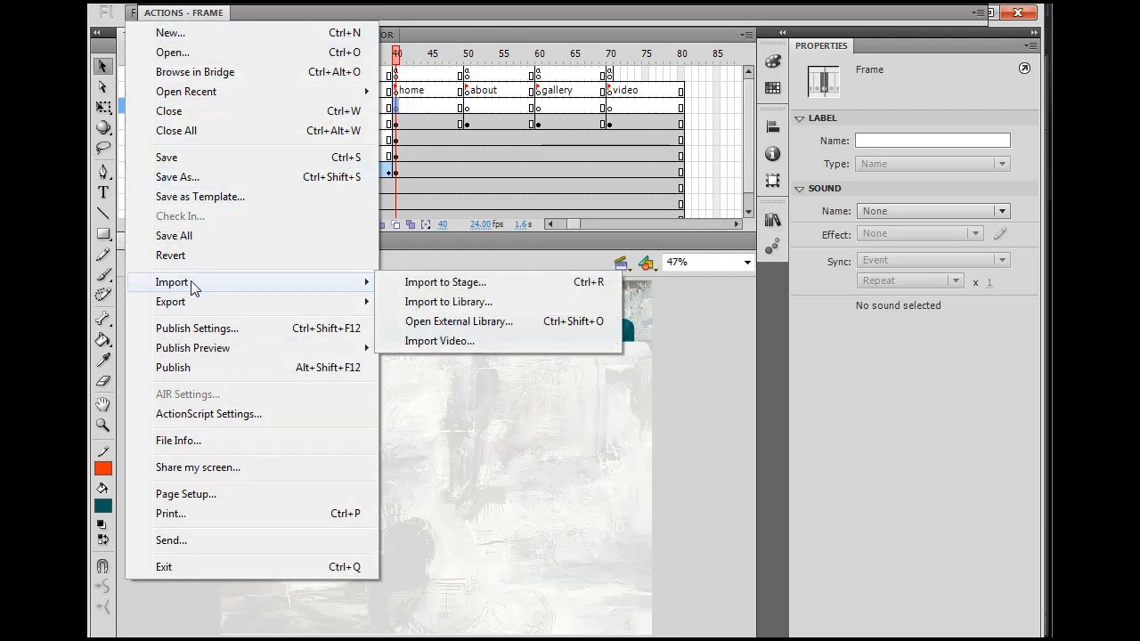
{"action": "mouse_move", "coordinate": [463, 307]}
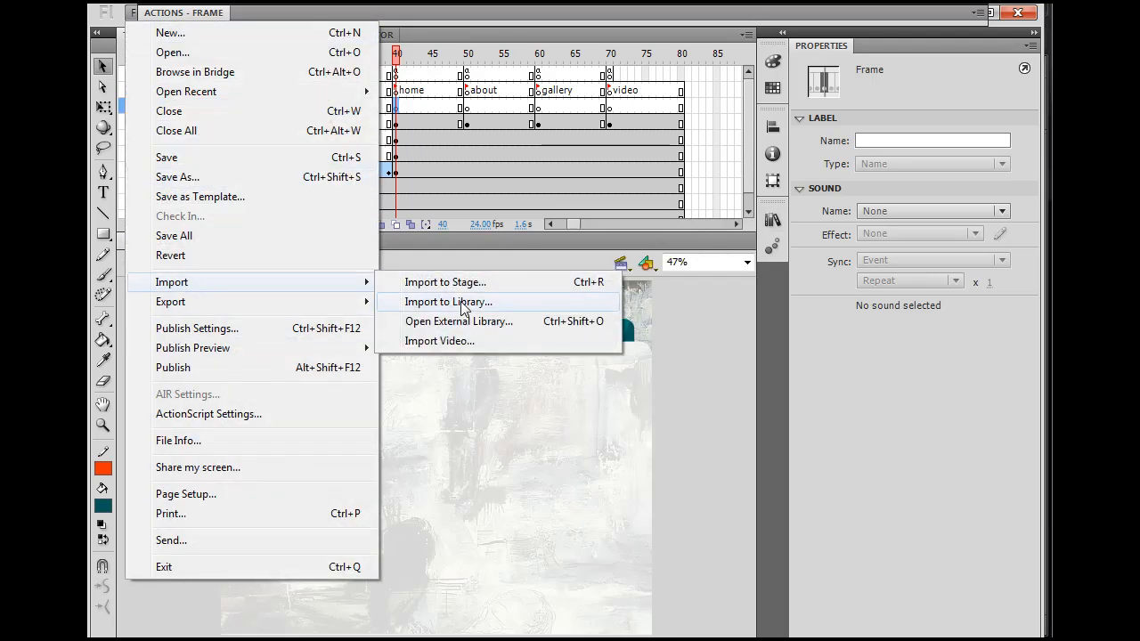
{"action": "left_click", "coordinate": [449, 301]}
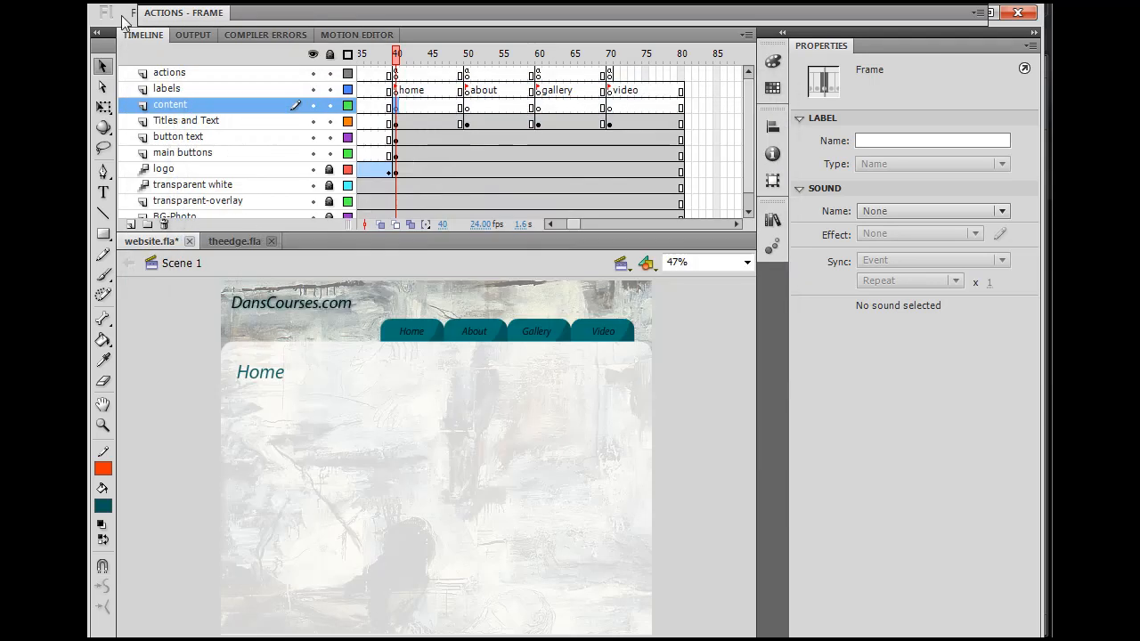
{"action": "left_click", "coordinate": [105, 13]}
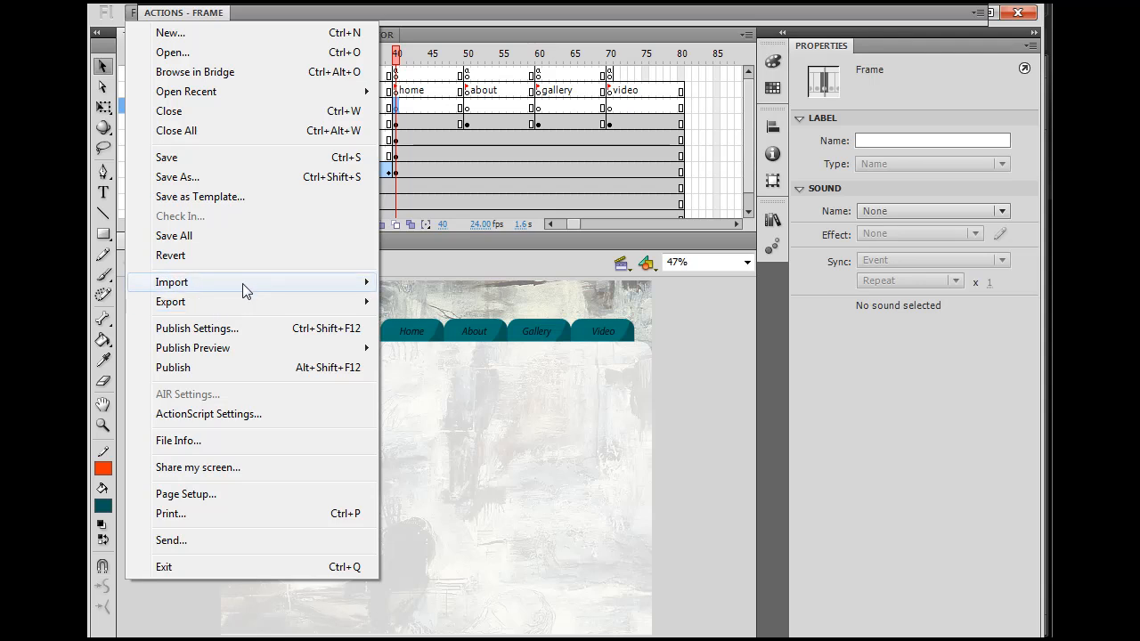
{"action": "left_click", "coordinate": [171, 282]}
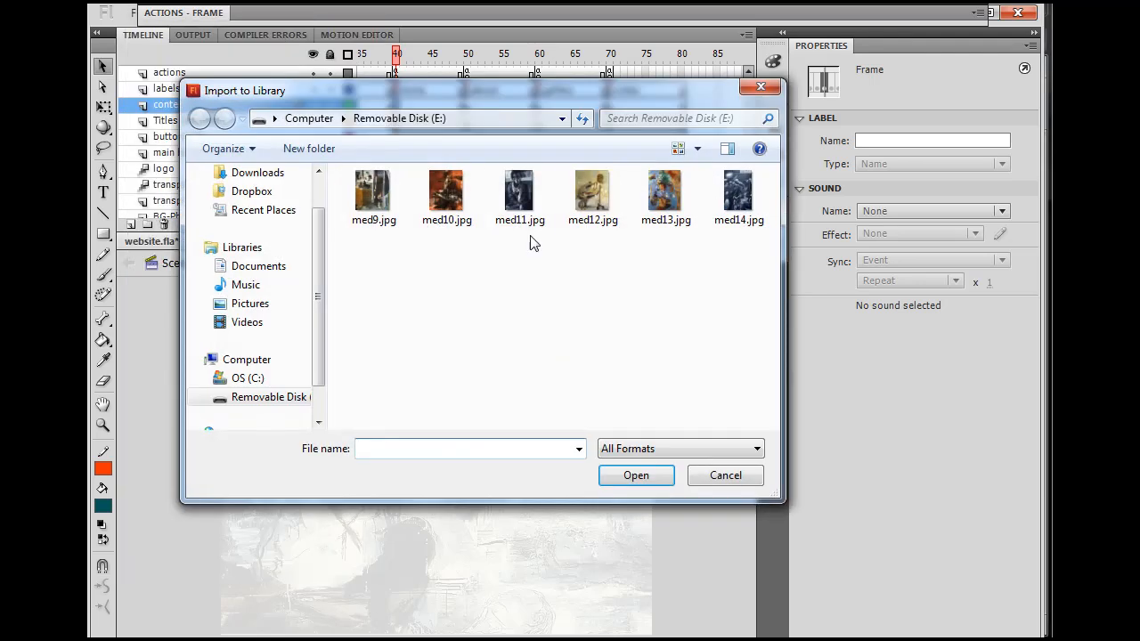
{"action": "left_click", "coordinate": [725, 474]}
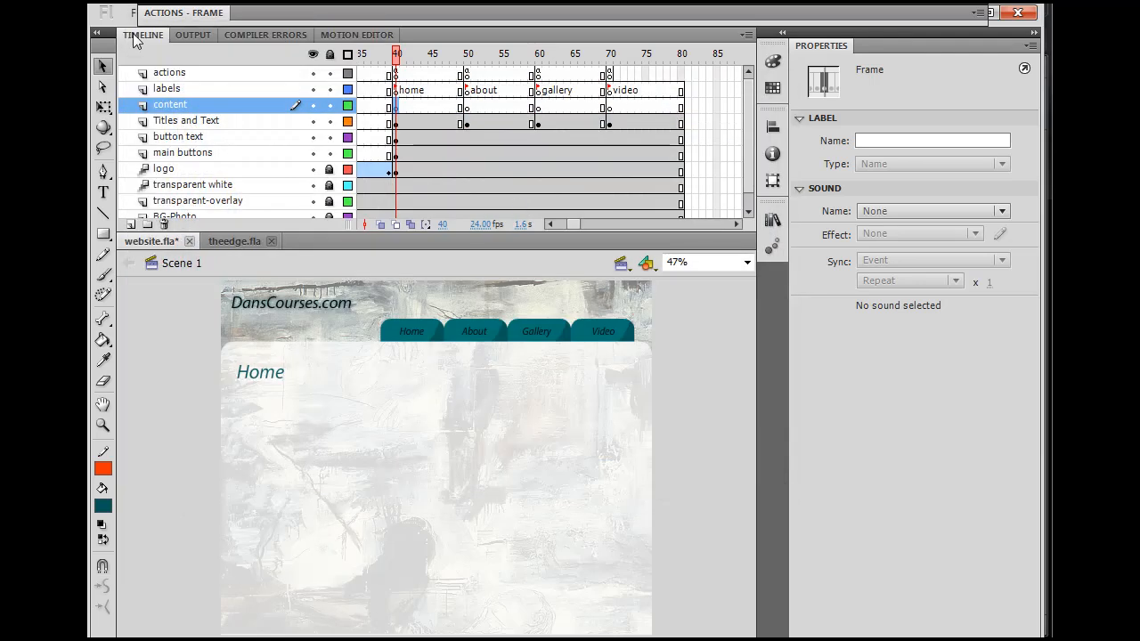
{"action": "left_click", "coordinate": [111, 13]}
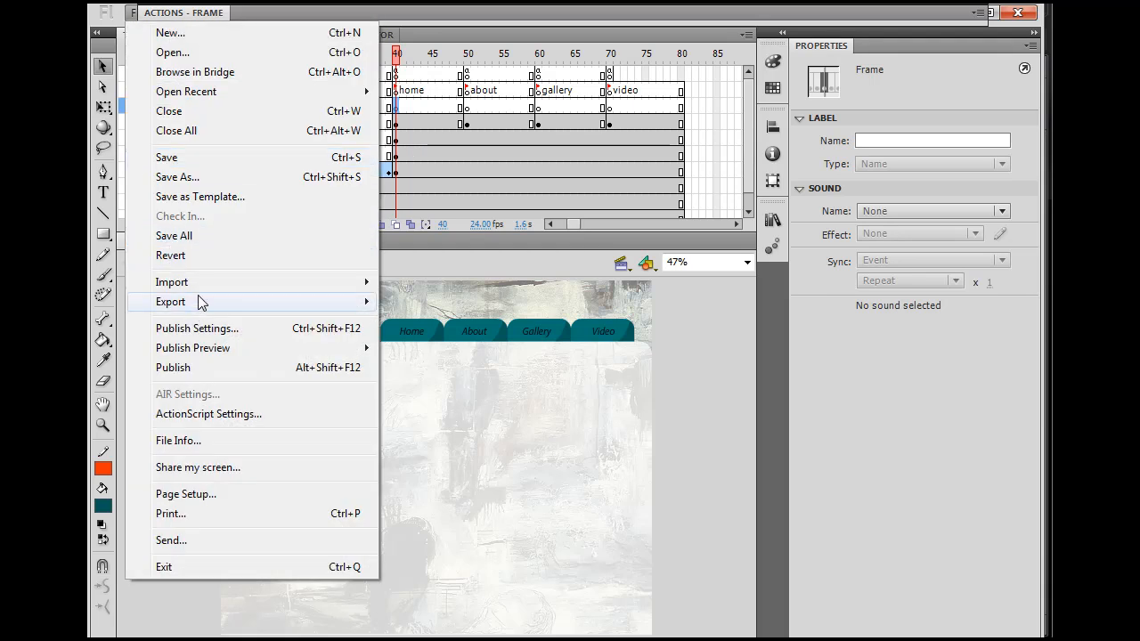
{"action": "left_click", "coordinate": [171, 282]}
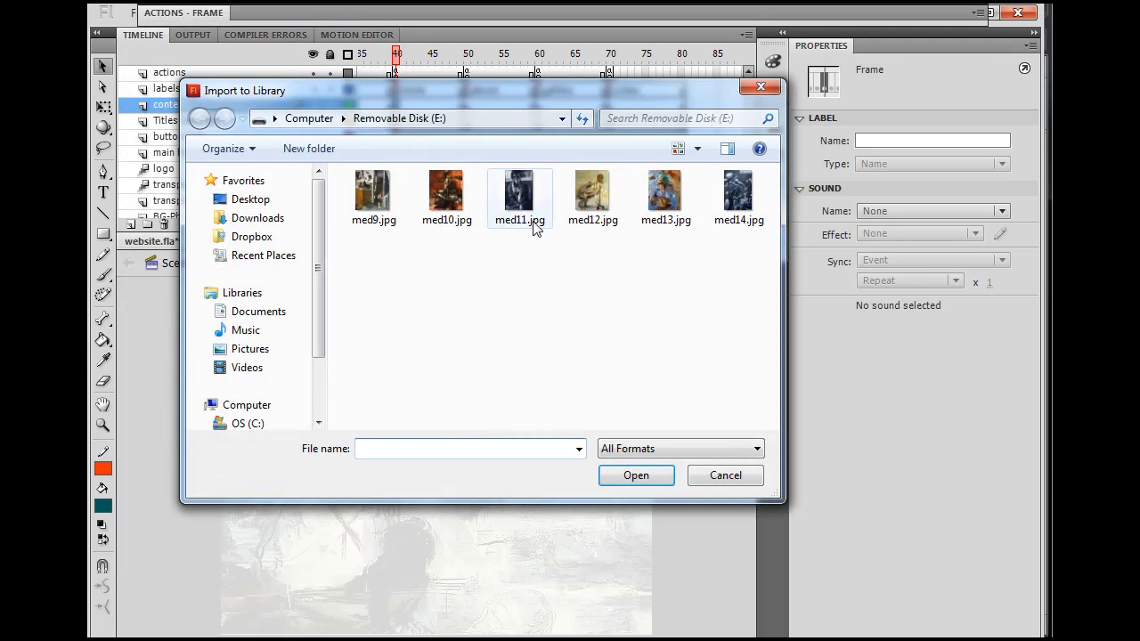
{"action": "left_click", "coordinate": [591, 192]}
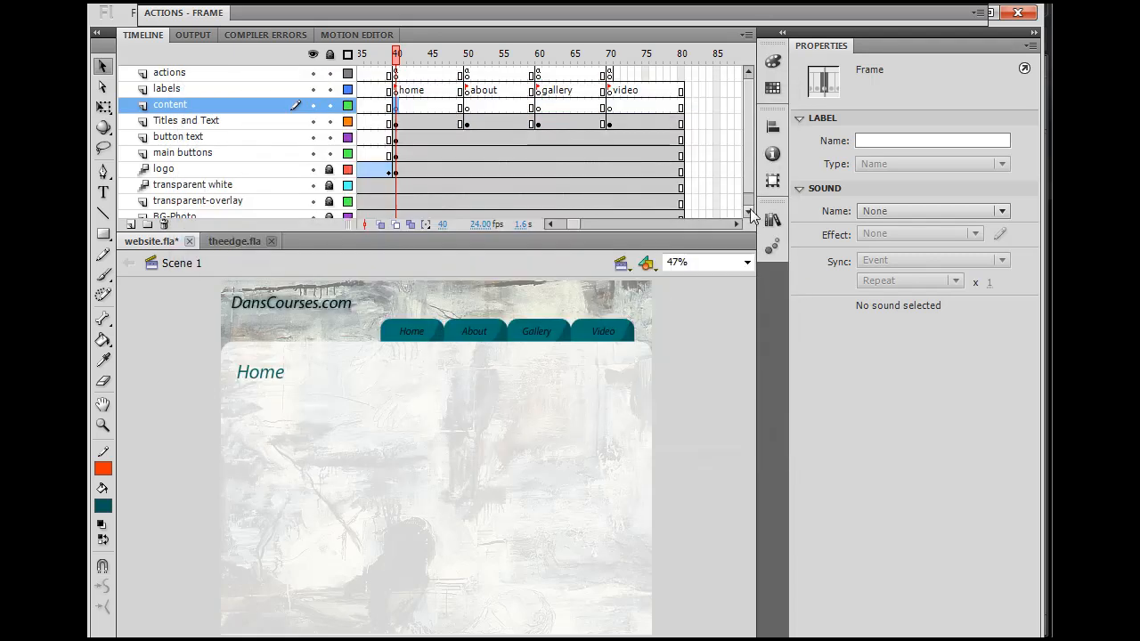
{"action": "left_click", "coordinate": [772, 220]}
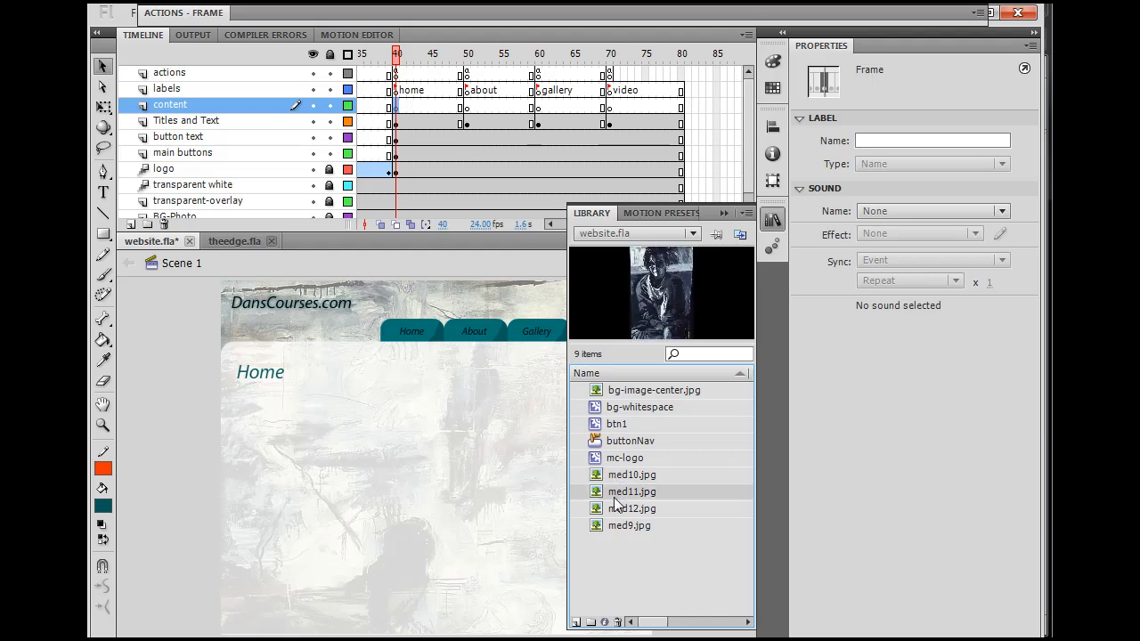
{"action": "left_click", "coordinate": [629, 526]}
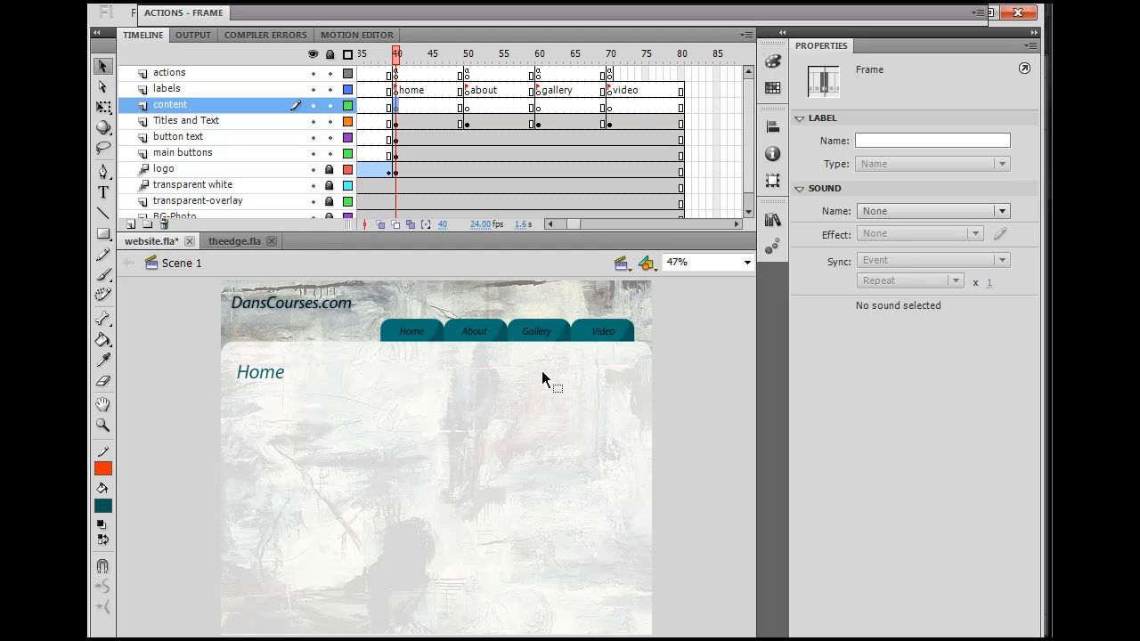
Place med9.jpg from the Library on the content layer, right of the Home heading
{"action": "left_click", "coordinate": [773, 220]}
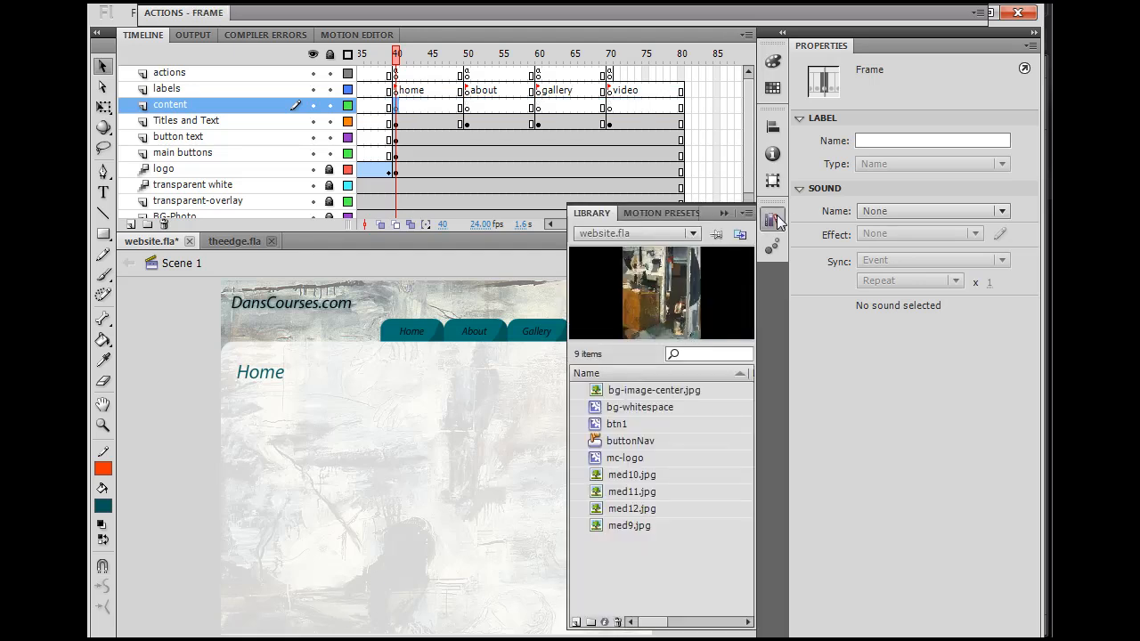
{"action": "left_click", "coordinate": [632, 474]}
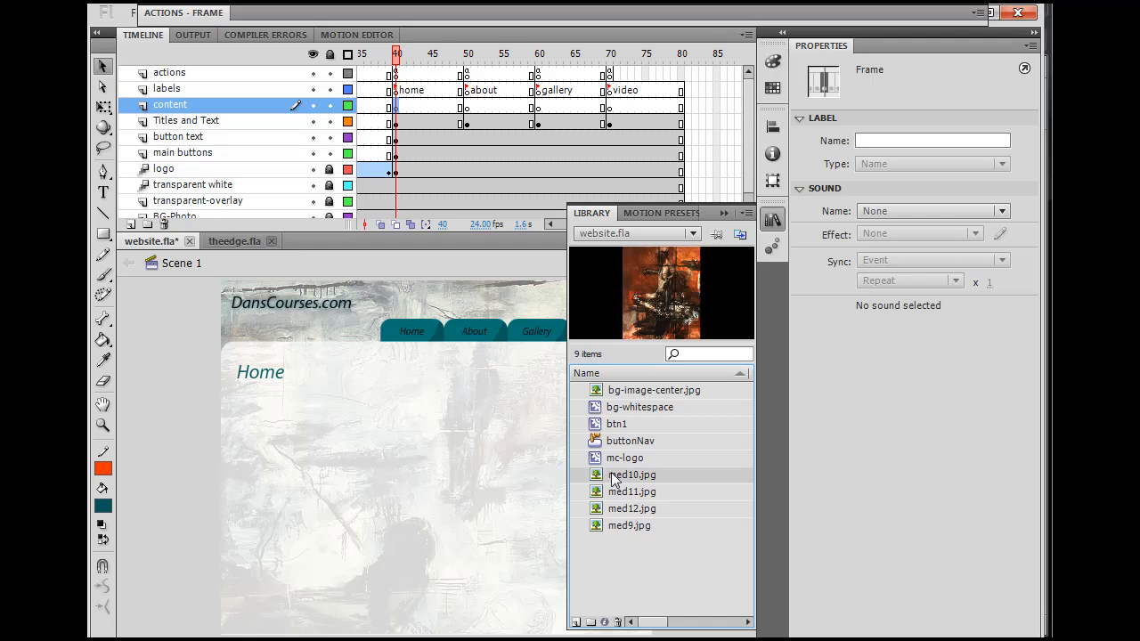
{"action": "left_click", "coordinate": [629, 525]}
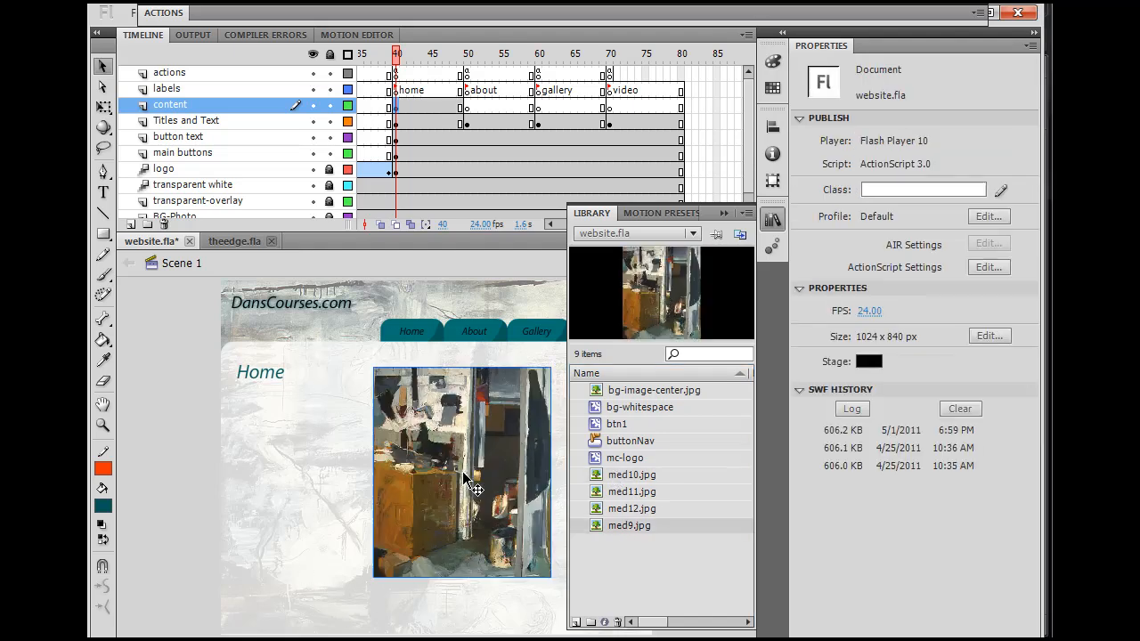
{"action": "left_click", "coordinate": [461, 472]}
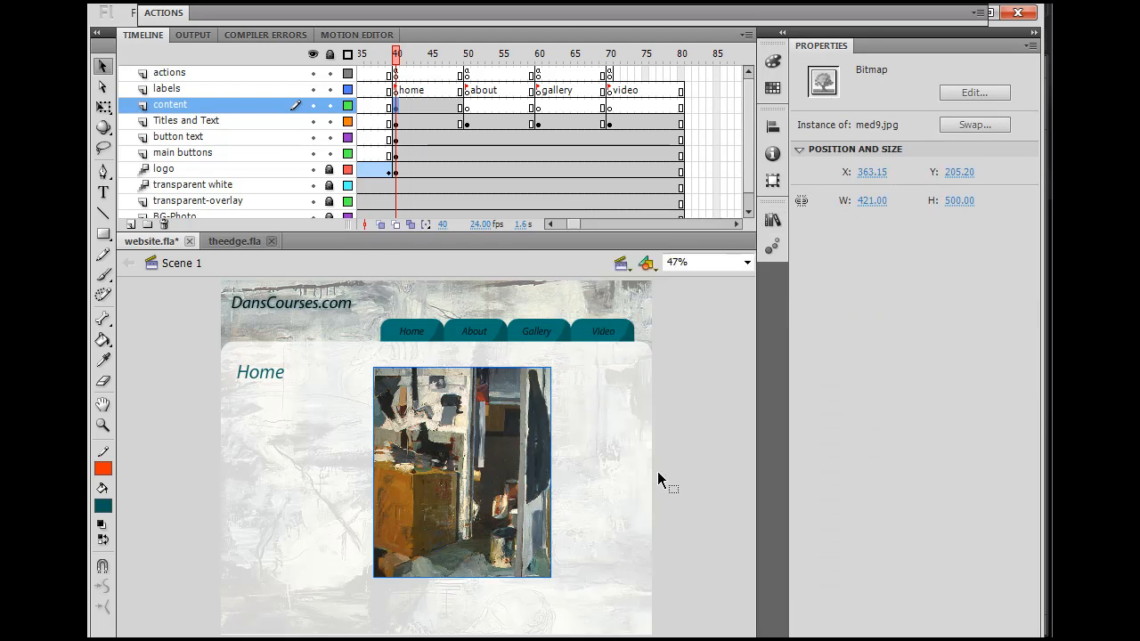
{"action": "left_click_drag", "start_coordinate": [462, 472], "coordinate": [566, 484]}
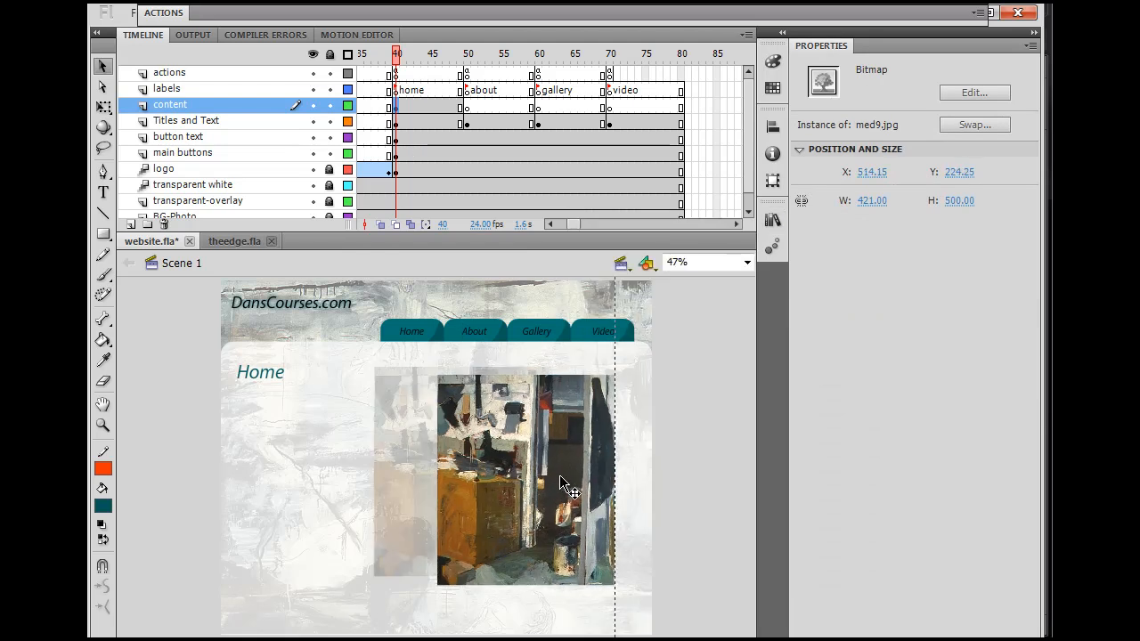
{"action": "left_click_drag", "start_coordinate": [561, 481], "coordinate": [588, 456]}
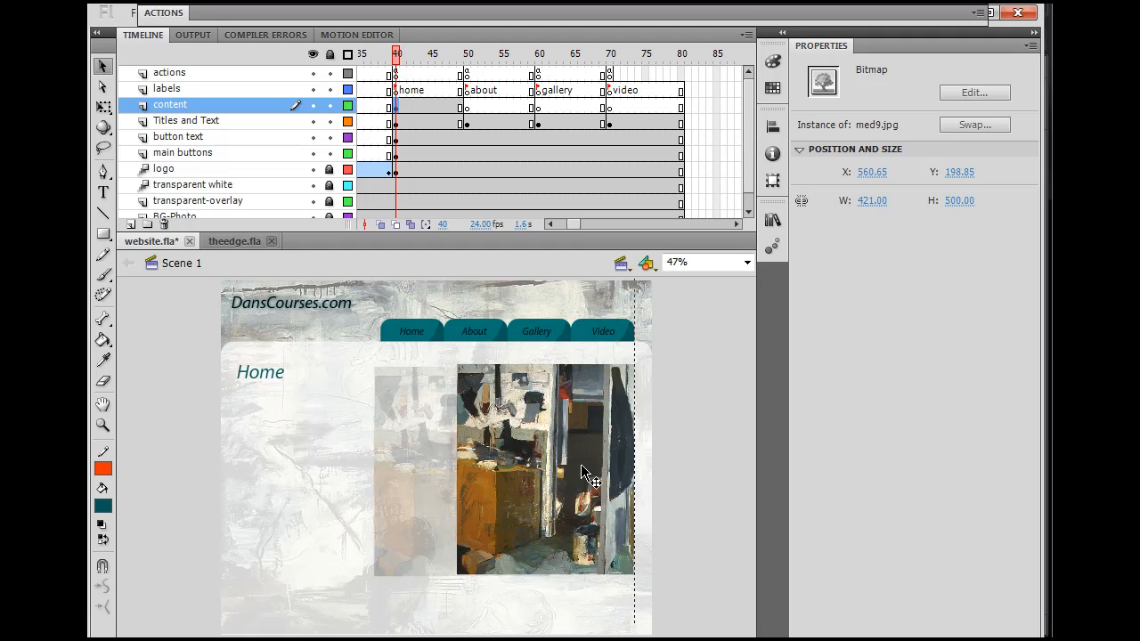
{"action": "left_click", "coordinate": [686, 472]}
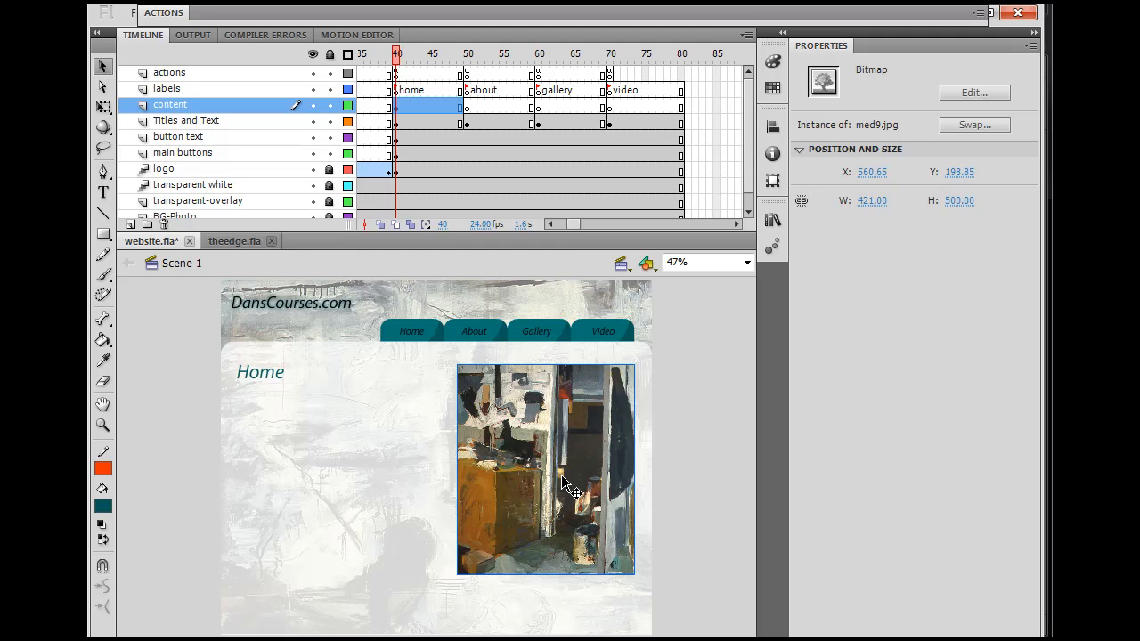
{"action": "mouse_move", "coordinate": [709, 452]}
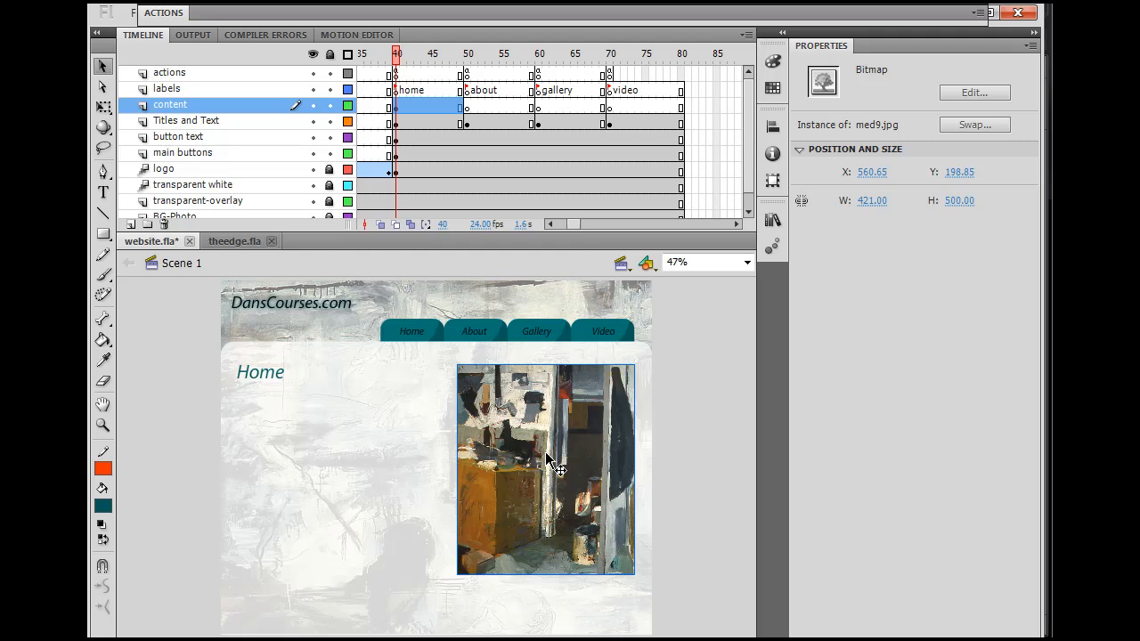
{"action": "mouse_move", "coordinate": [246, 36]}
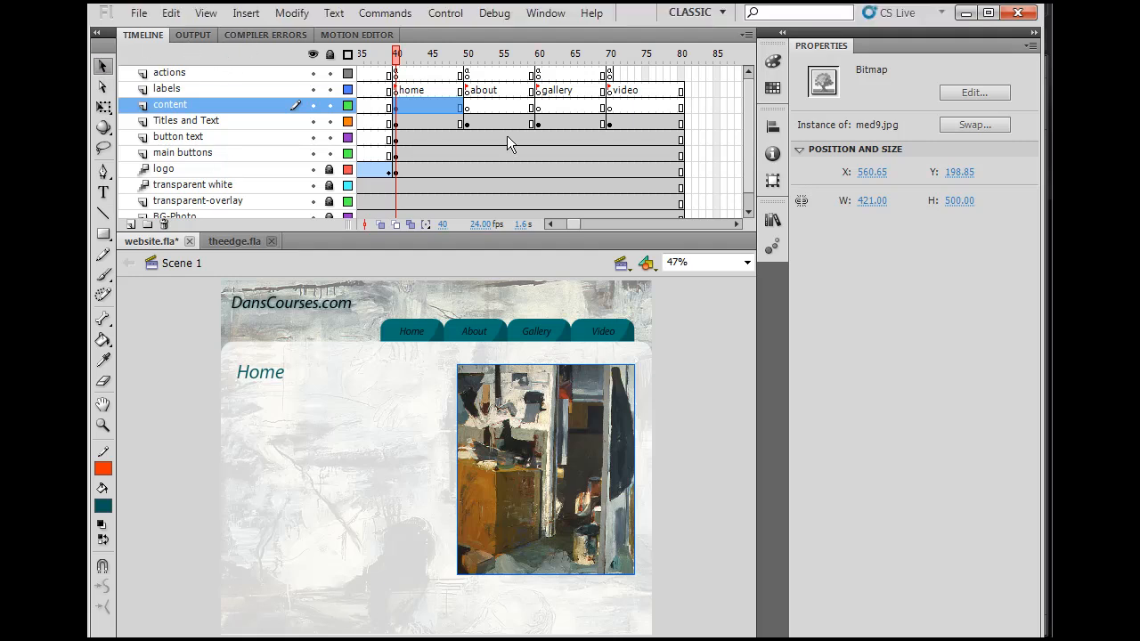
Convert the med9 photo to a Movie Clip symbol named mc-slideshow
{"action": "left_click", "coordinate": [293, 13]}
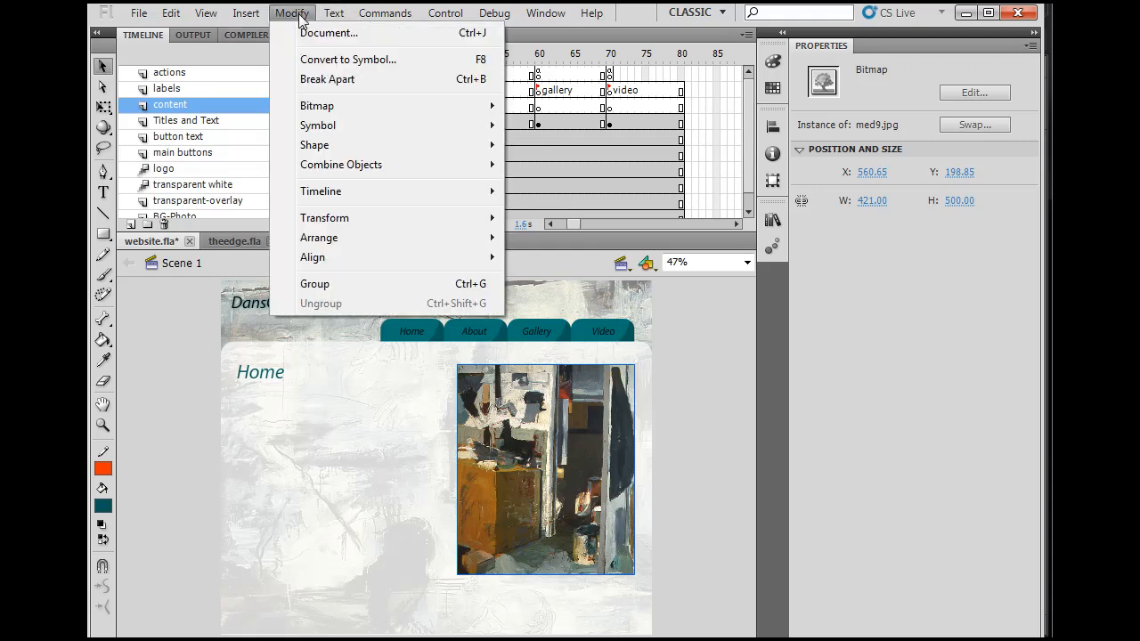
{"action": "mouse_move", "coordinate": [347, 58]}
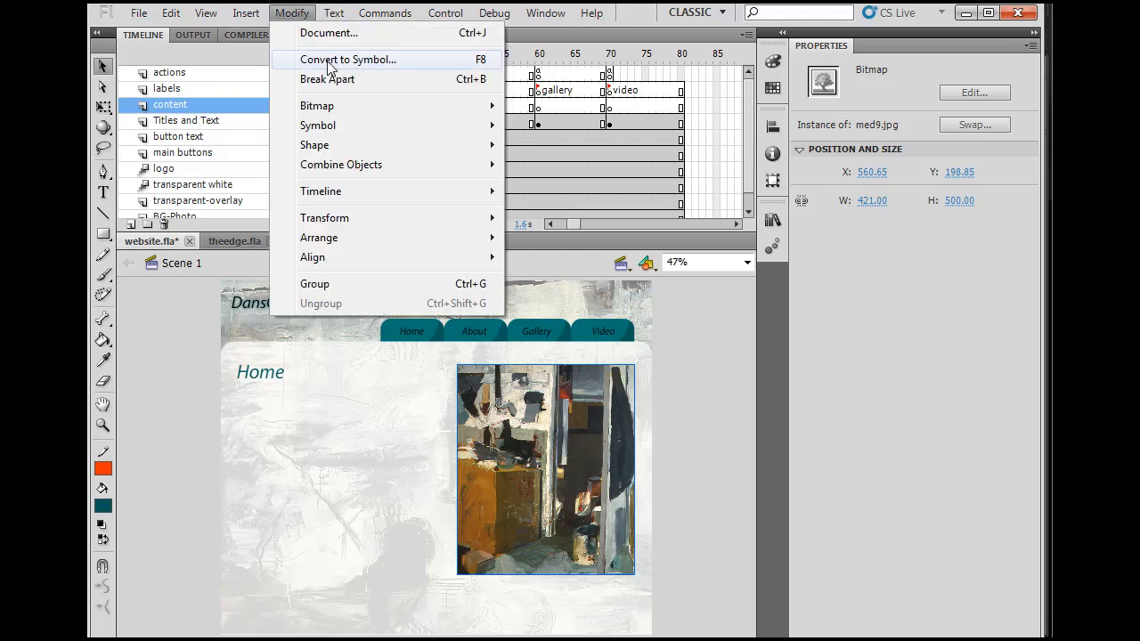
{"action": "left_click", "coordinate": [348, 59]}
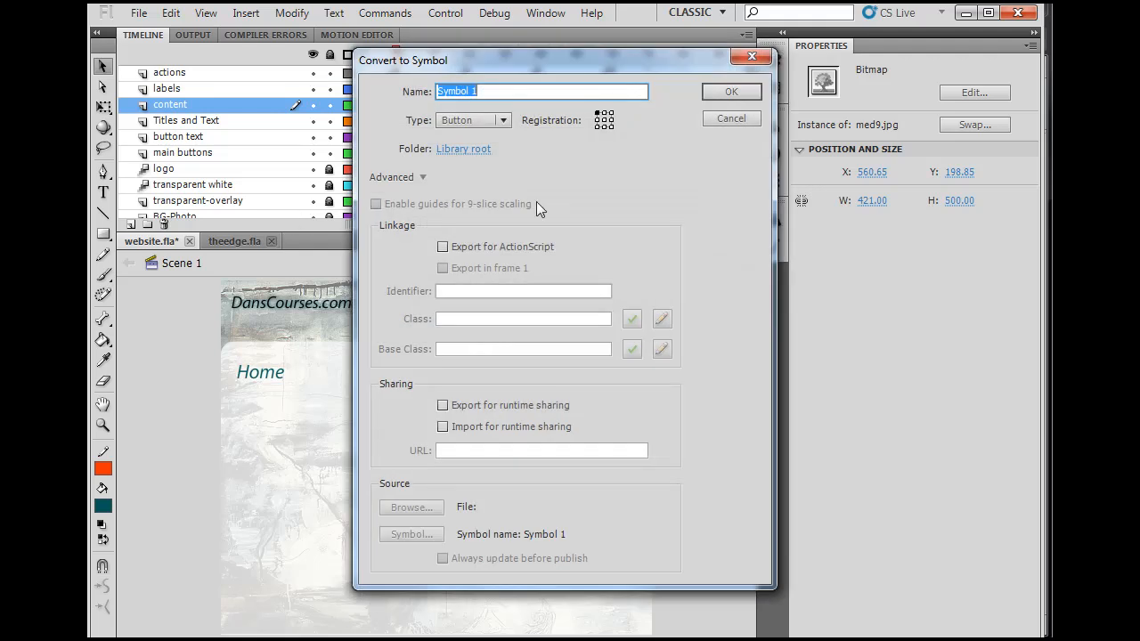
{"action": "left_click", "coordinate": [503, 120]}
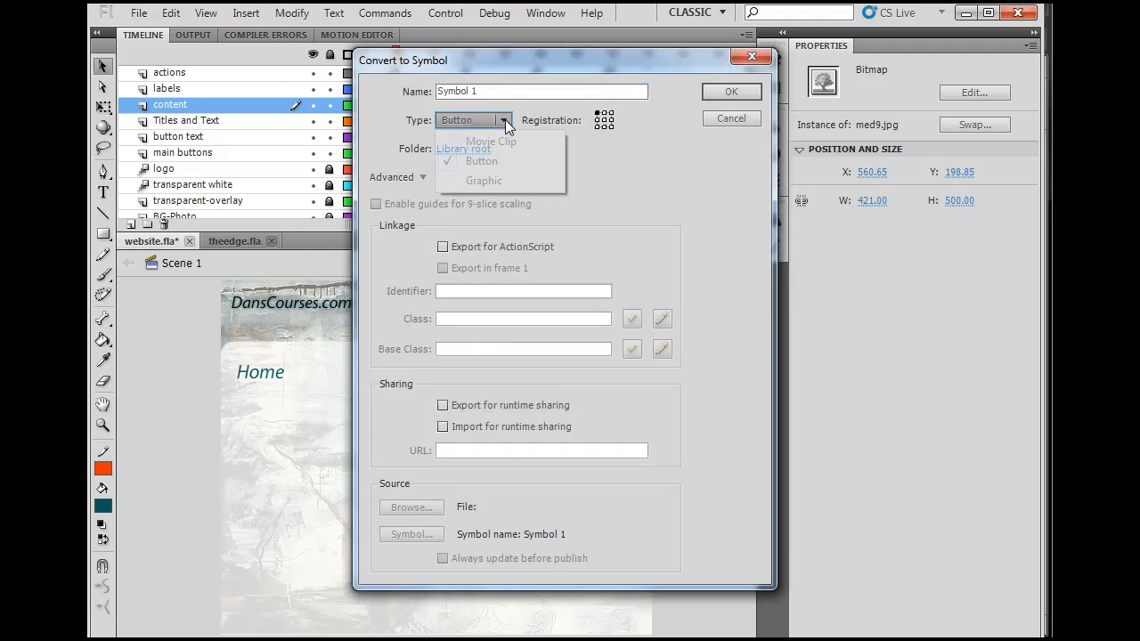
{"action": "left_click", "coordinate": [490, 143]}
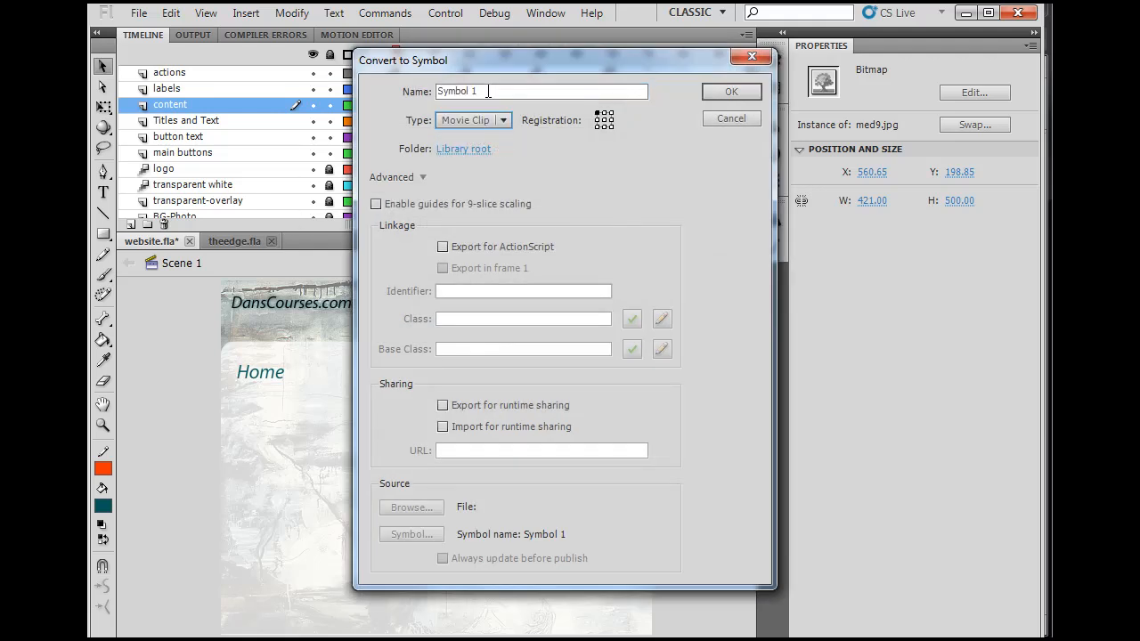
{"action": "triple_click", "coordinate": [542, 91]}
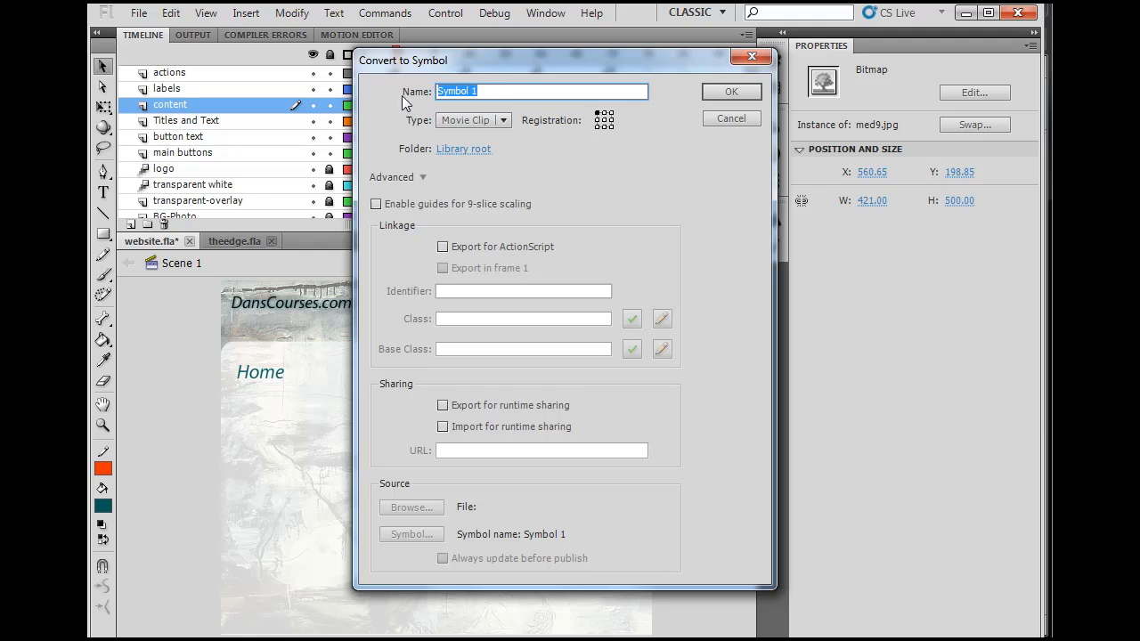
{"action": "type", "text": "mc-"}
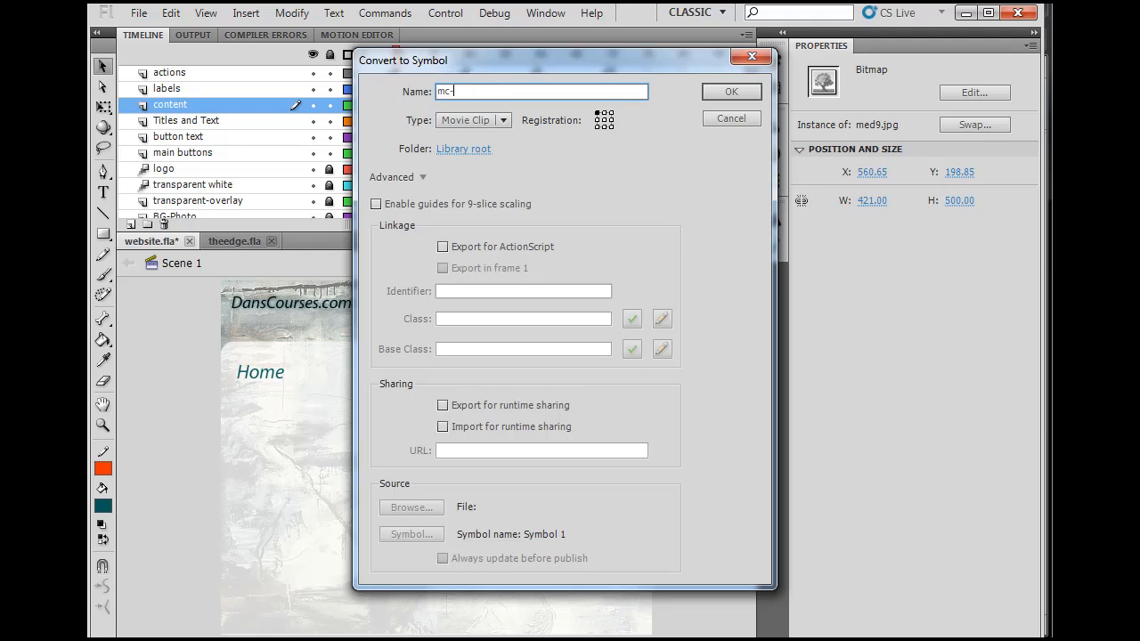
{"action": "type", "text": "slides"}
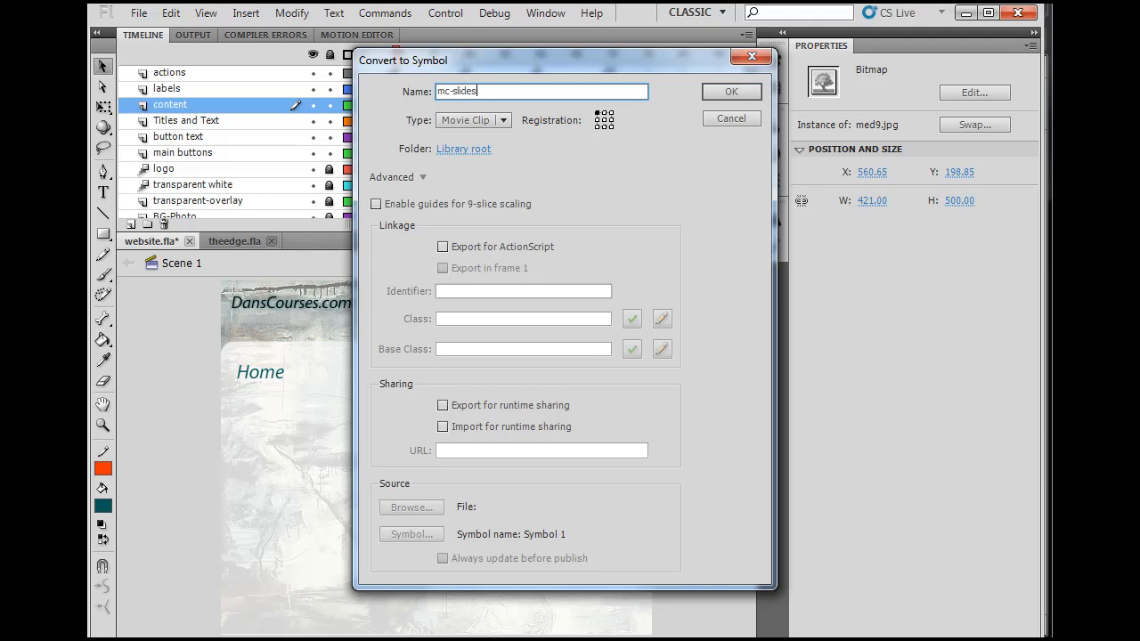
{"action": "type", "text": "how"}
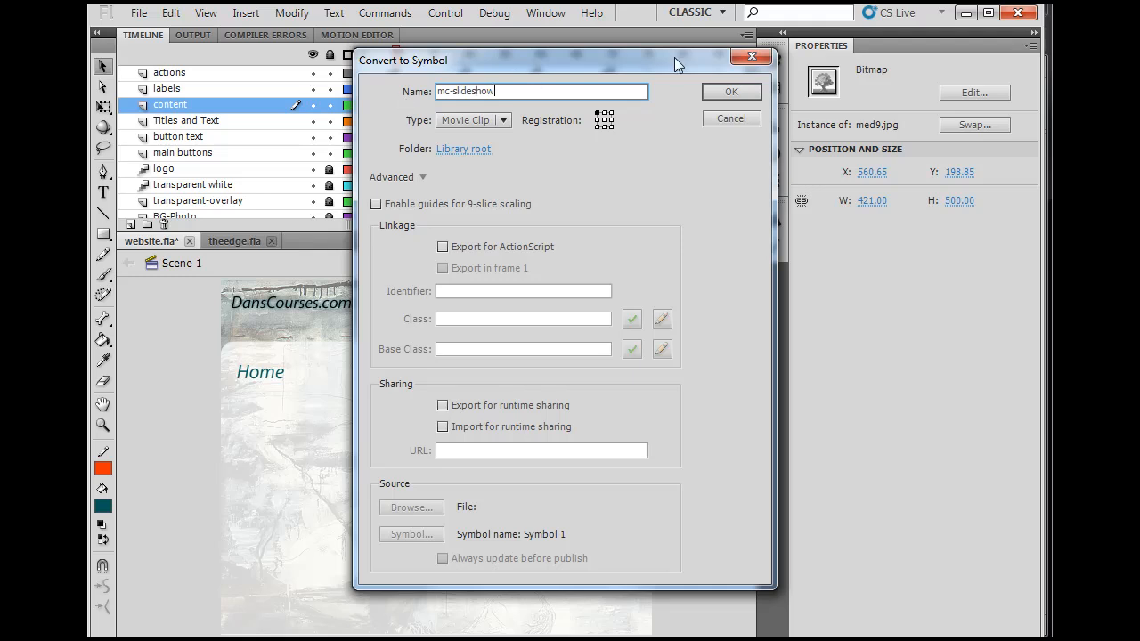
{"action": "left_click", "coordinate": [730, 93]}
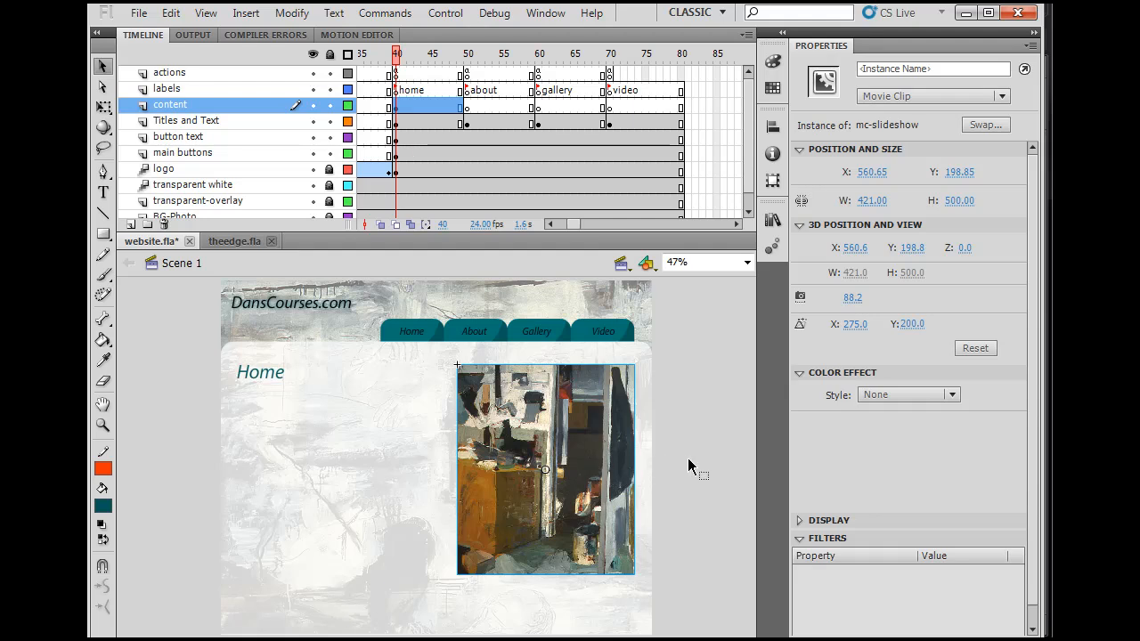
{"action": "mouse_move", "coordinate": [620, 459]}
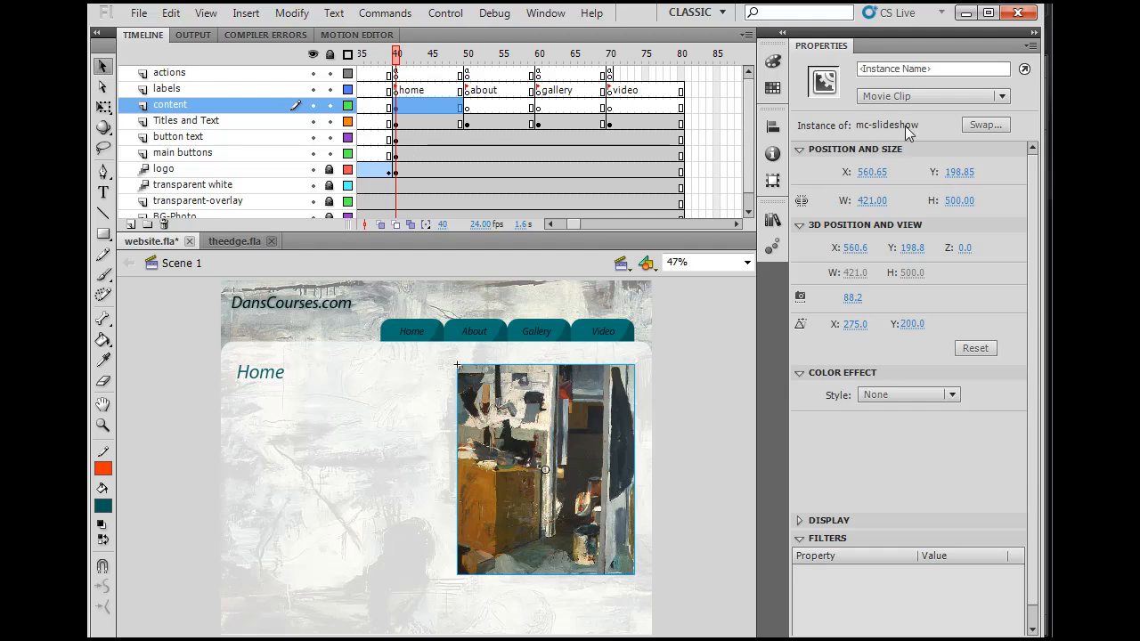
{"action": "mouse_move", "coordinate": [616, 461]}
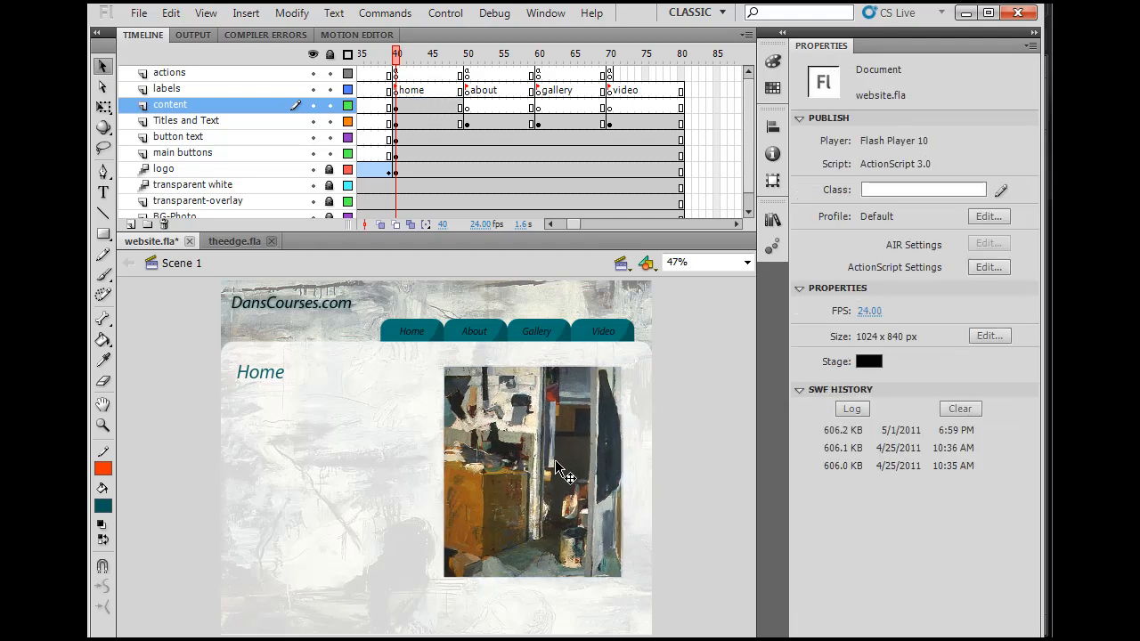
Nudge the mc-slideshow instance lower and right beside the Home heading and select it
{"action": "left_click", "coordinate": [534, 472]}
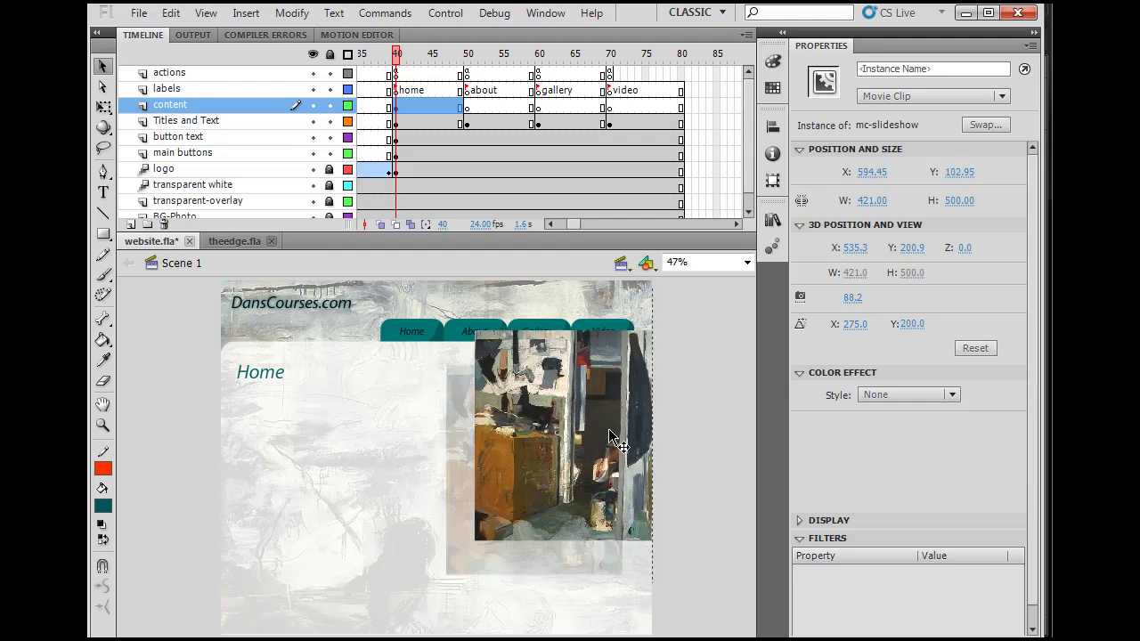
{"action": "left_click_drag", "start_coordinate": [614, 436], "coordinate": [588, 467]}
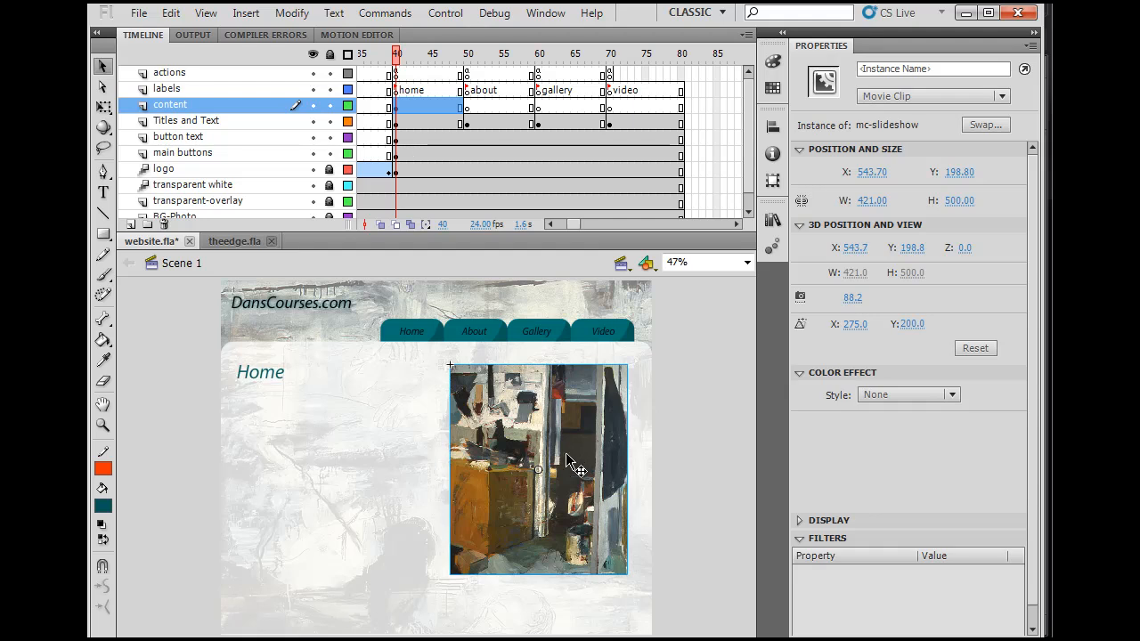
{"action": "mouse_move", "coordinate": [597, 456]}
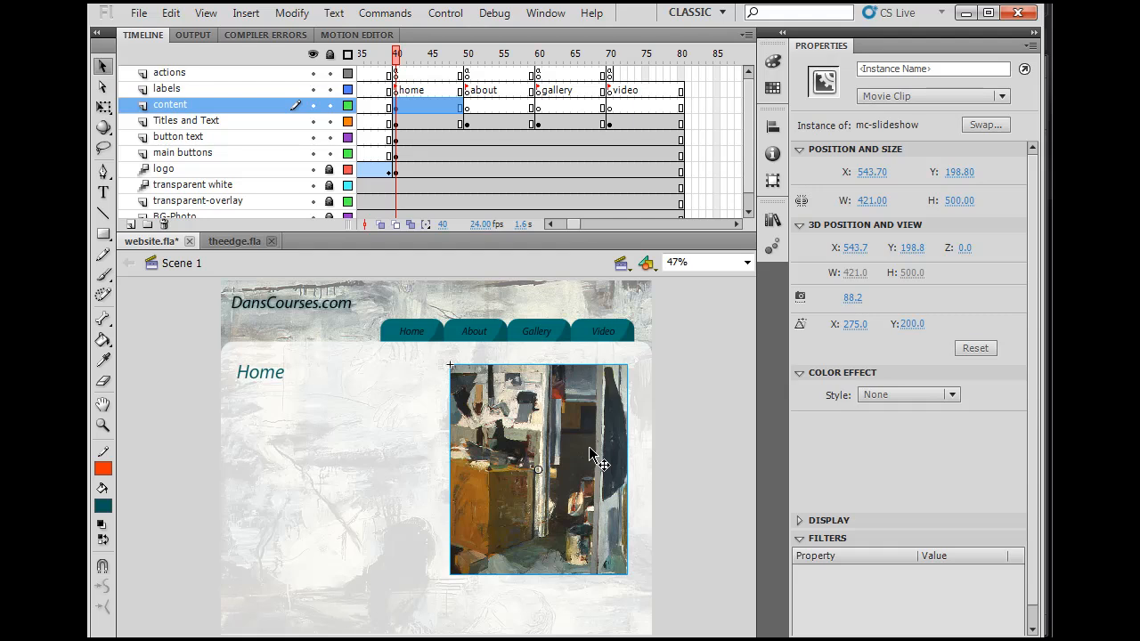
{"action": "mouse_move", "coordinate": [260, 365]}
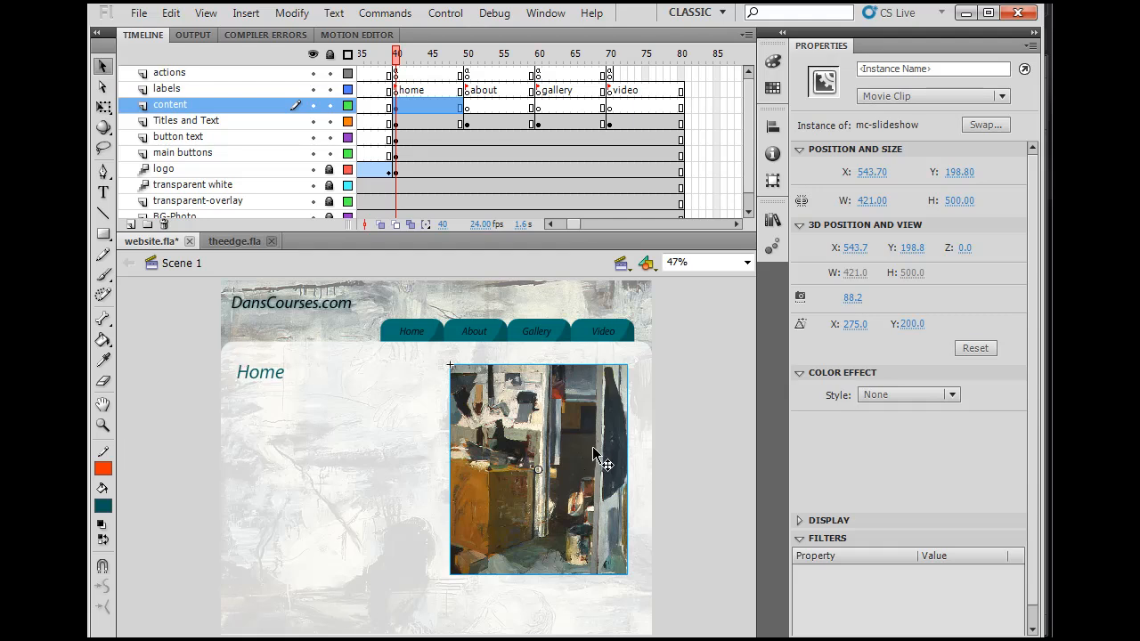
{"action": "mouse_move", "coordinate": [588, 463]}
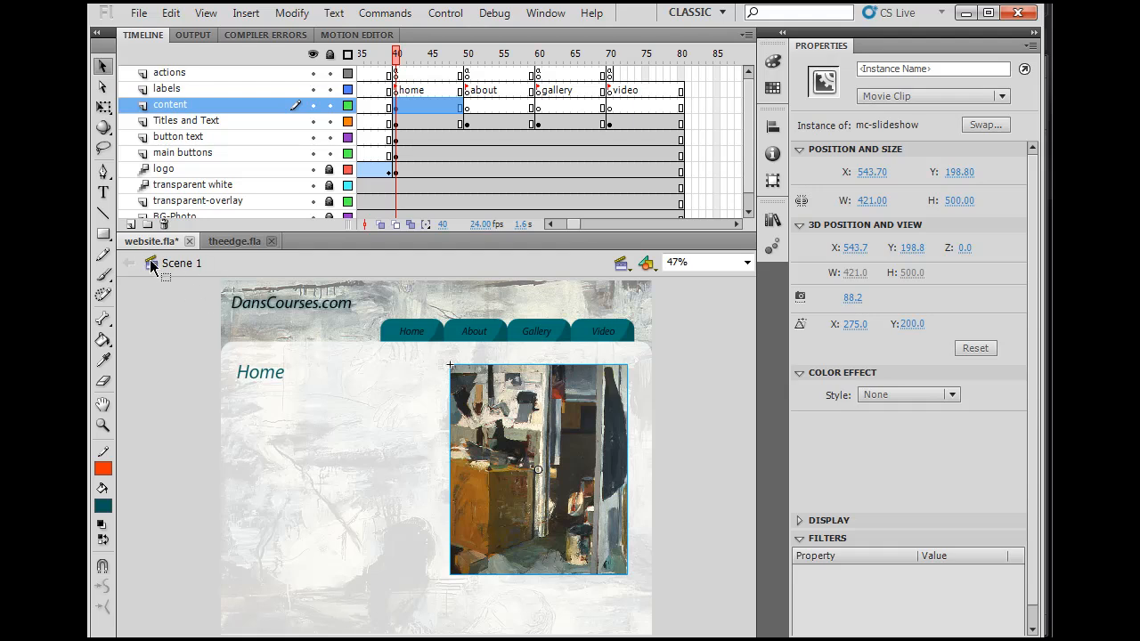
{"action": "mouse_move", "coordinate": [556, 424]}
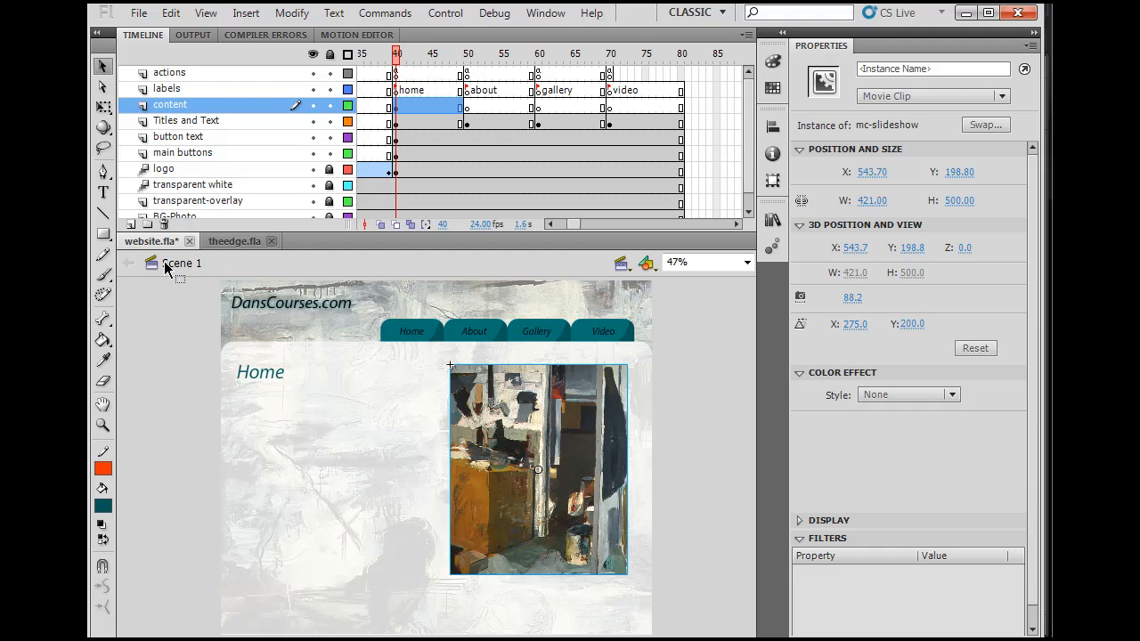
{"action": "mouse_move", "coordinate": [550, 437]}
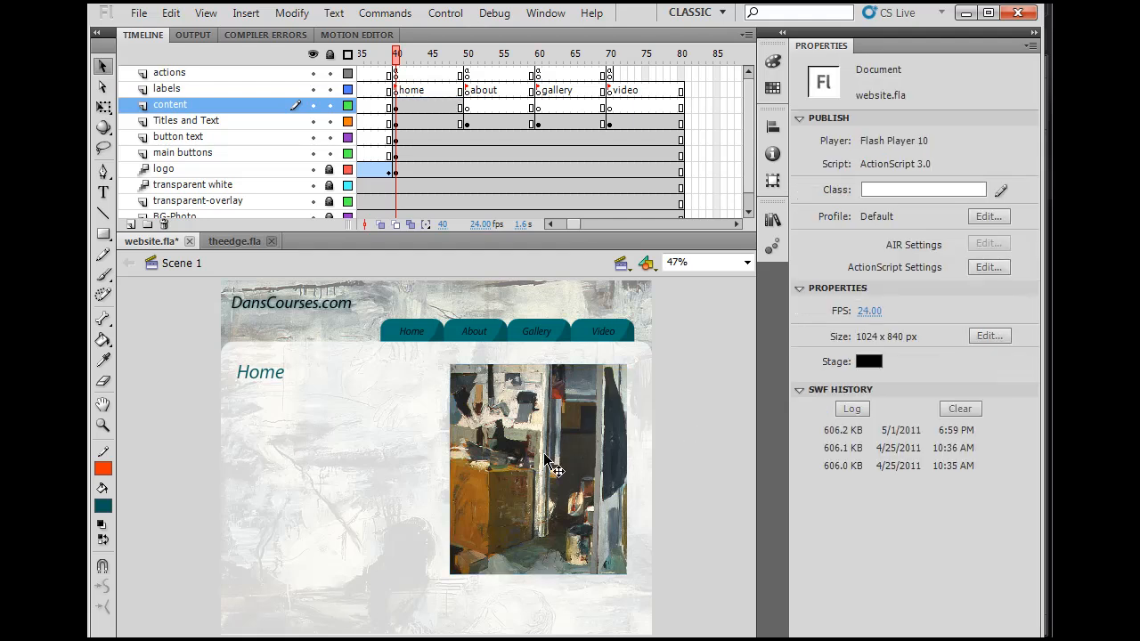
{"action": "left_click", "coordinate": [534, 467]}
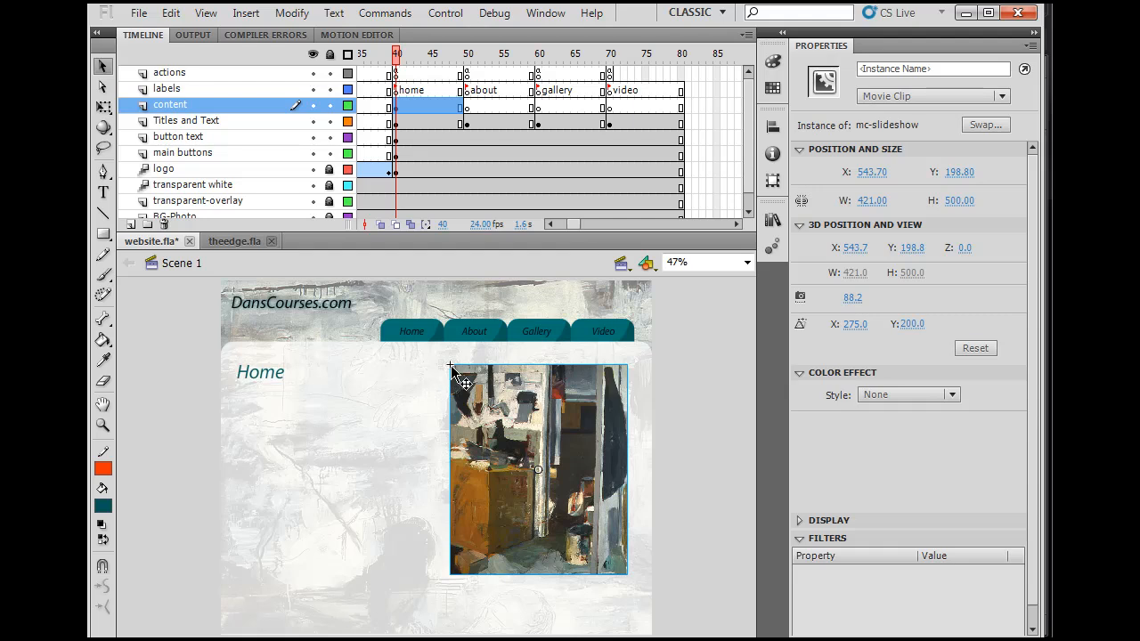
{"action": "mouse_move", "coordinate": [552, 378]}
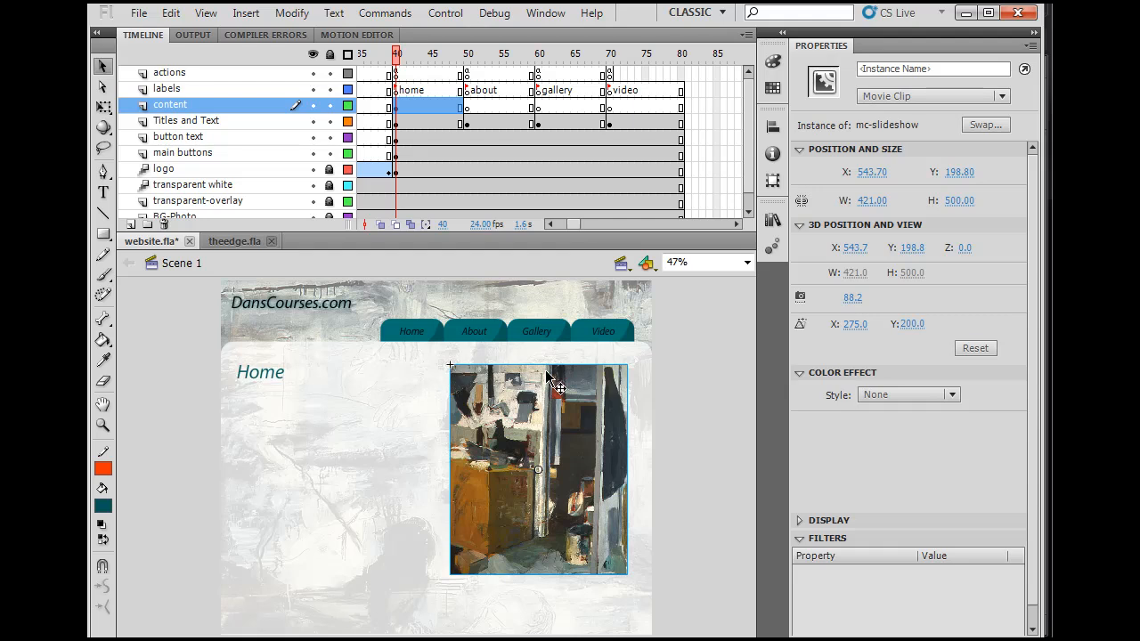
{"action": "mouse_move", "coordinate": [541, 481]}
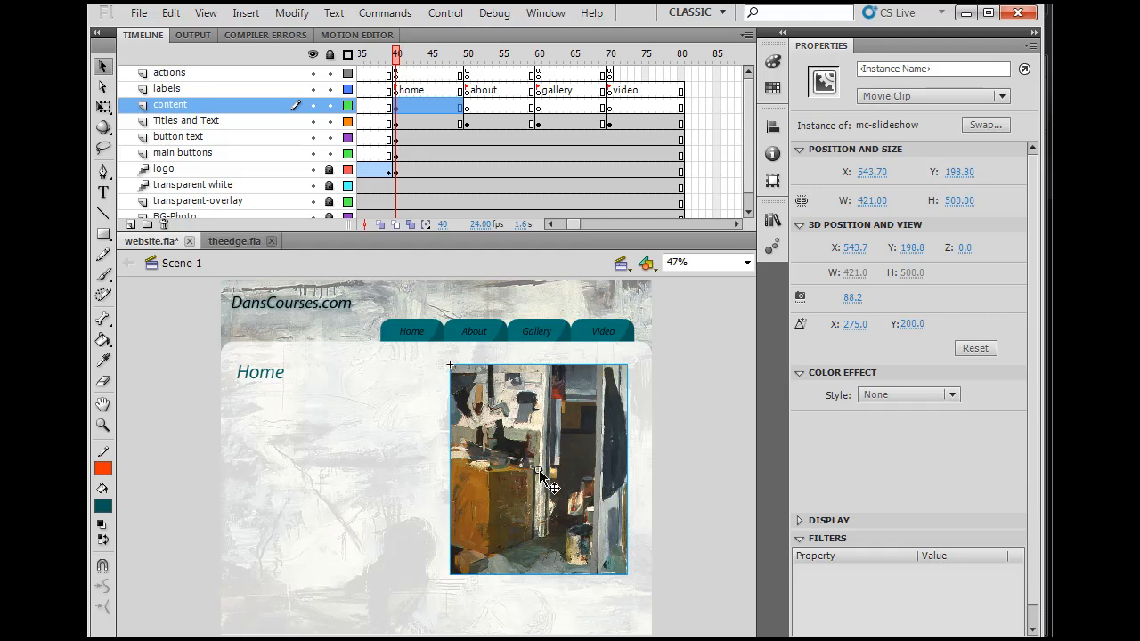
{"action": "mouse_move", "coordinate": [869, 92]}
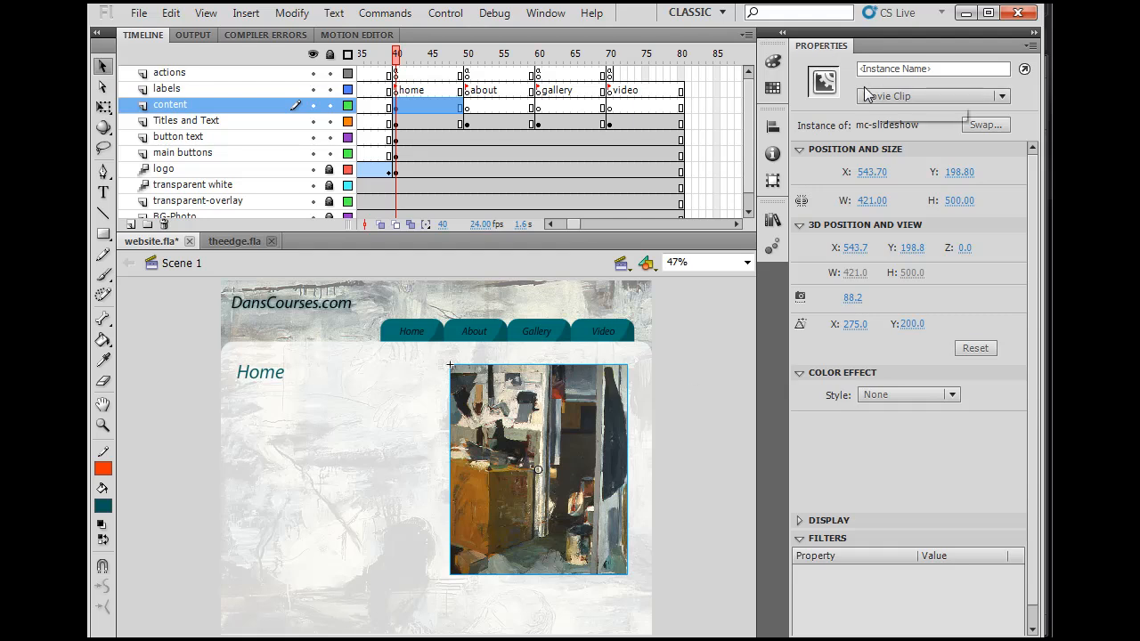
{"action": "mouse_move", "coordinate": [882, 96]}
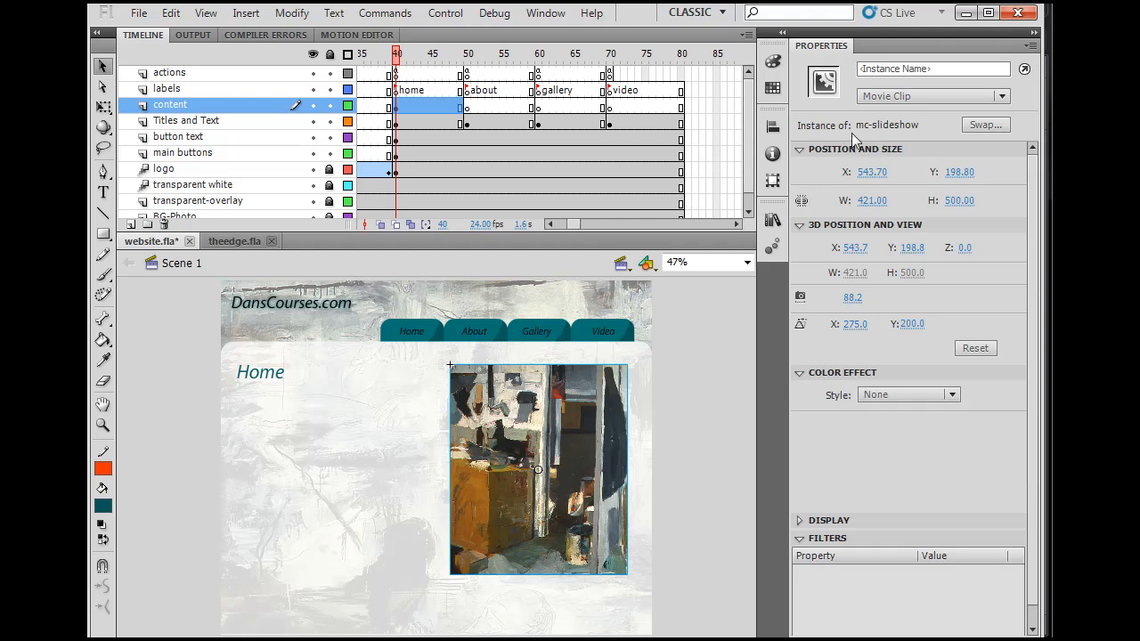
{"action": "mouse_move", "coordinate": [588, 445]}
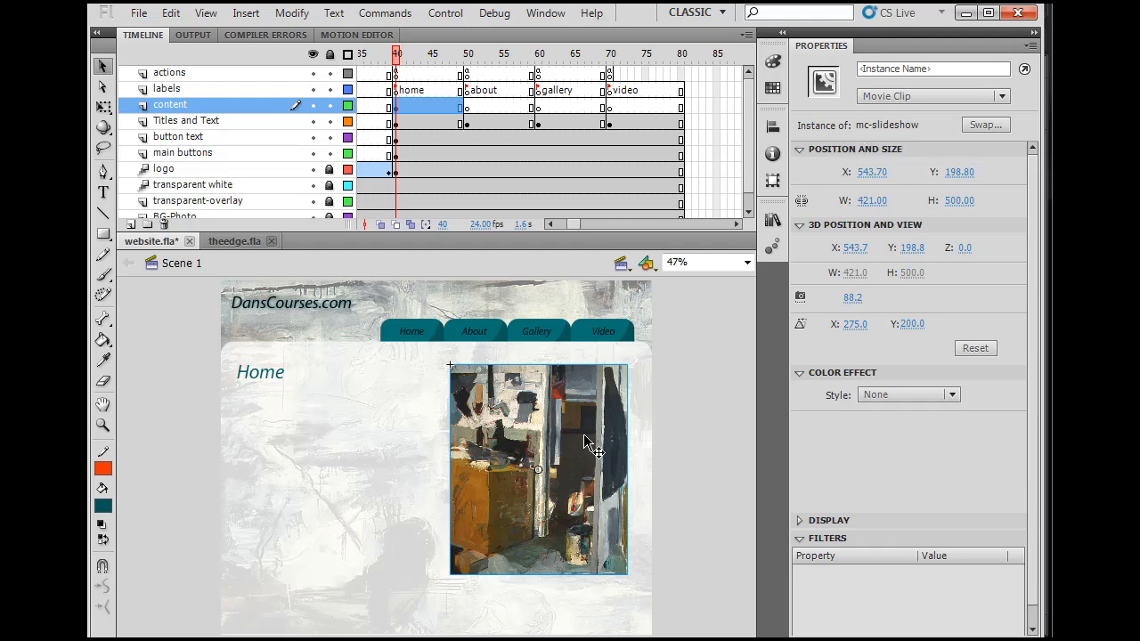
Enter mc-slideshow and rename its Layer 1 to image1
{"action": "double_click", "coordinate": [538, 470]}
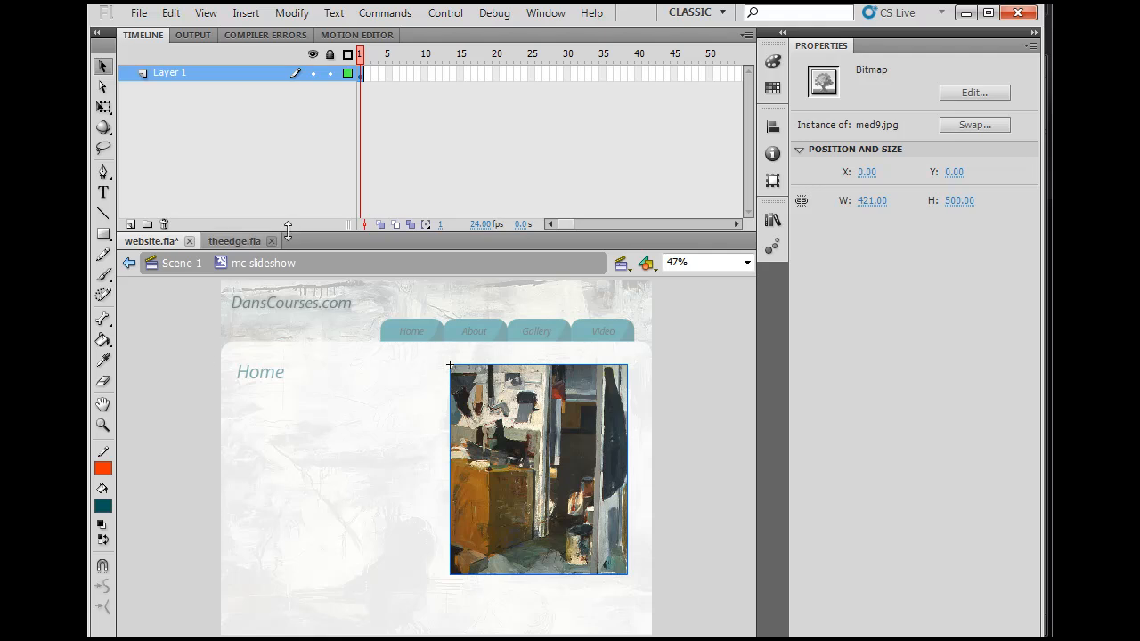
{"action": "mouse_move", "coordinate": [299, 280]}
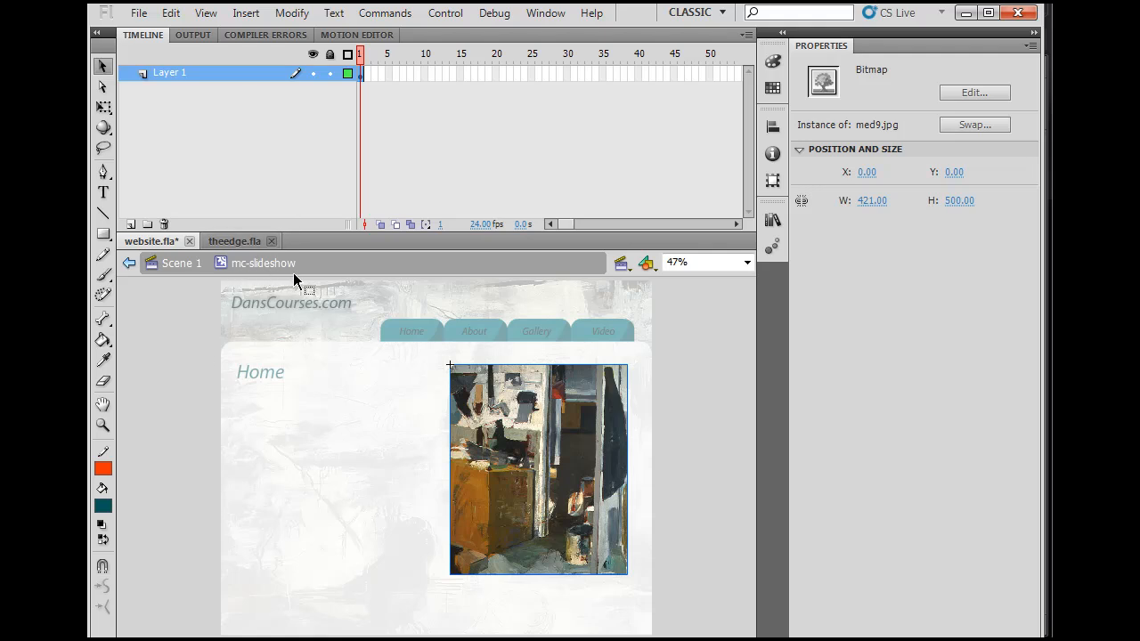
{"action": "mouse_move", "coordinate": [235, 403]}
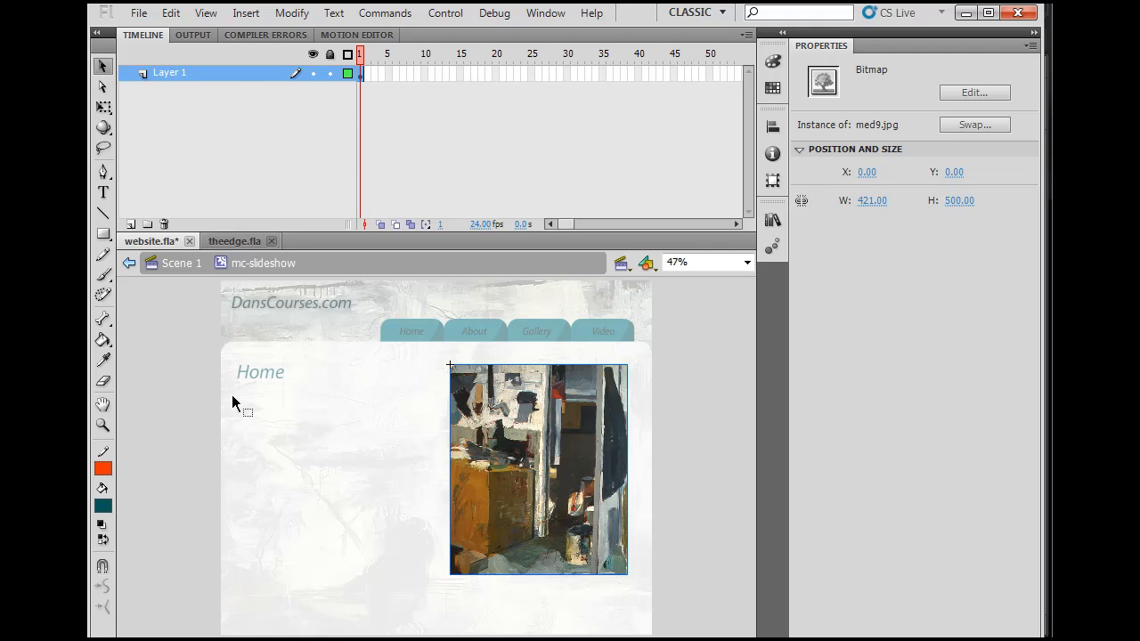
{"action": "mouse_move", "coordinate": [189, 417]}
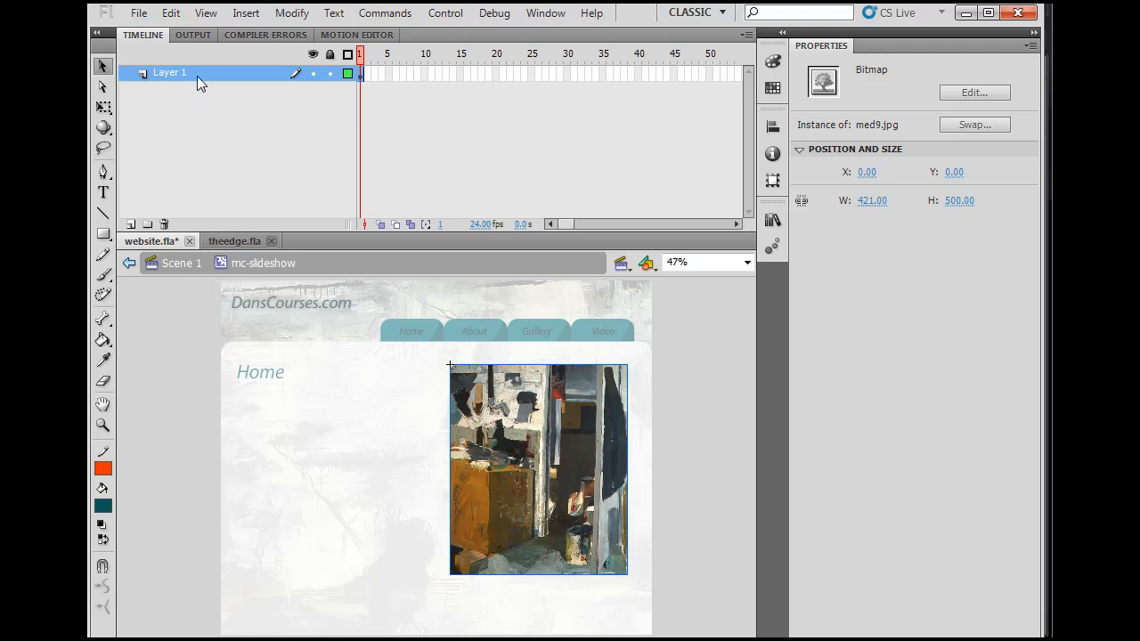
{"action": "left_click", "coordinate": [360, 73]}
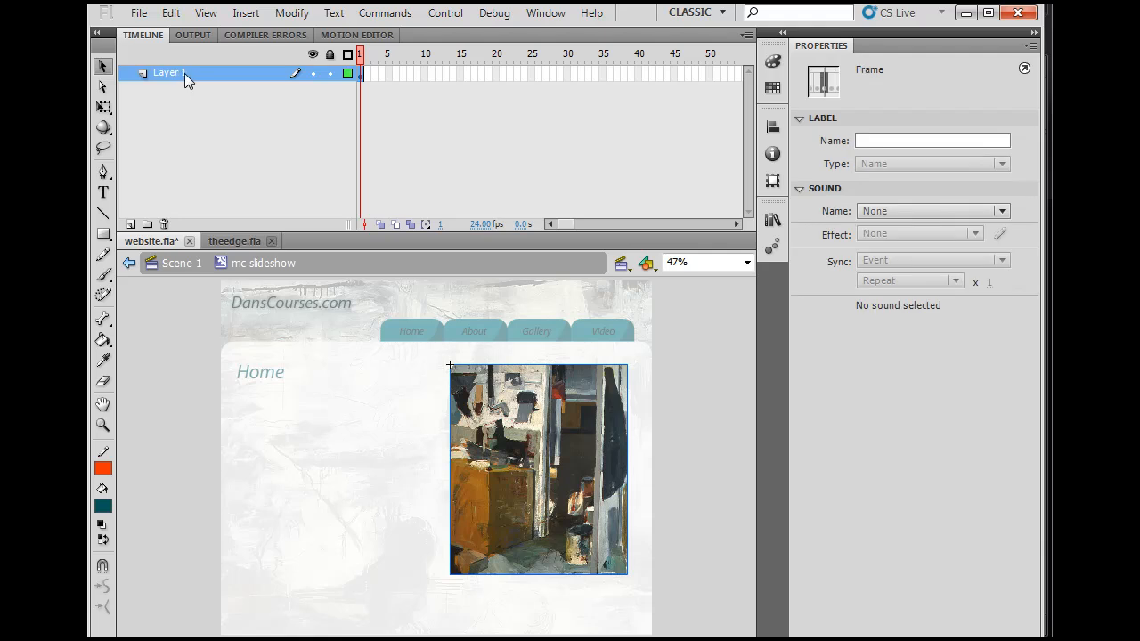
{"action": "double_click", "coordinate": [165, 72]}
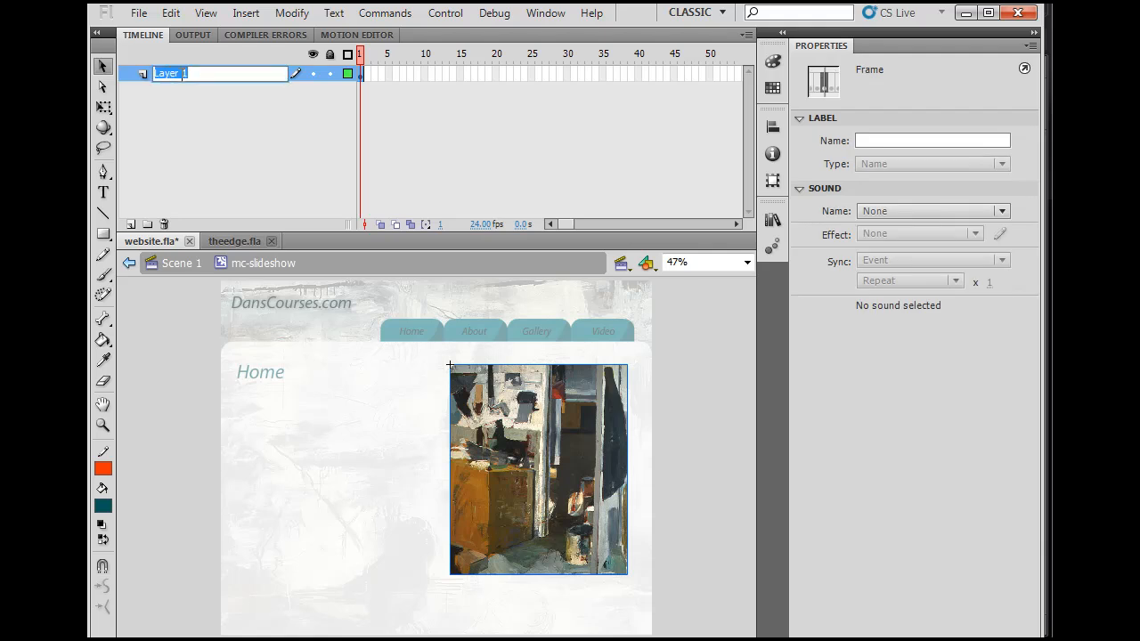
{"action": "type", "text": "image1"}
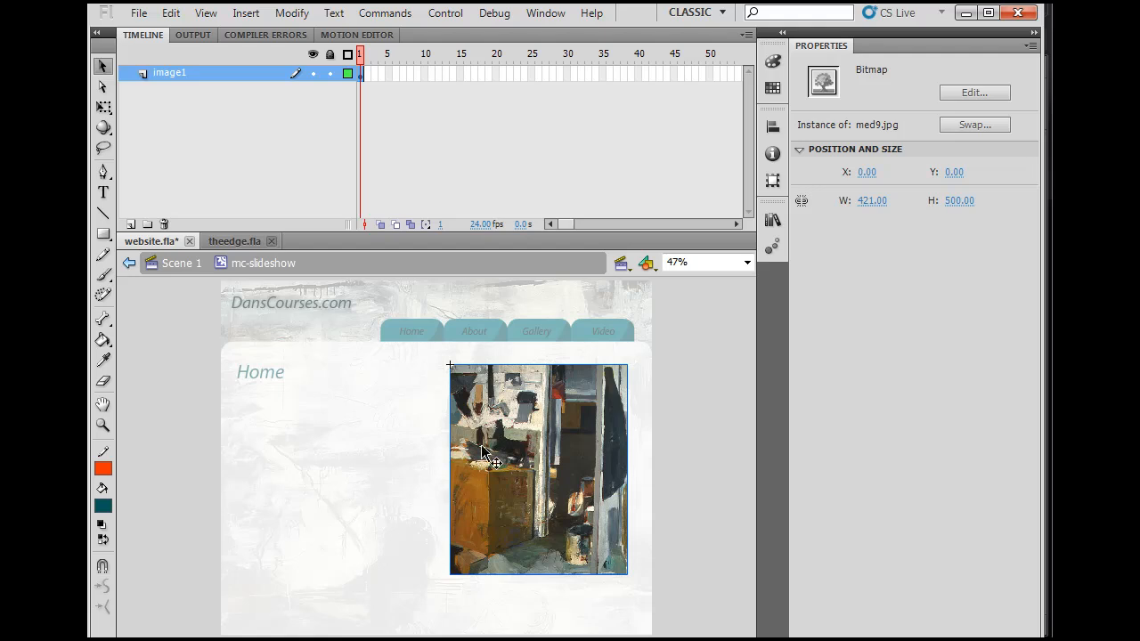
{"action": "mouse_move", "coordinate": [756, 141]}
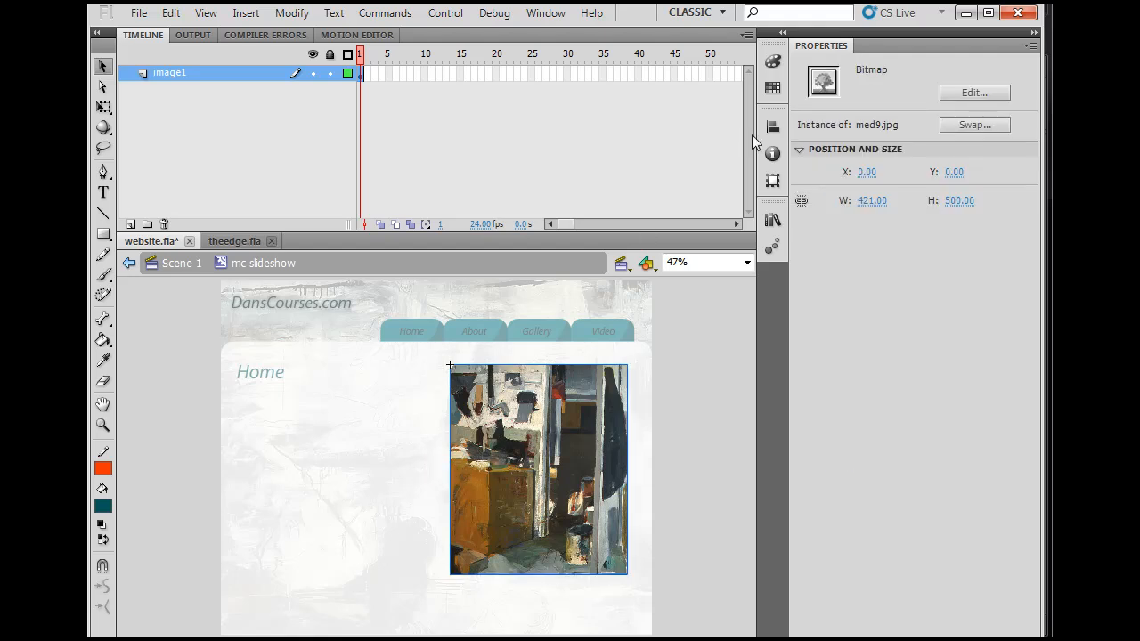
{"action": "mouse_move", "coordinate": [911, 86]}
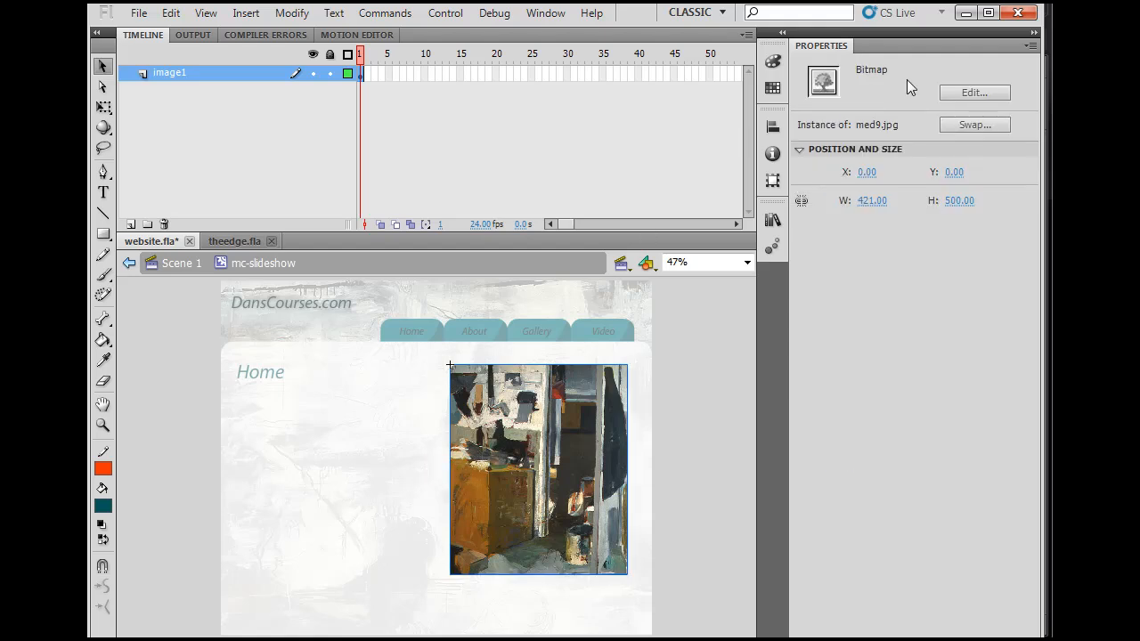
{"action": "mouse_move", "coordinate": [470, 488]}
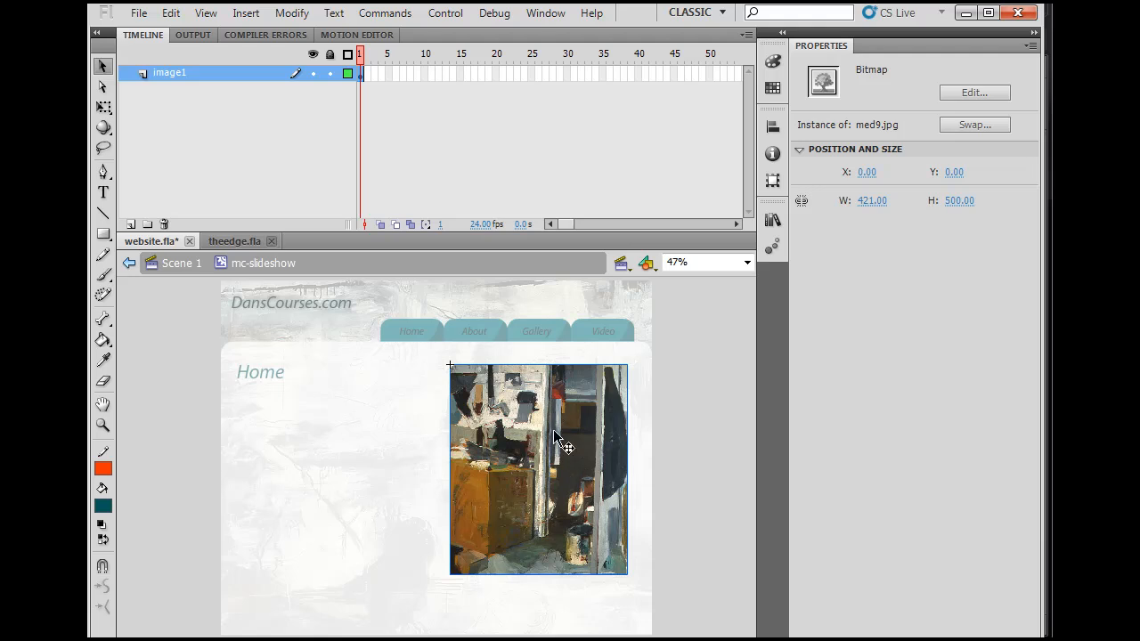
{"action": "mouse_move", "coordinate": [566, 456]}
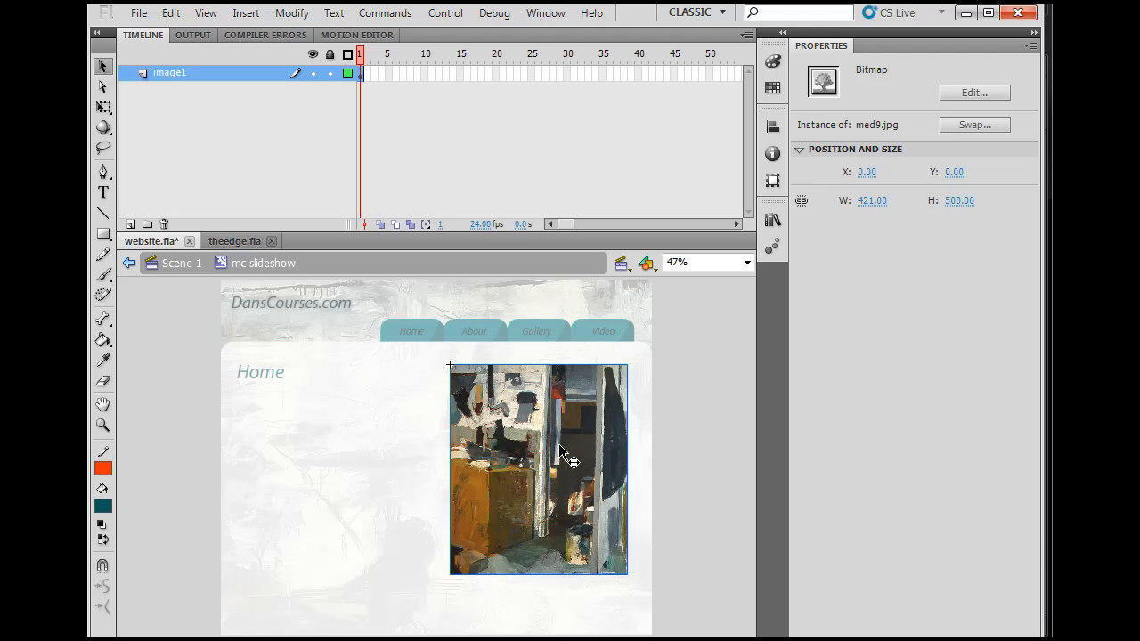
{"action": "mouse_move", "coordinate": [276, 253]}
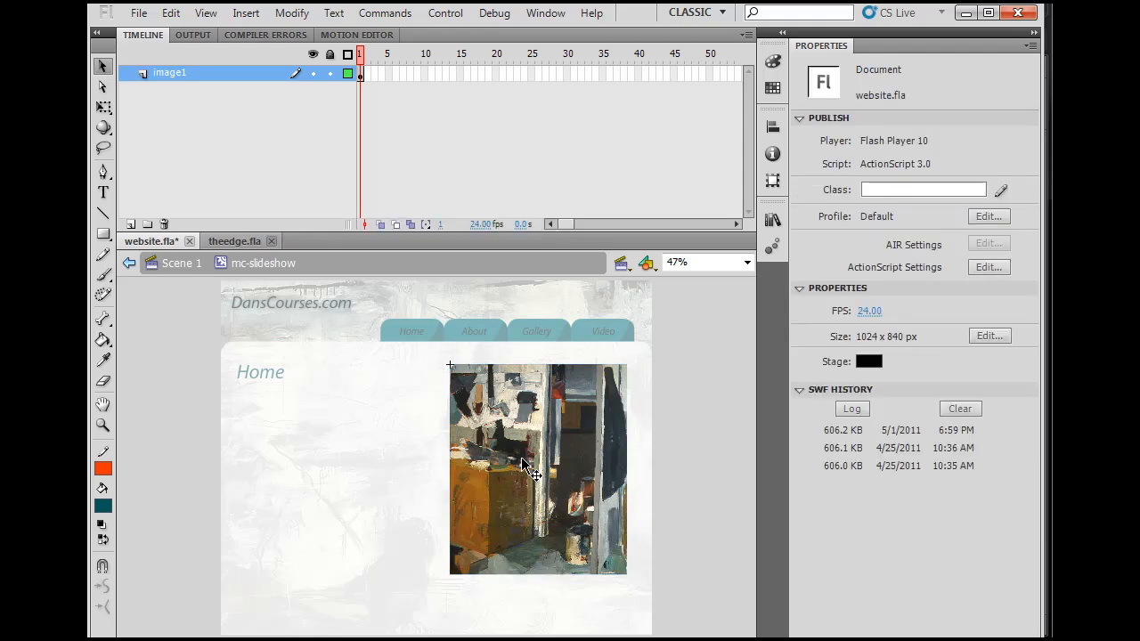
Convert the bitmap on layer image1 to a Movie Clip symbol named img1
{"action": "left_click", "coordinate": [538, 470]}
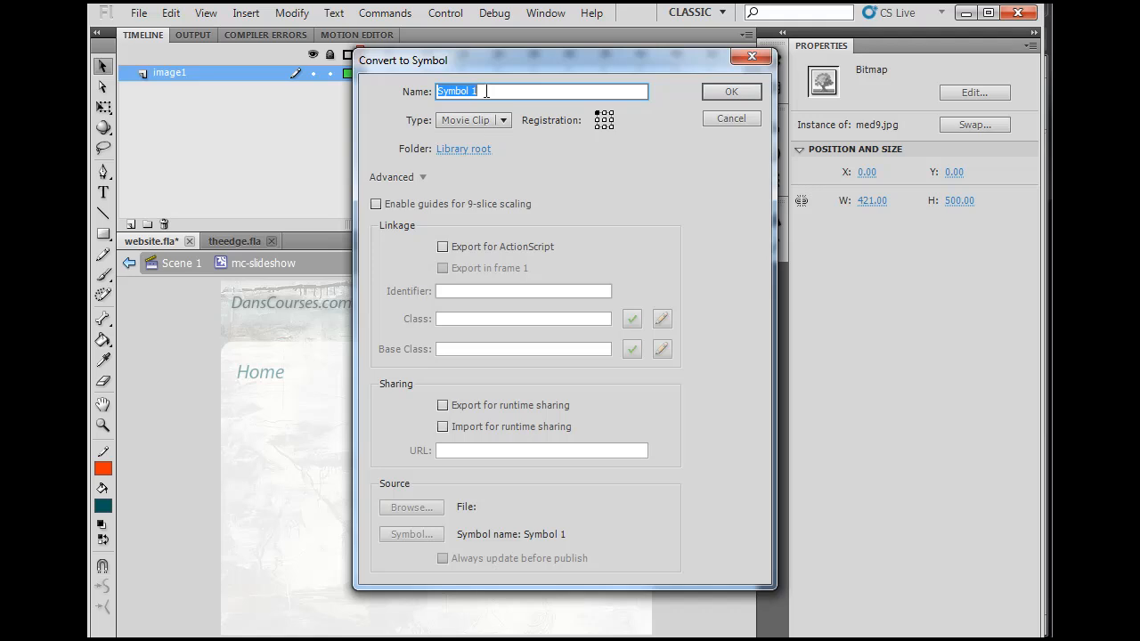
{"action": "type", "text": "mc"}
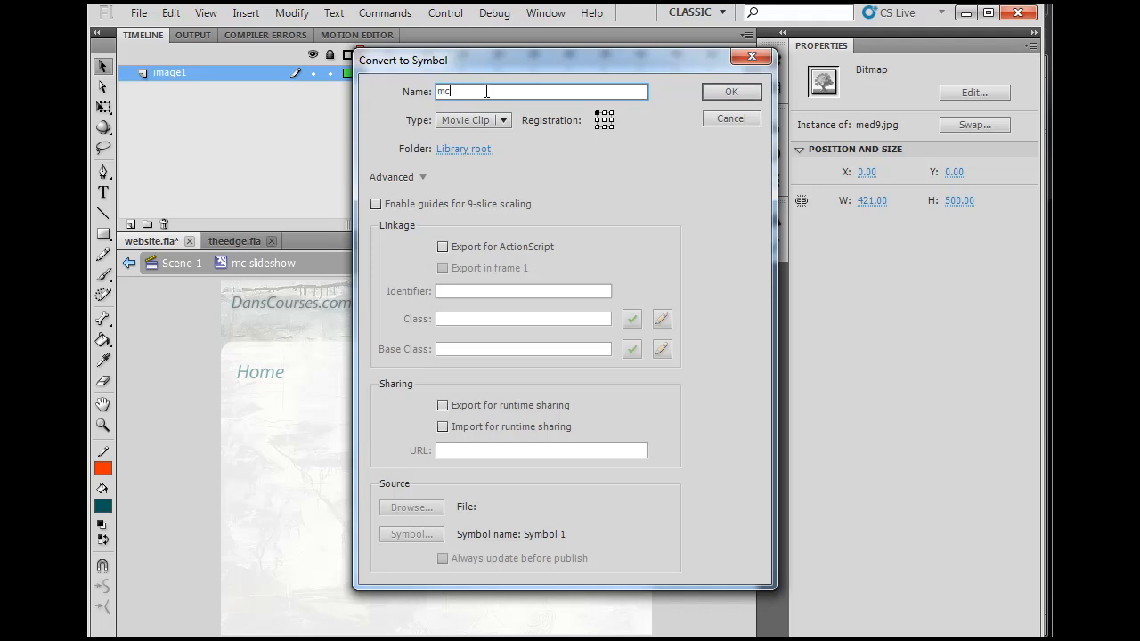
{"action": "type", "text": "im"}
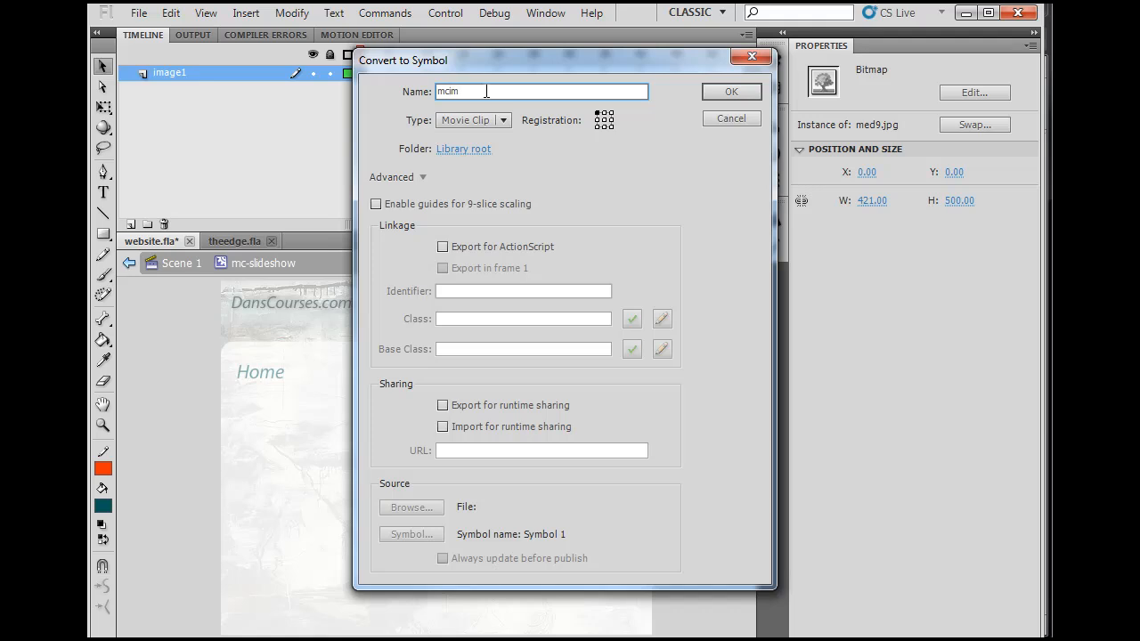
{"action": "type", "text": "img"}
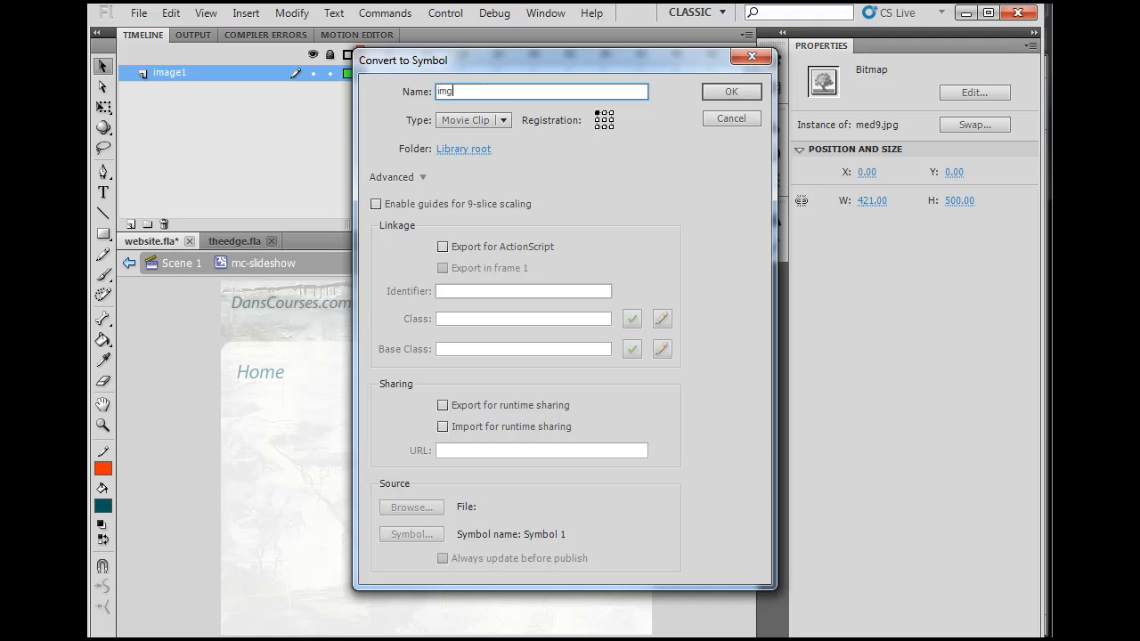
{"action": "type", "text": "1"}
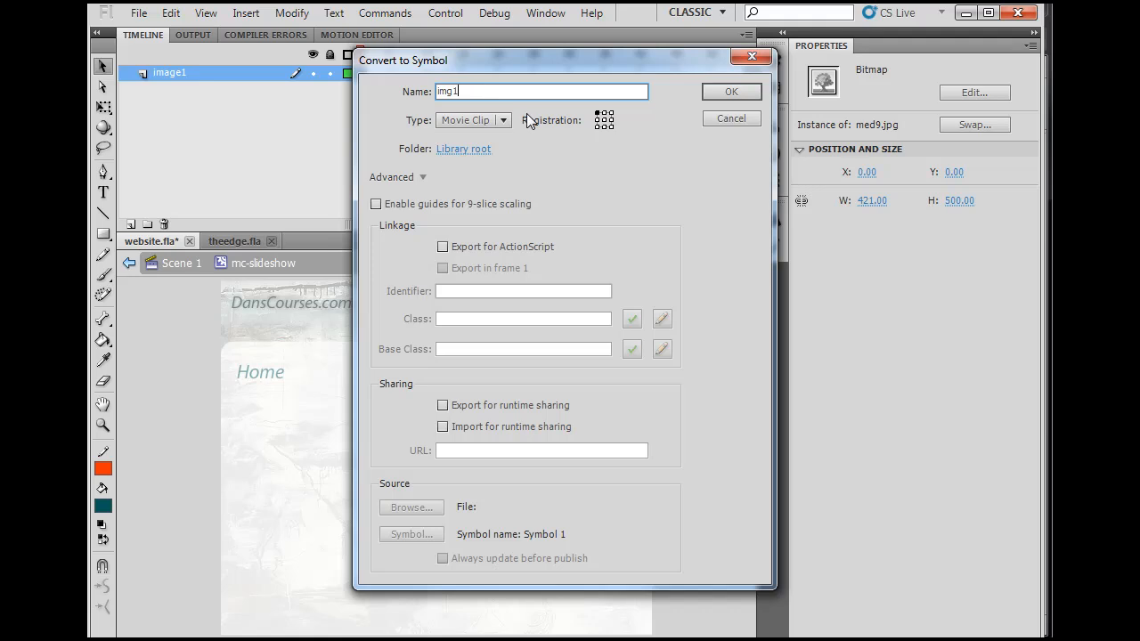
{"action": "mouse_move", "coordinate": [688, 98]}
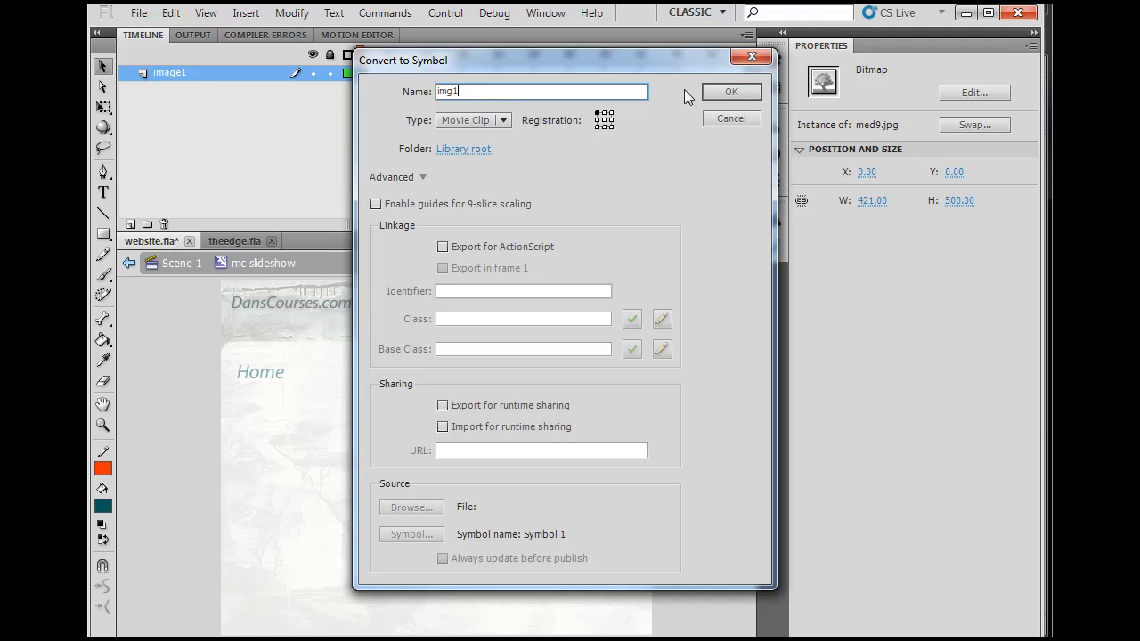
{"action": "left_click", "coordinate": [731, 90]}
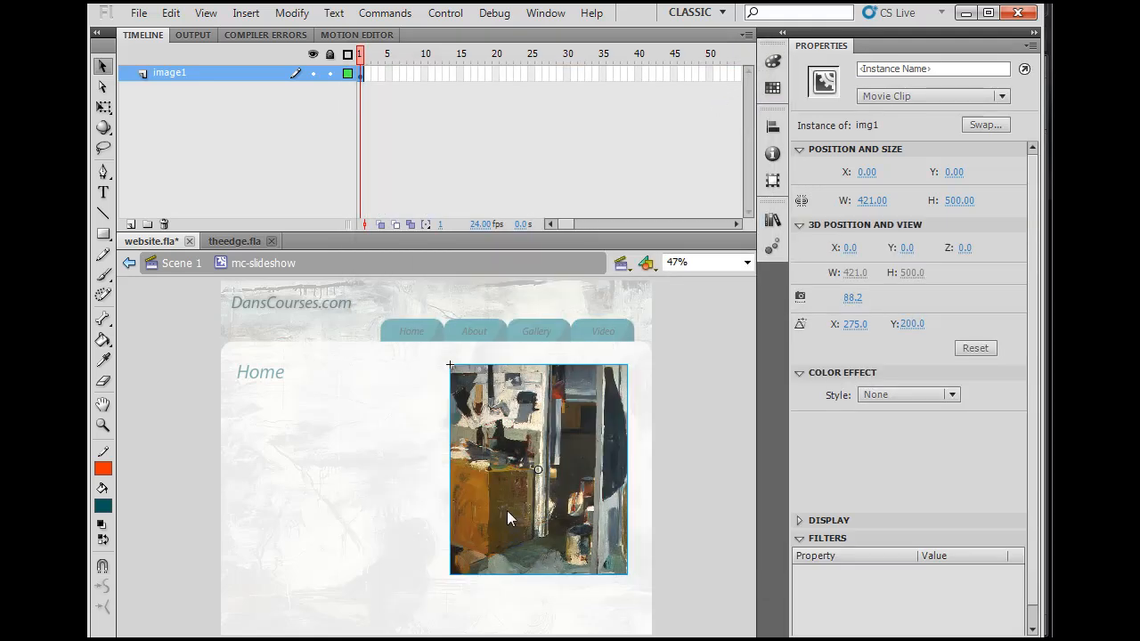
{"action": "mouse_move", "coordinate": [466, 497]}
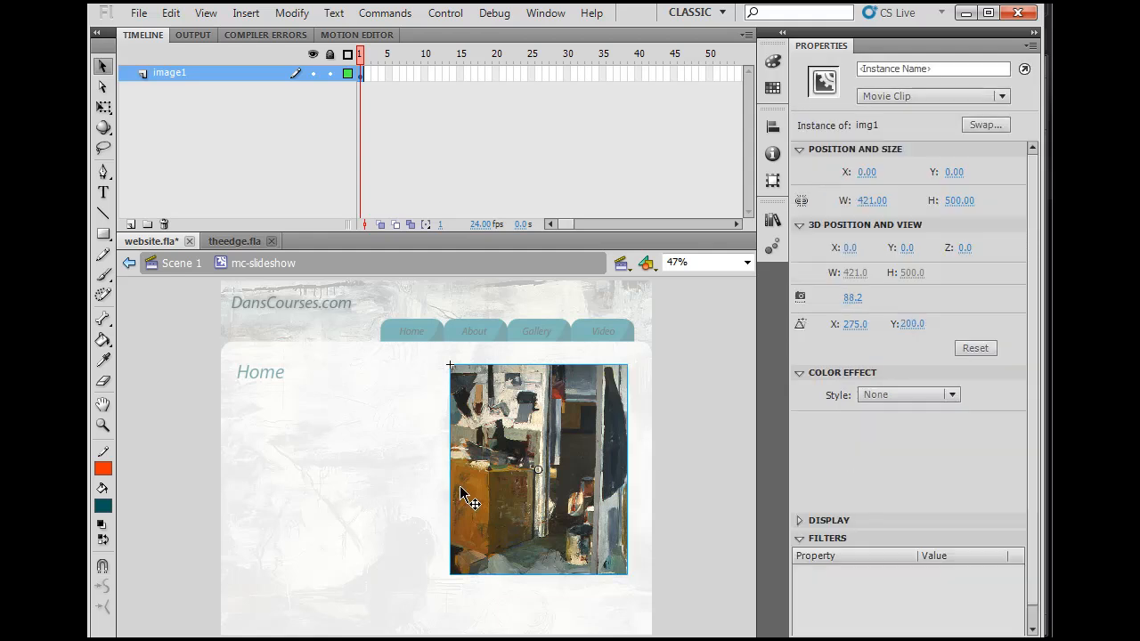
{"action": "mouse_move", "coordinate": [473, 412]}
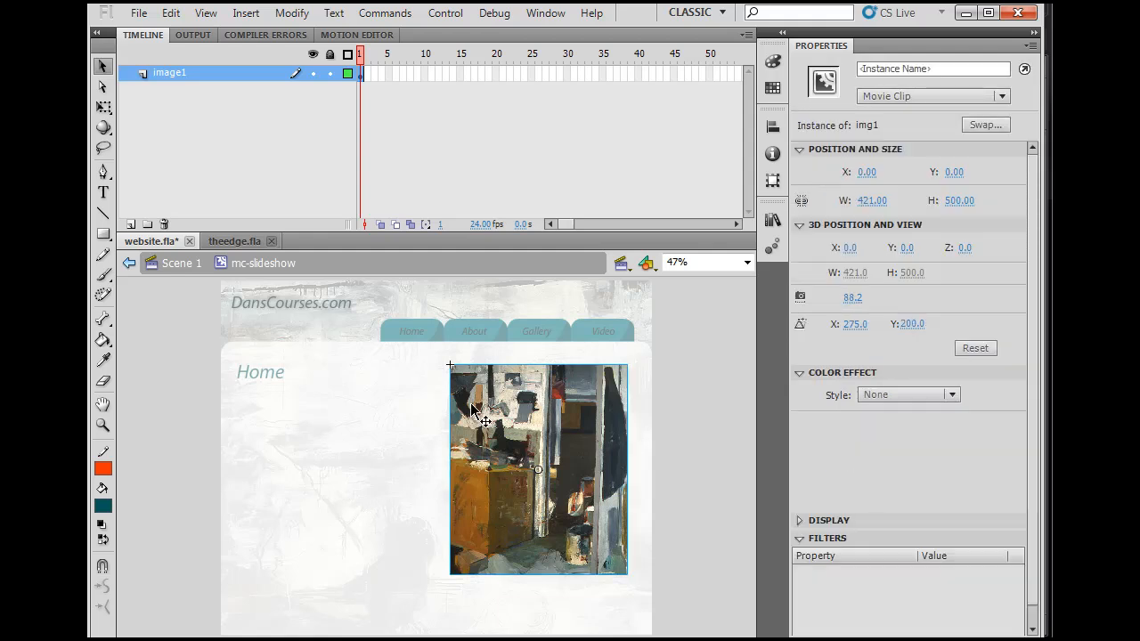
{"action": "mouse_move", "coordinate": [399, 460]}
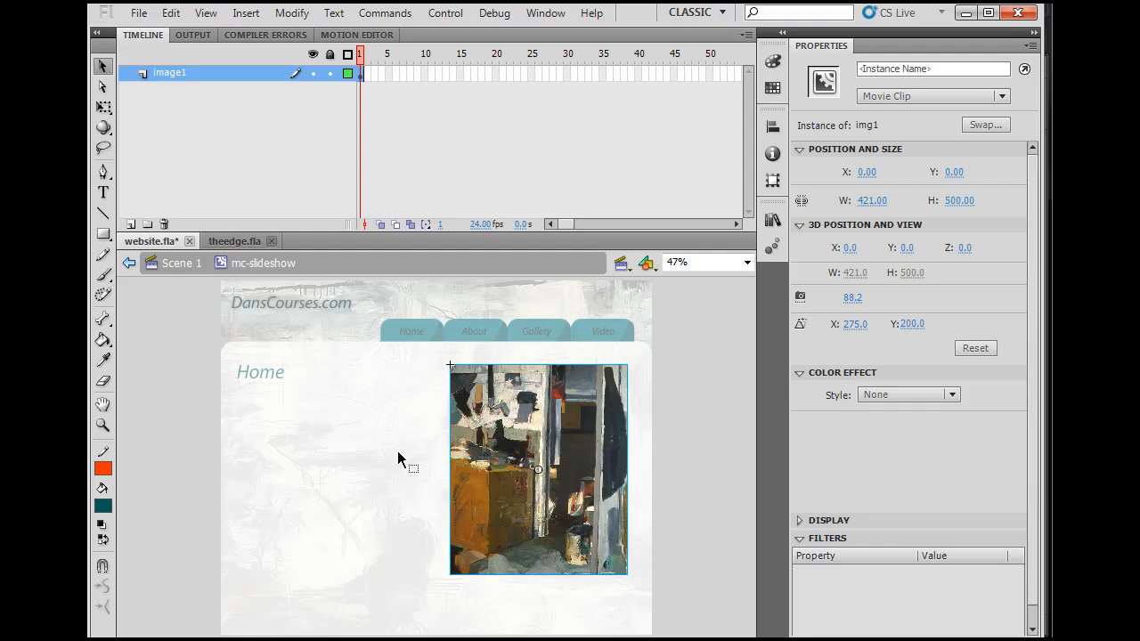
{"action": "mouse_move", "coordinate": [495, 161]}
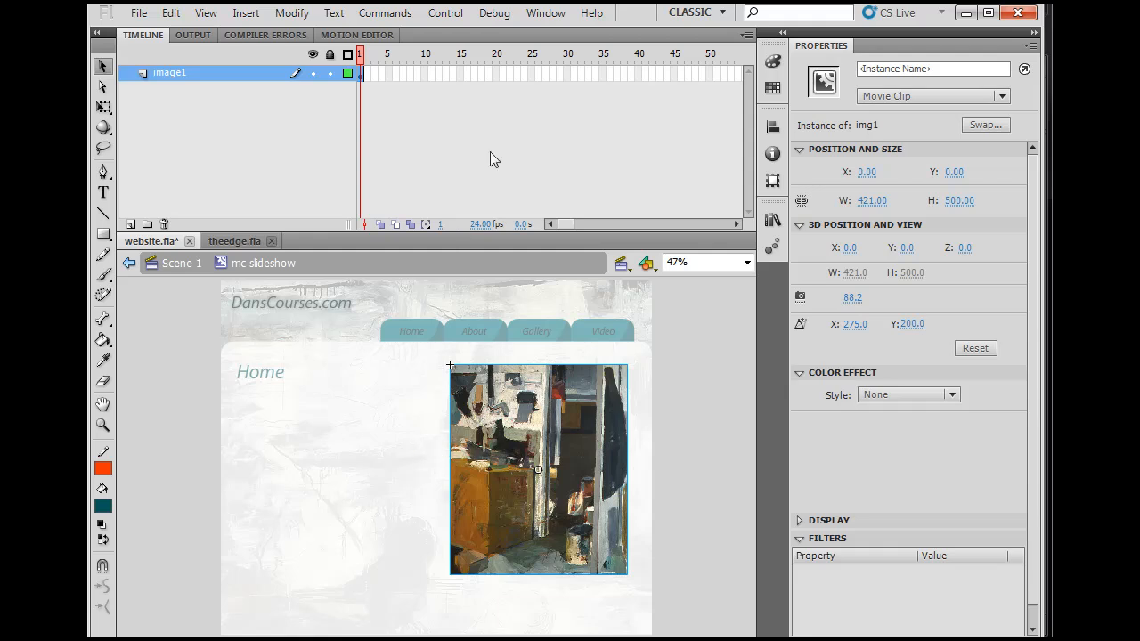
{"action": "mouse_move", "coordinate": [595, 127]}
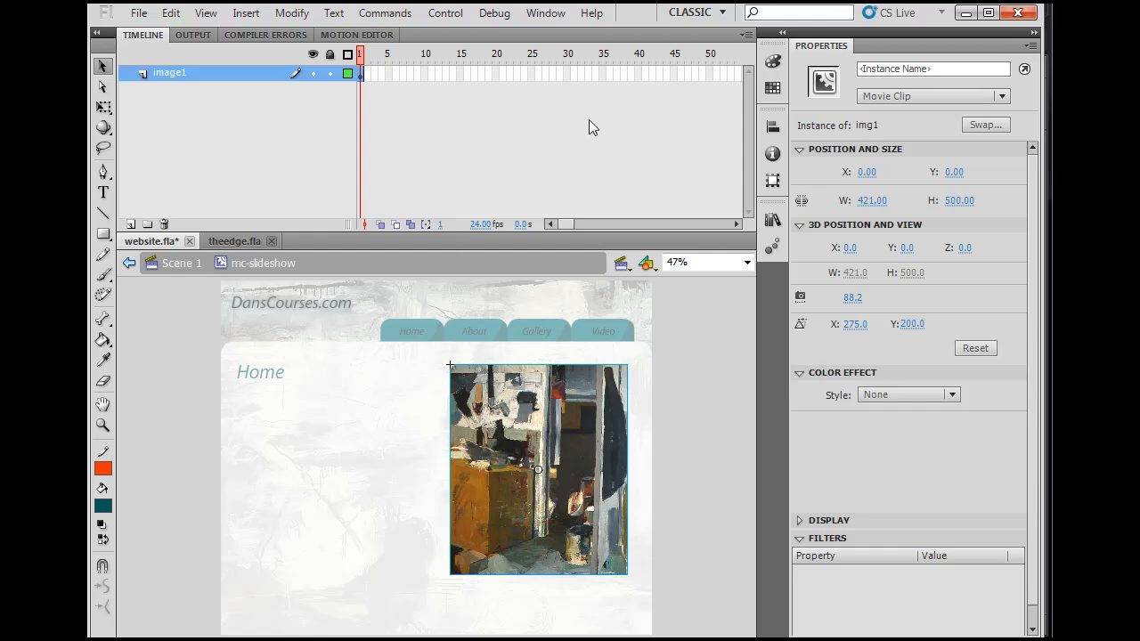
{"action": "mouse_move", "coordinate": [572, 96]}
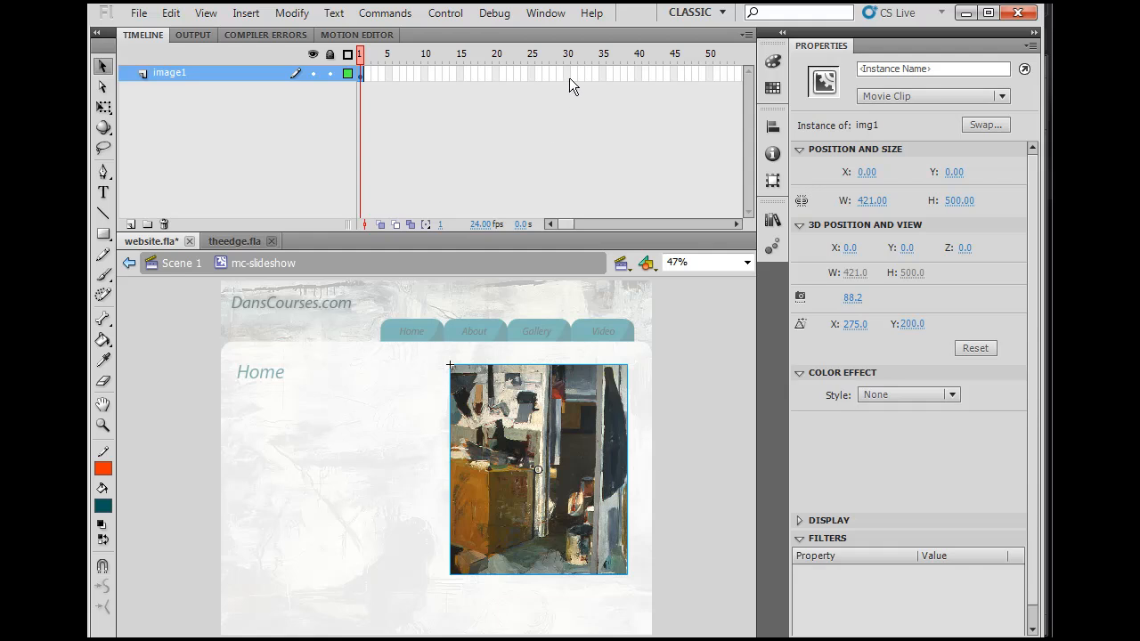
{"action": "mouse_move", "coordinate": [181, 472]}
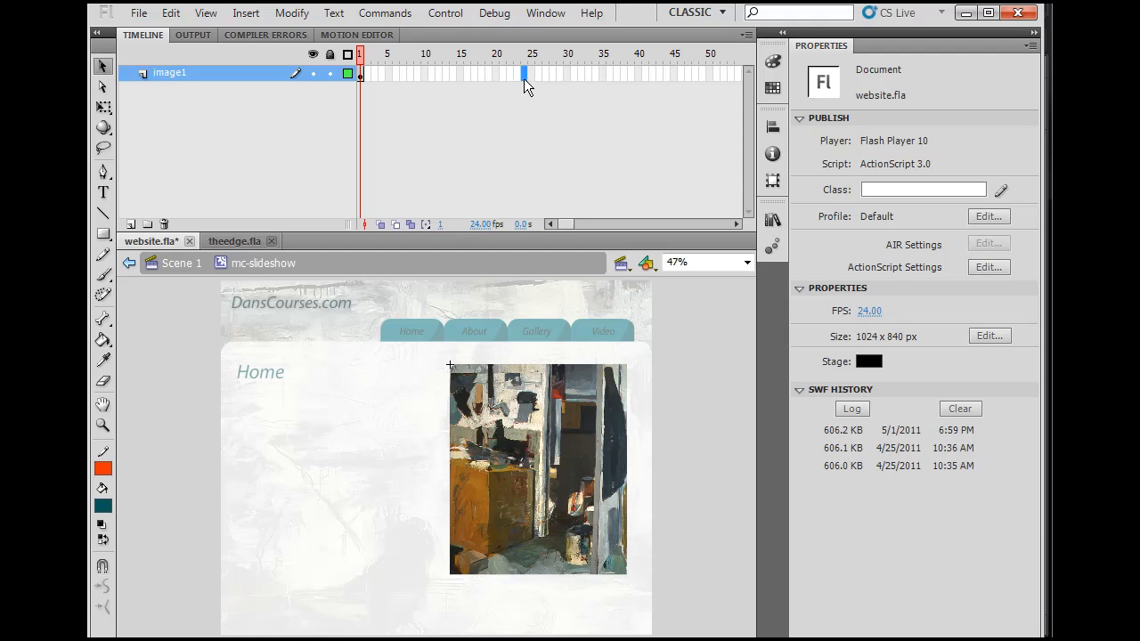
{"action": "mouse_move", "coordinate": [556, 85]}
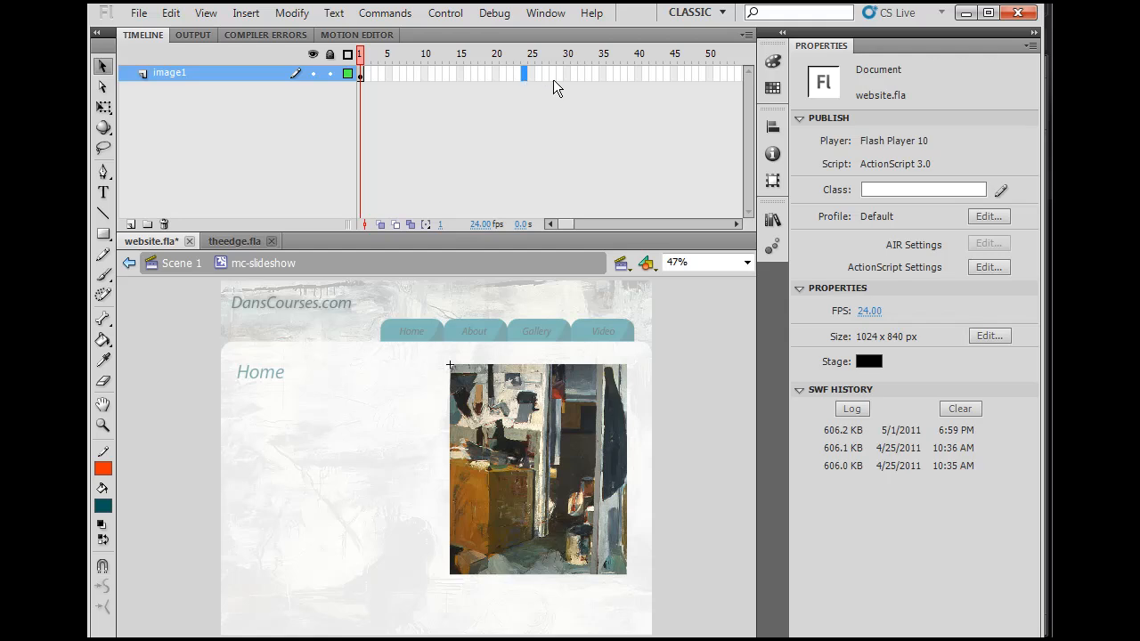
{"action": "mouse_move", "coordinate": [645, 85]}
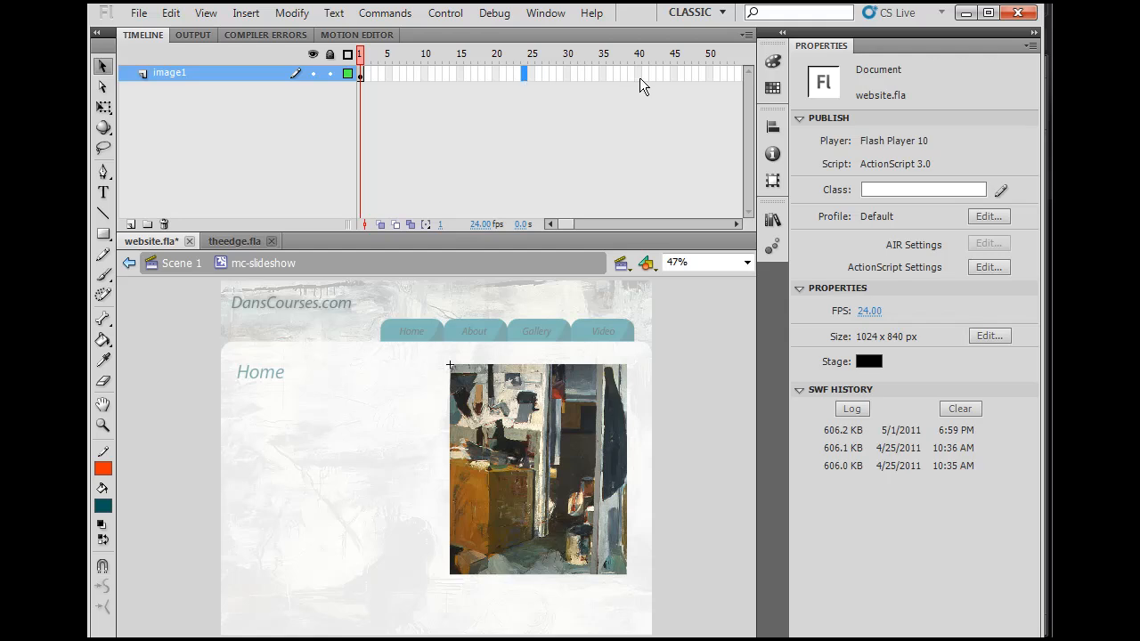
Insert a keyframe at frame 50 on the image1 layer so the picture holds
{"action": "left_click", "coordinate": [673, 75]}
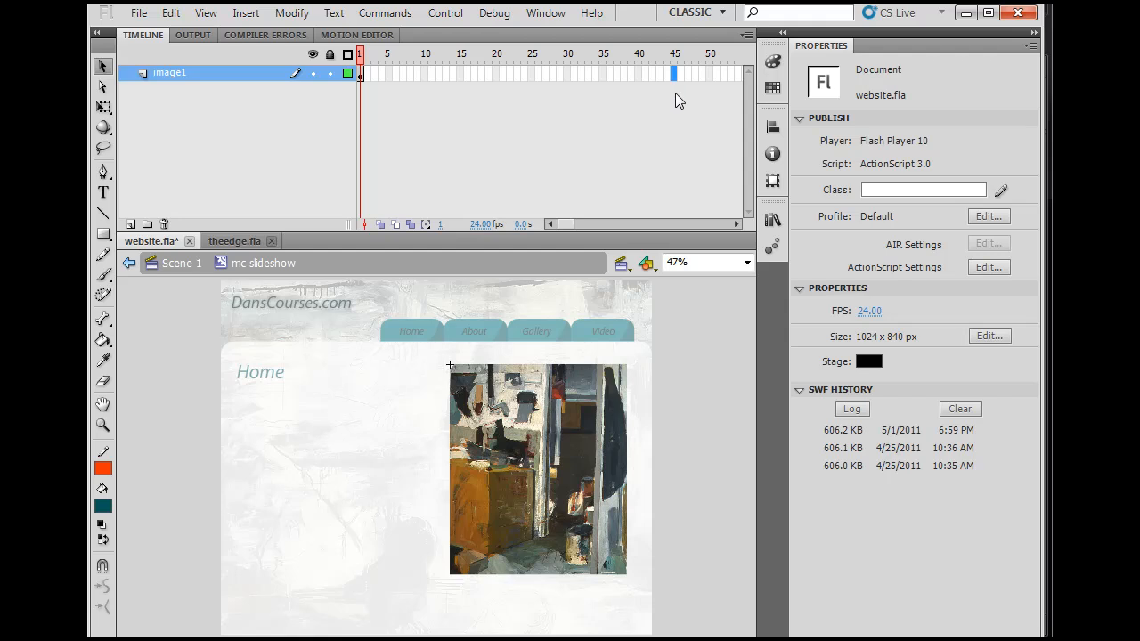
{"action": "mouse_move", "coordinate": [712, 79]}
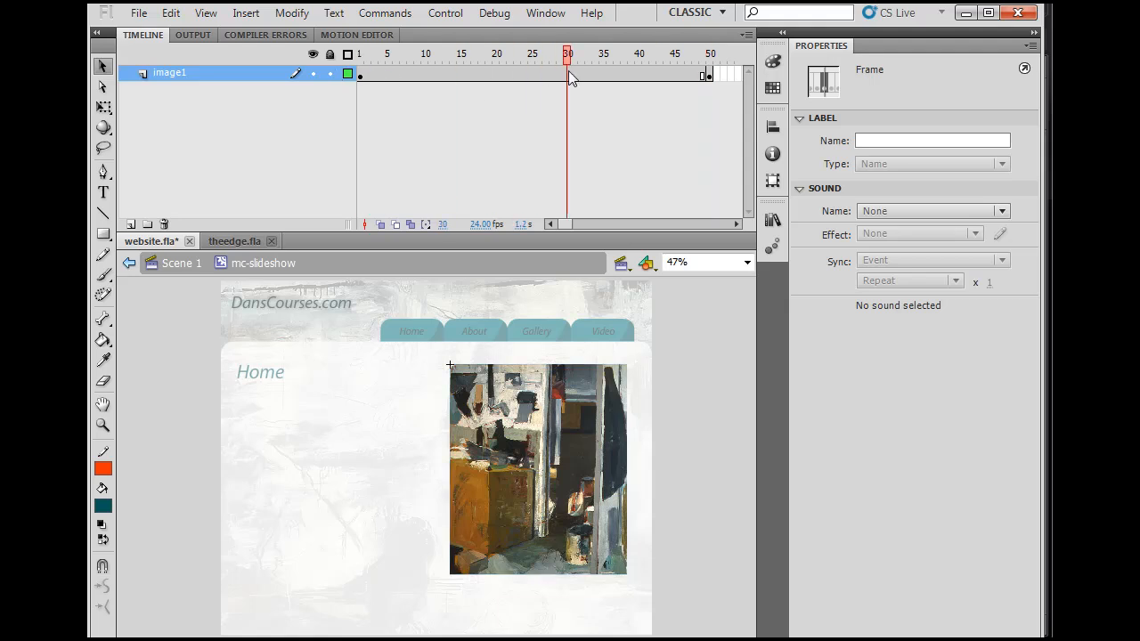
{"action": "left_click", "coordinate": [709, 54]}
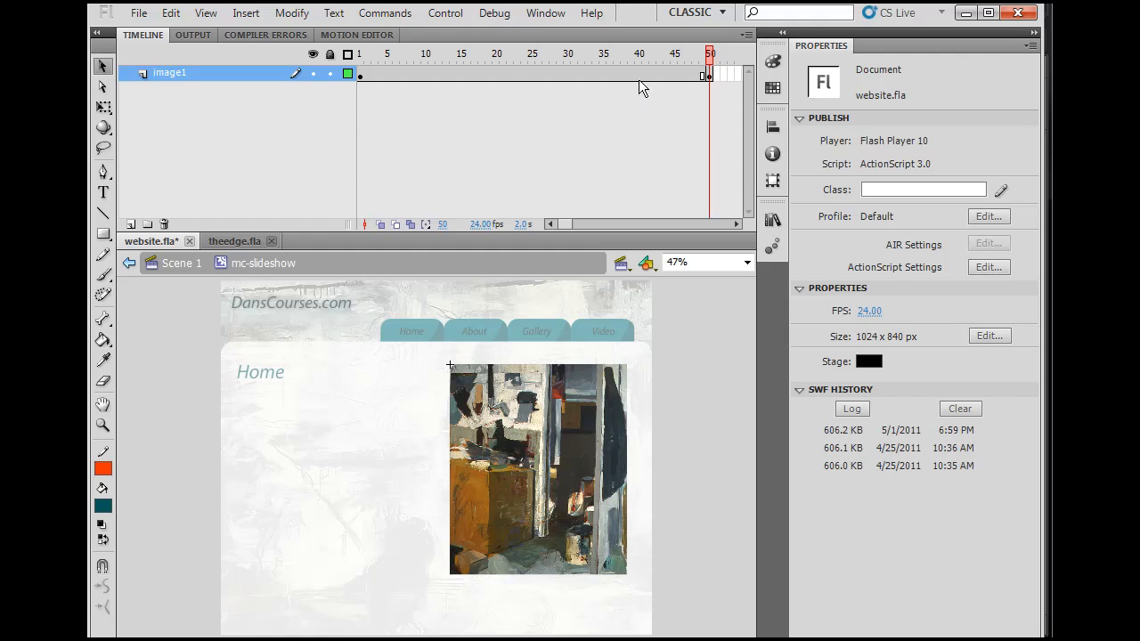
{"action": "mouse_move", "coordinate": [675, 86]}
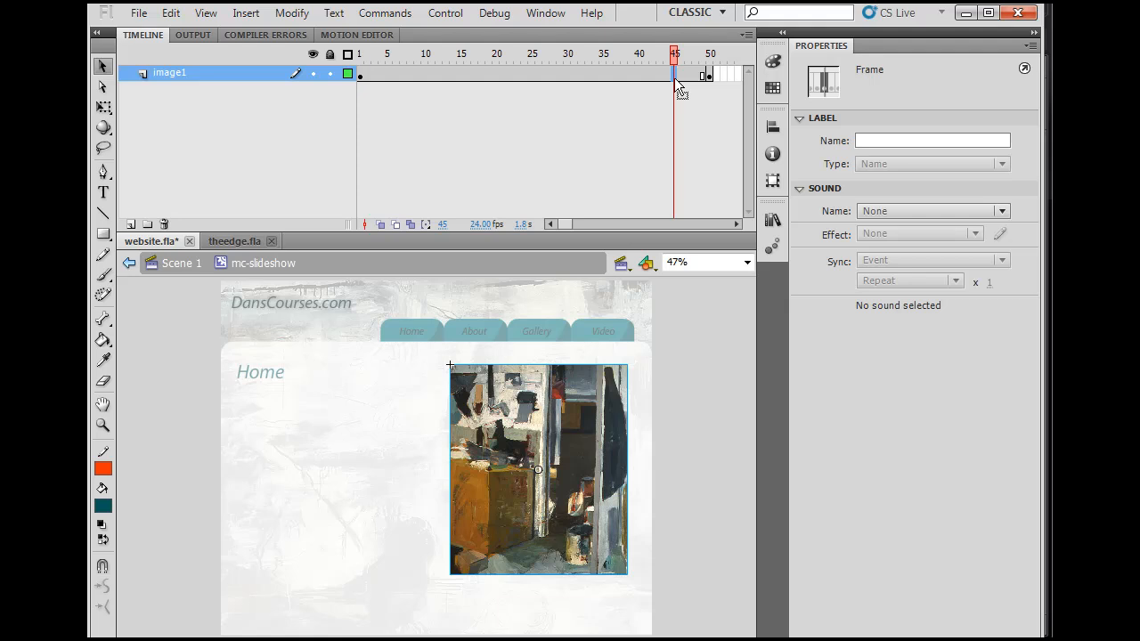
{"action": "mouse_move", "coordinate": [705, 92]}
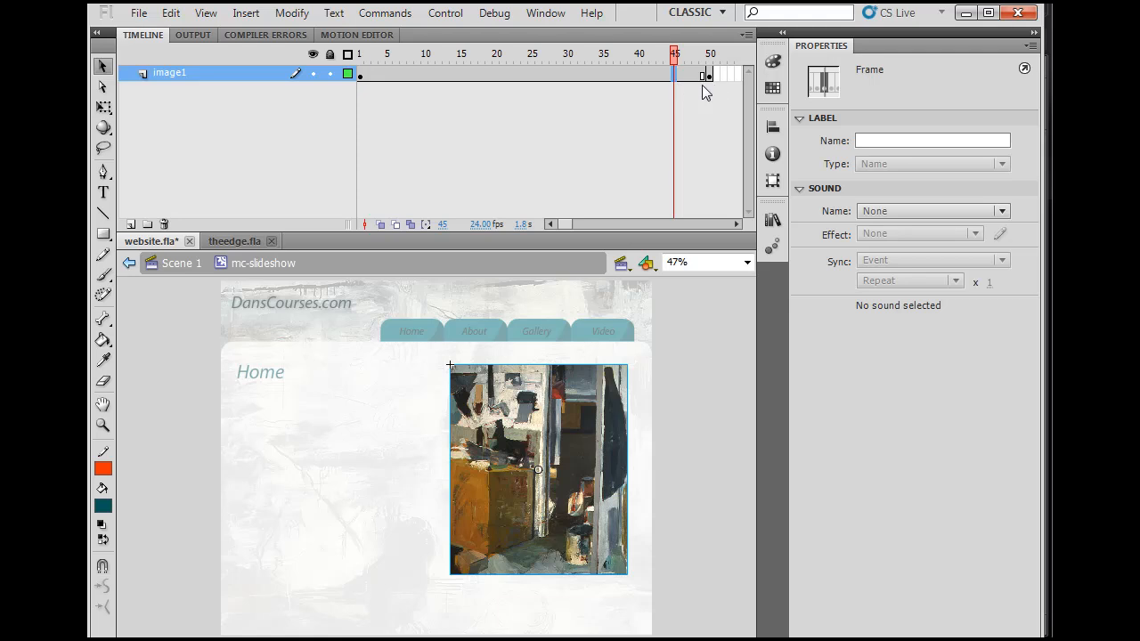
{"action": "mouse_move", "coordinate": [666, 128]}
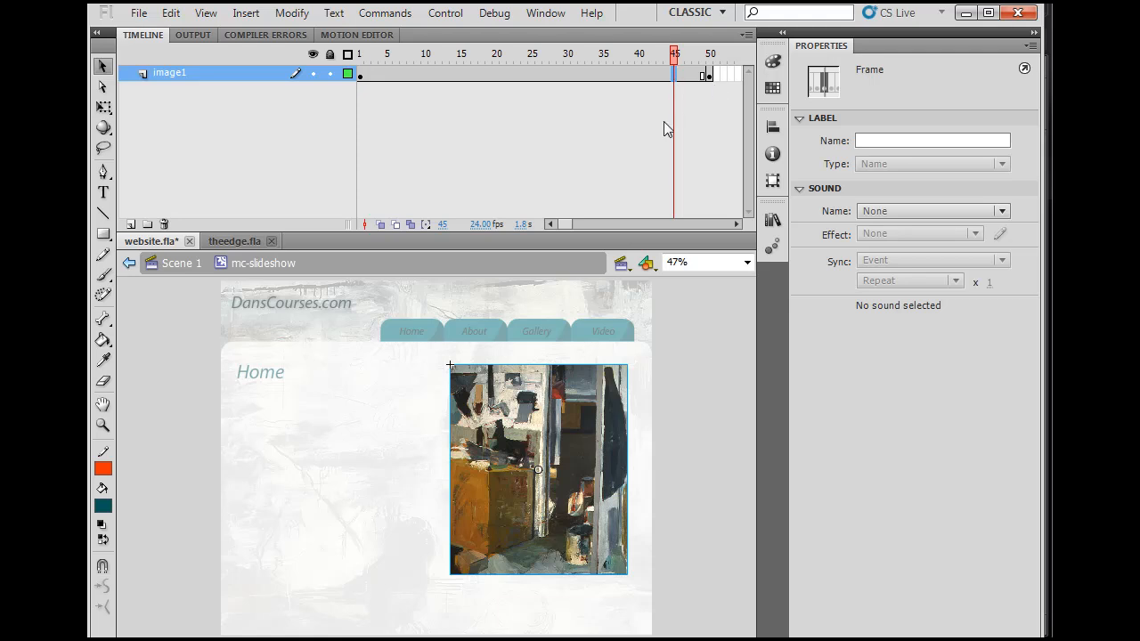
{"action": "mouse_move", "coordinate": [677, 80]}
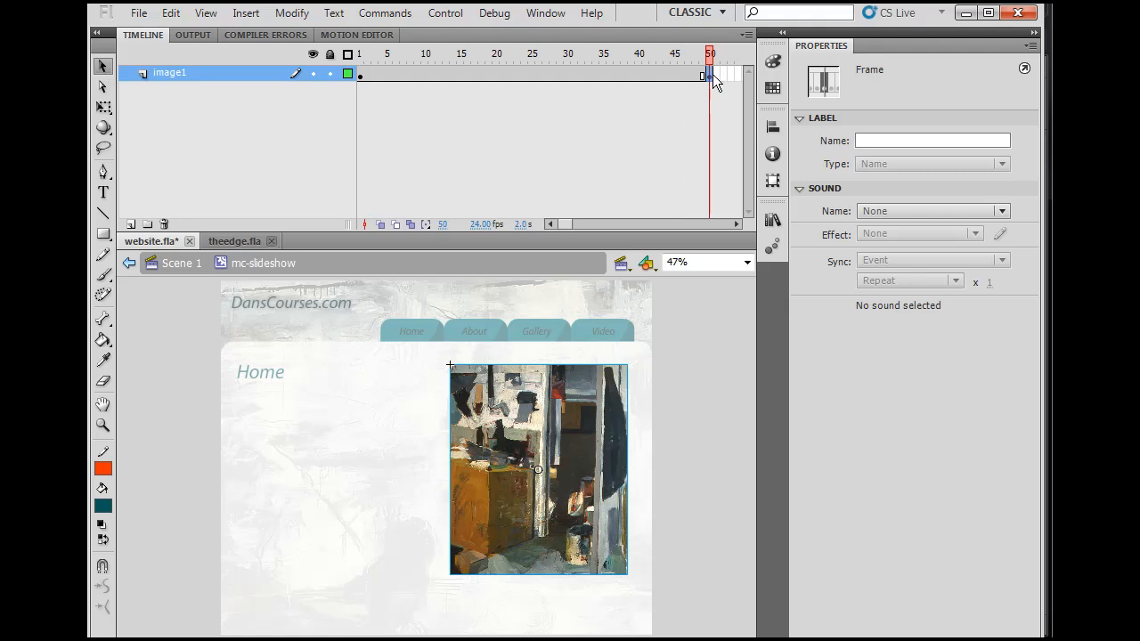
{"action": "mouse_move", "coordinate": [670, 80]}
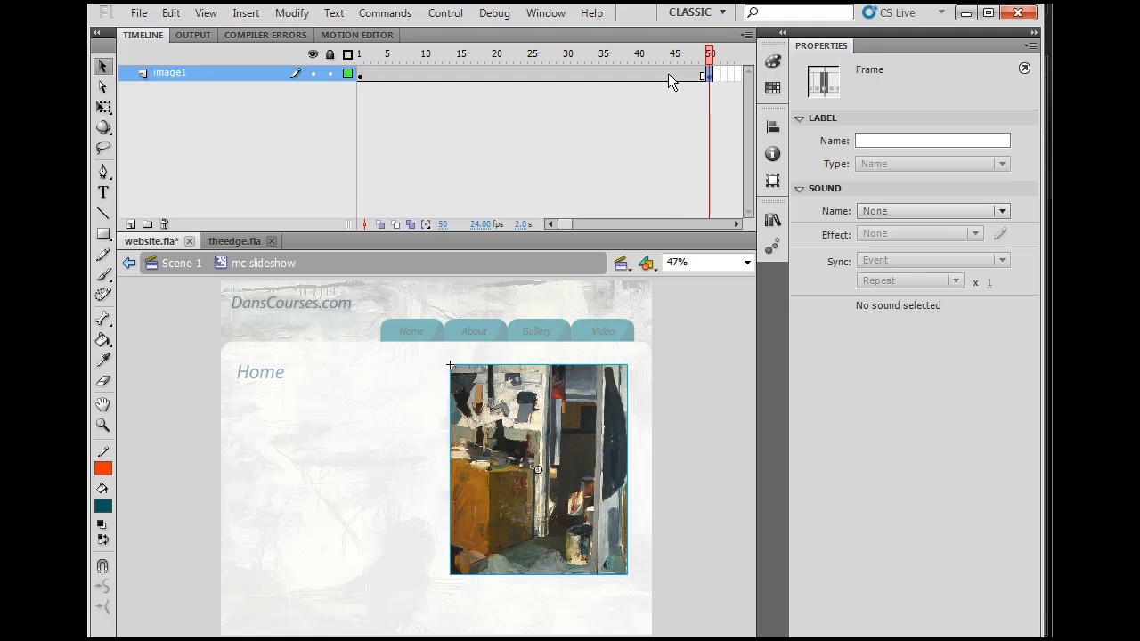
Insert a keyframe at frame 45 on image1, then select the frame-50 keyframe
{"action": "right_click", "coordinate": [673, 75]}
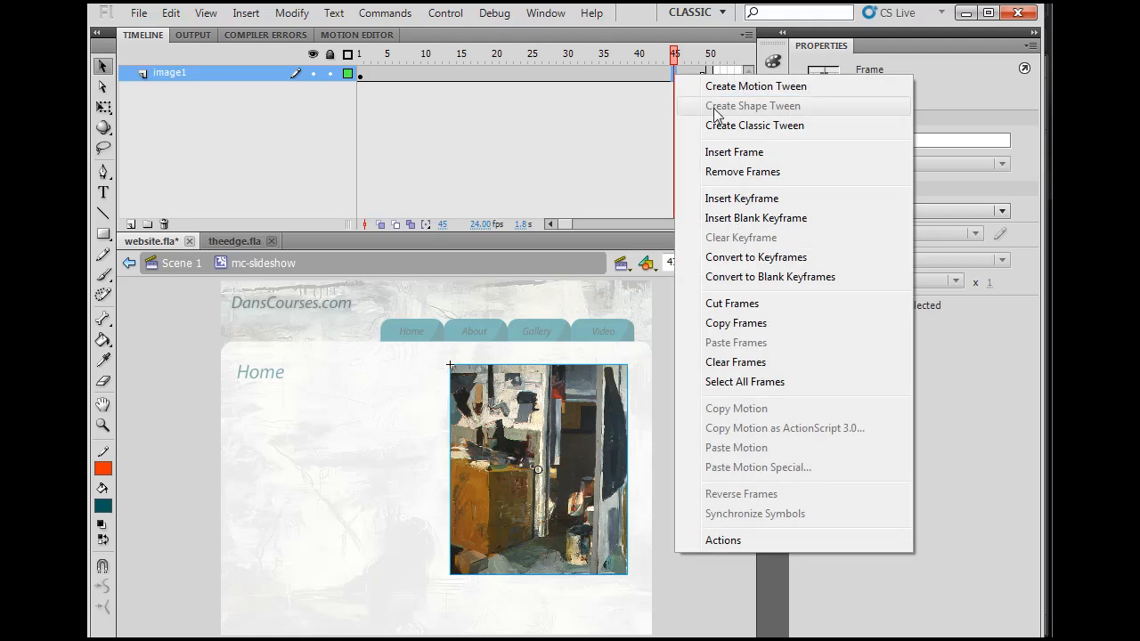
{"action": "mouse_move", "coordinate": [730, 199]}
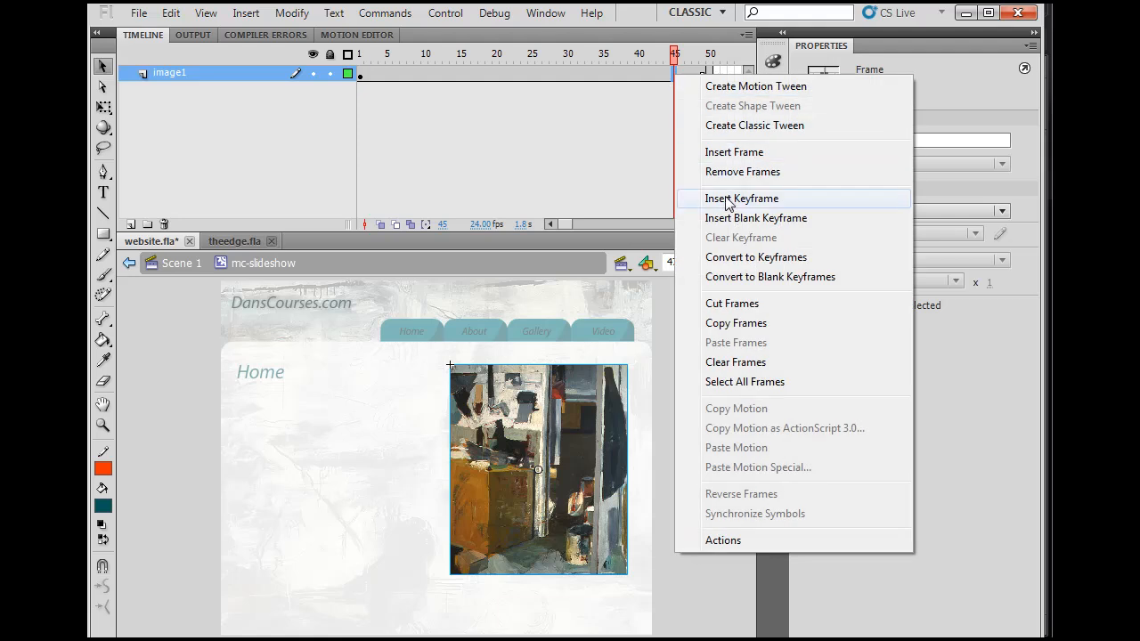
{"action": "left_click", "coordinate": [741, 198]}
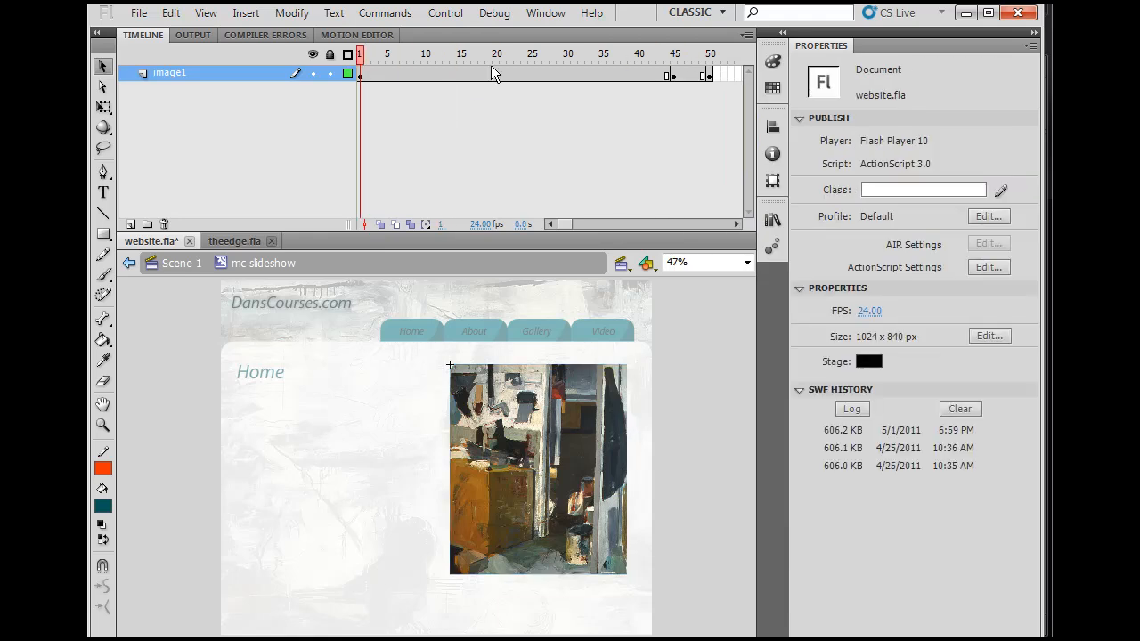
{"action": "left_click", "coordinate": [438, 53]}
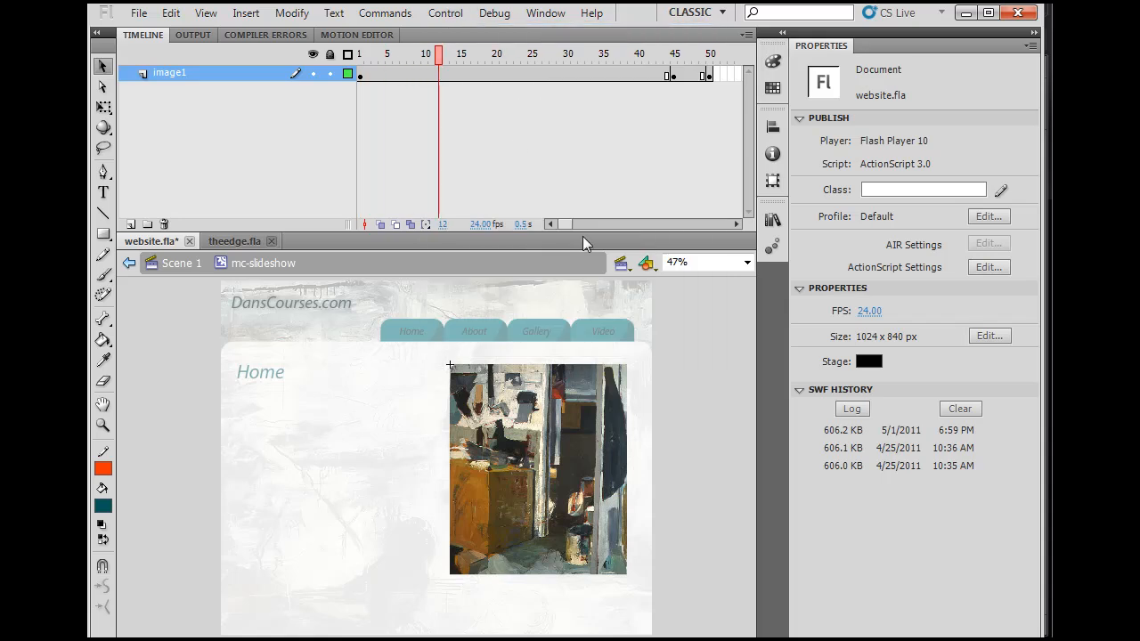
{"action": "left_click", "coordinate": [711, 53]}
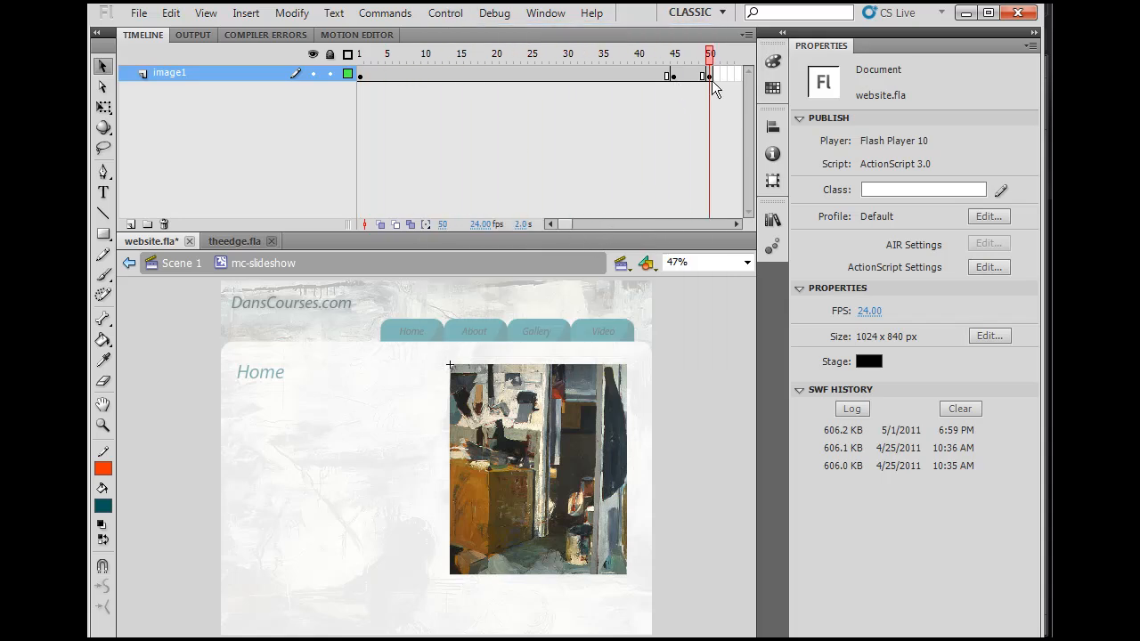
{"action": "left_click", "coordinate": [709, 75]}
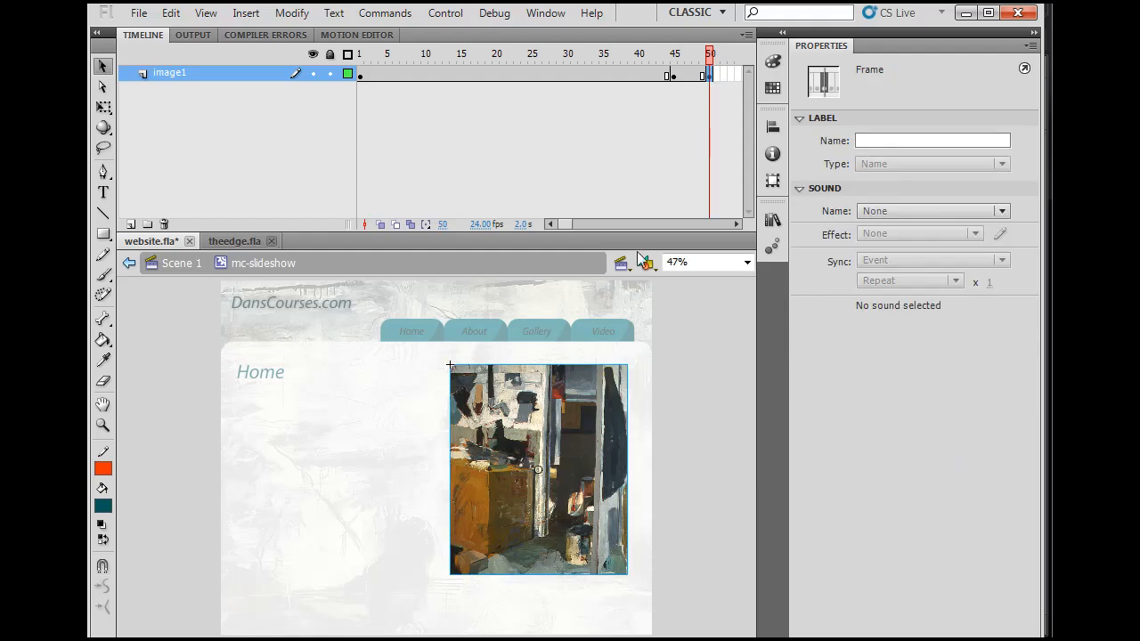
Set the img1 clip's Color Effect to Alpha 0% at frame 50
{"action": "left_click", "coordinate": [538, 470]}
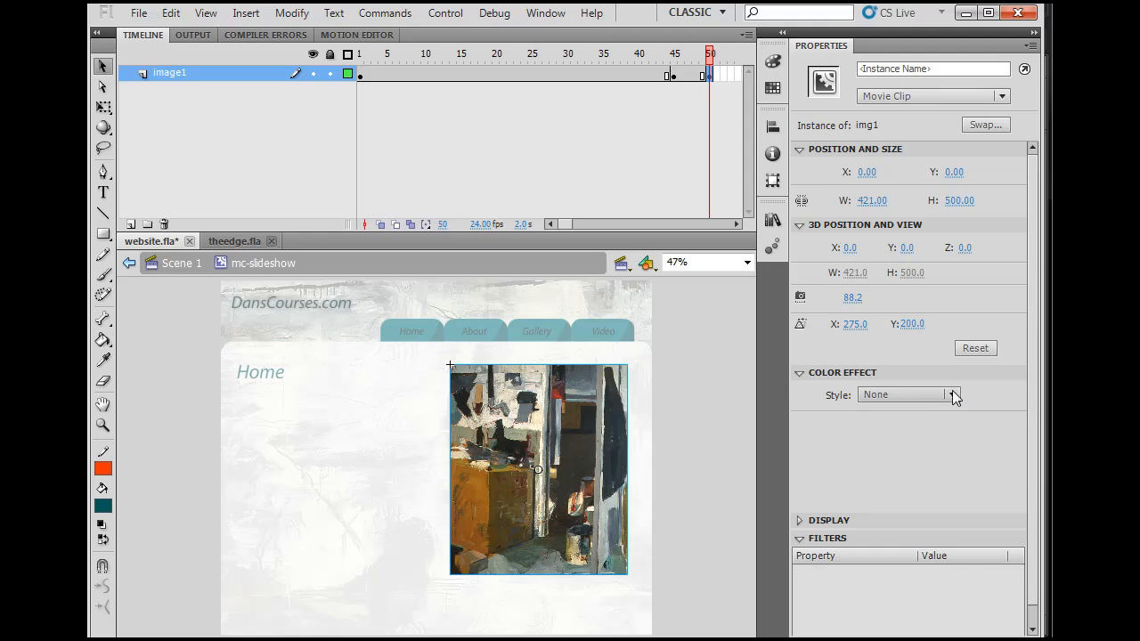
{"action": "left_click", "coordinate": [905, 396]}
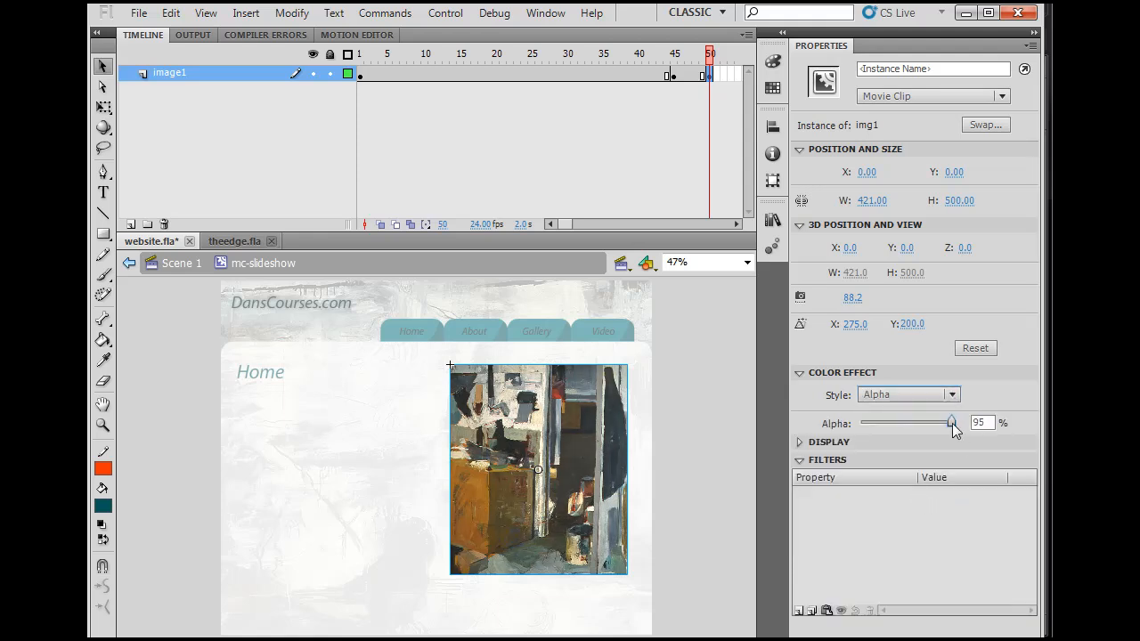
{"action": "left_click_drag", "start_coordinate": [947, 422], "coordinate": [871, 422]}
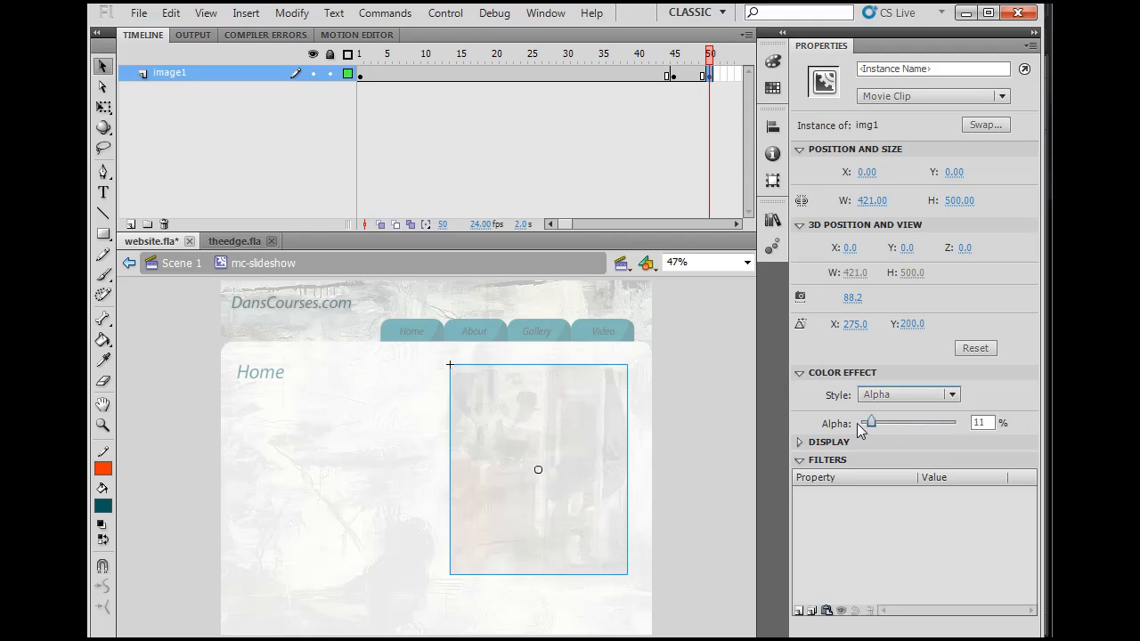
{"action": "left_click_drag", "start_coordinate": [871, 422], "coordinate": [901, 423]}
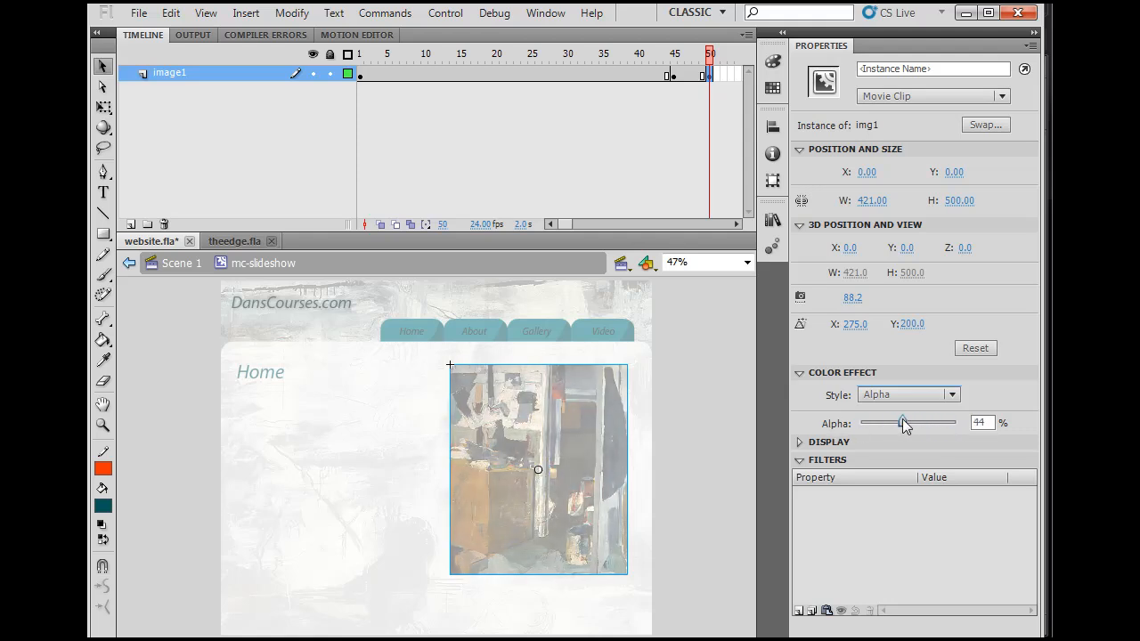
{"action": "left_click_drag", "start_coordinate": [902, 422], "coordinate": [861, 422]}
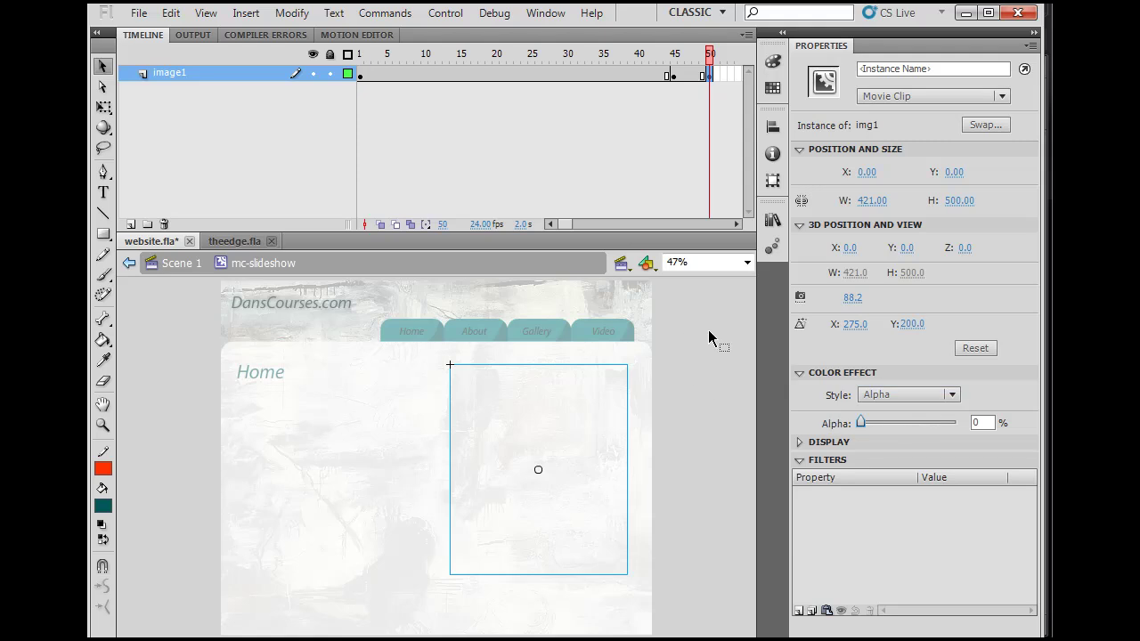
{"action": "mouse_move", "coordinate": [693, 151]}
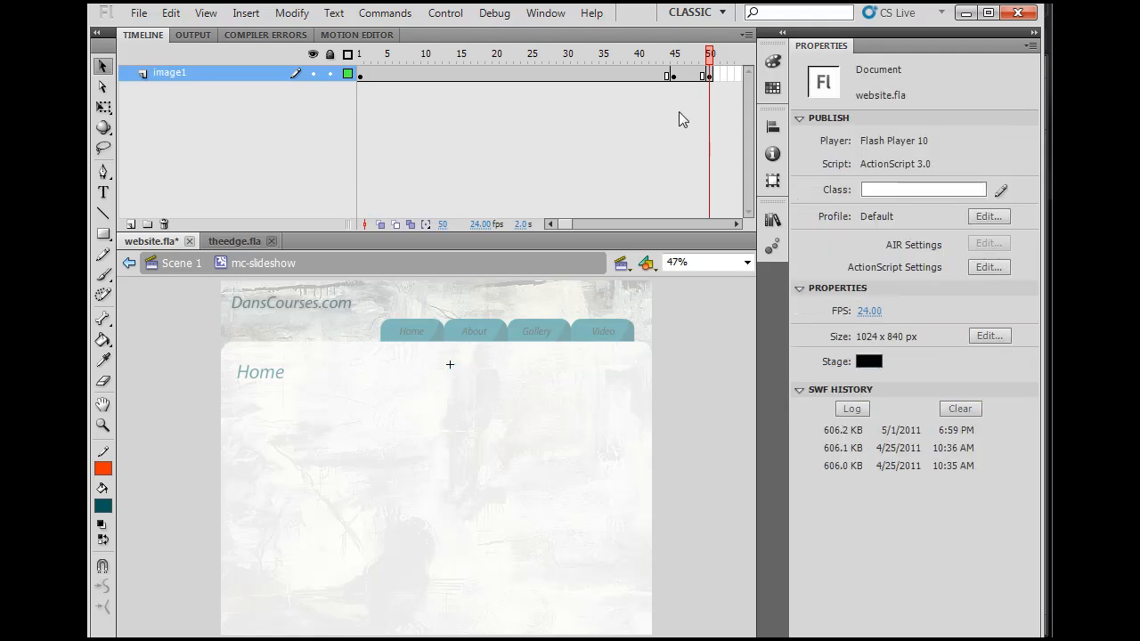
{"action": "left_click", "coordinate": [673, 75]}
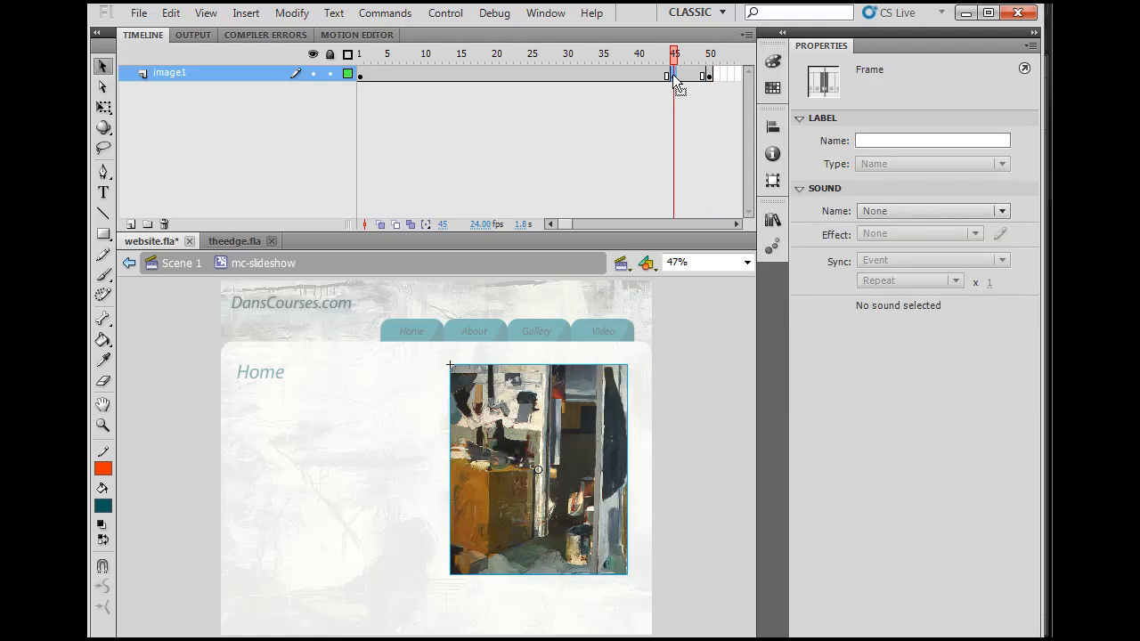
Create a classic tween on image1 between frames 45 and 50 for the fade-out
{"action": "right_click", "coordinate": [675, 74]}
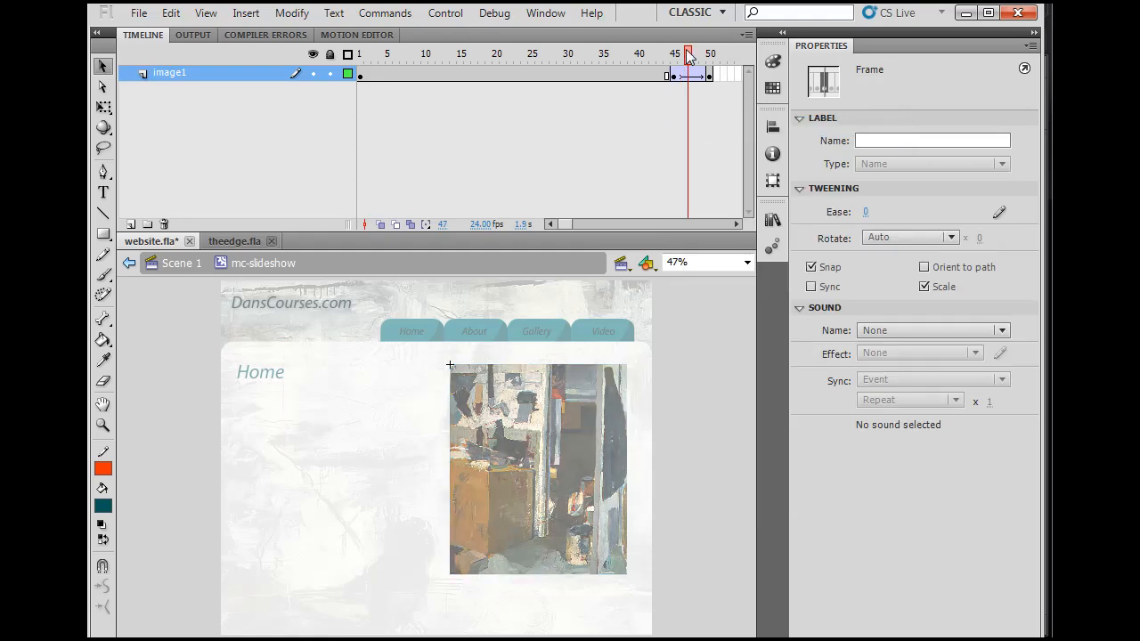
{"action": "left_click", "coordinate": [698, 53]}
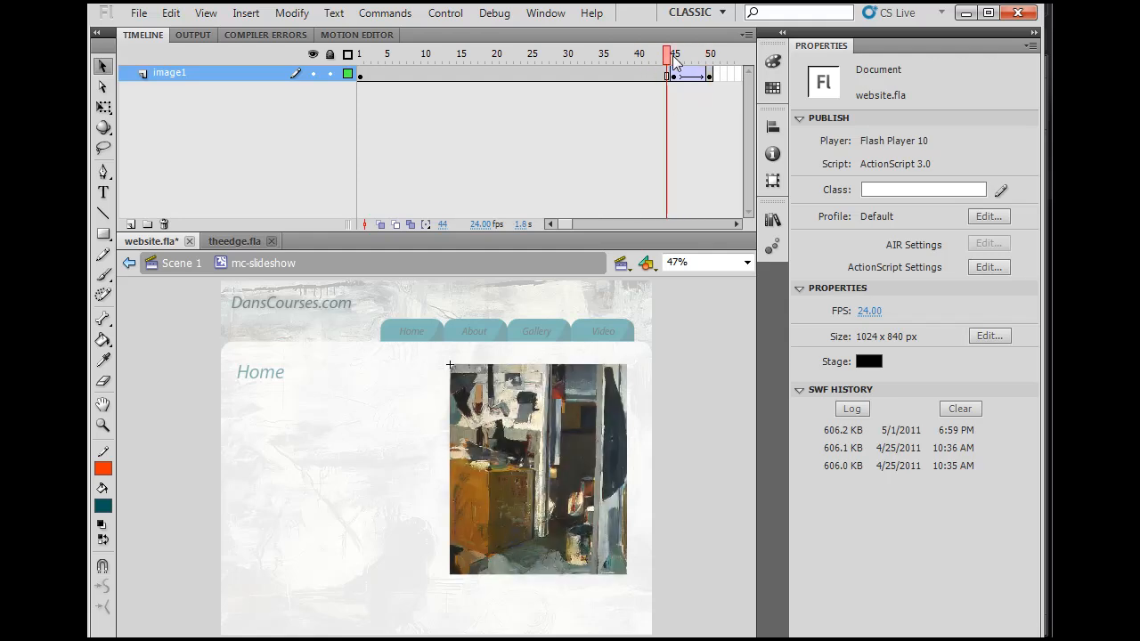
{"action": "left_click", "coordinate": [360, 54]}
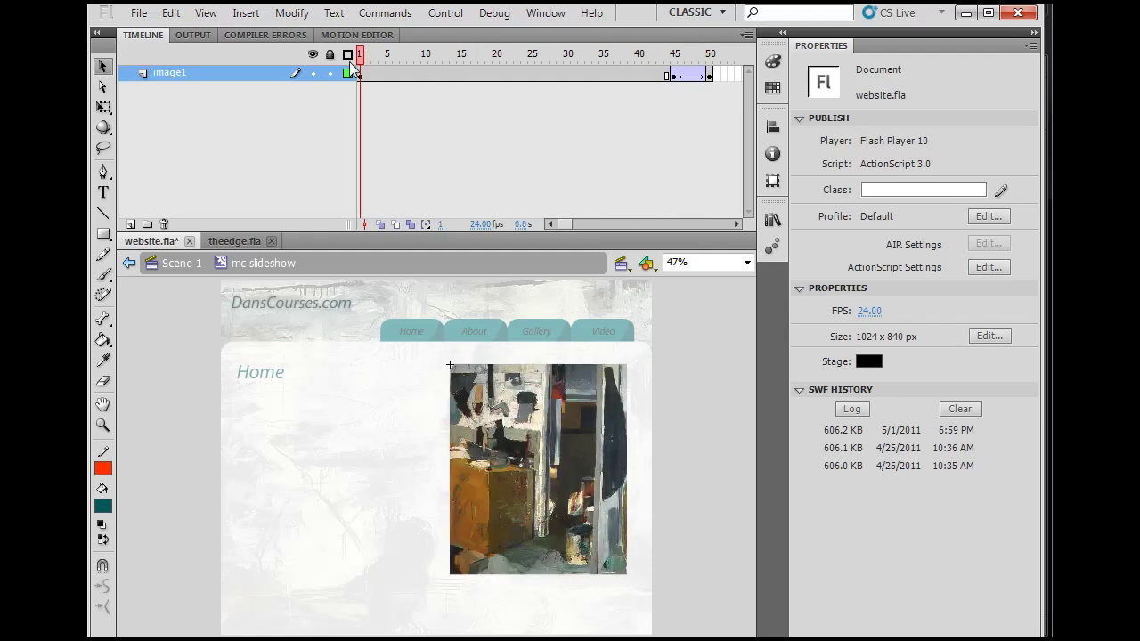
{"action": "left_click", "coordinate": [668, 54]}
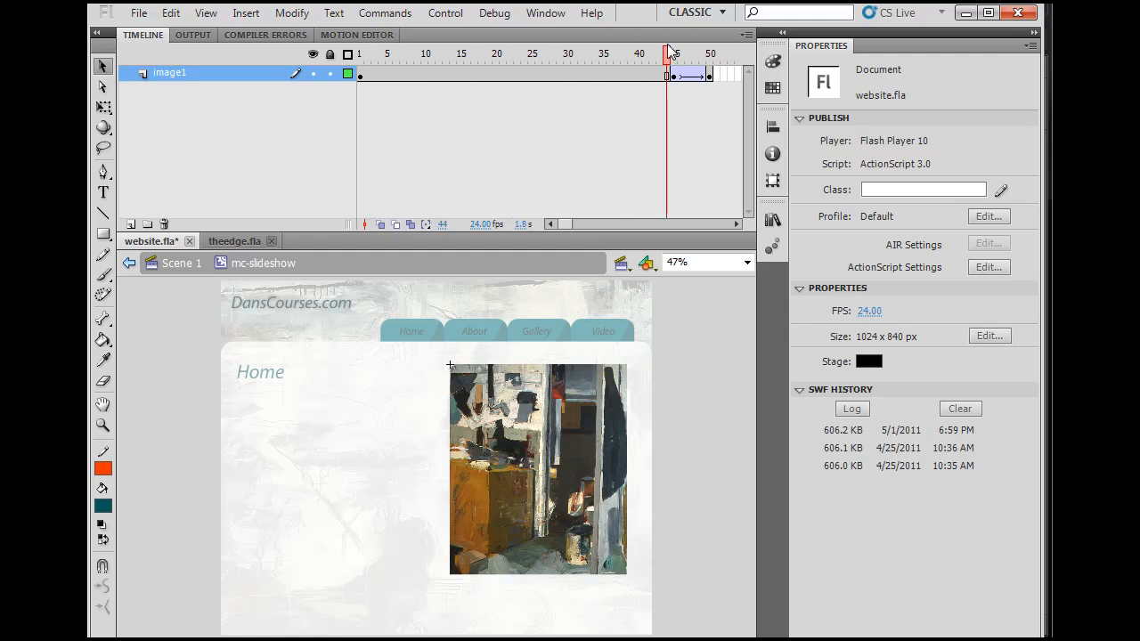